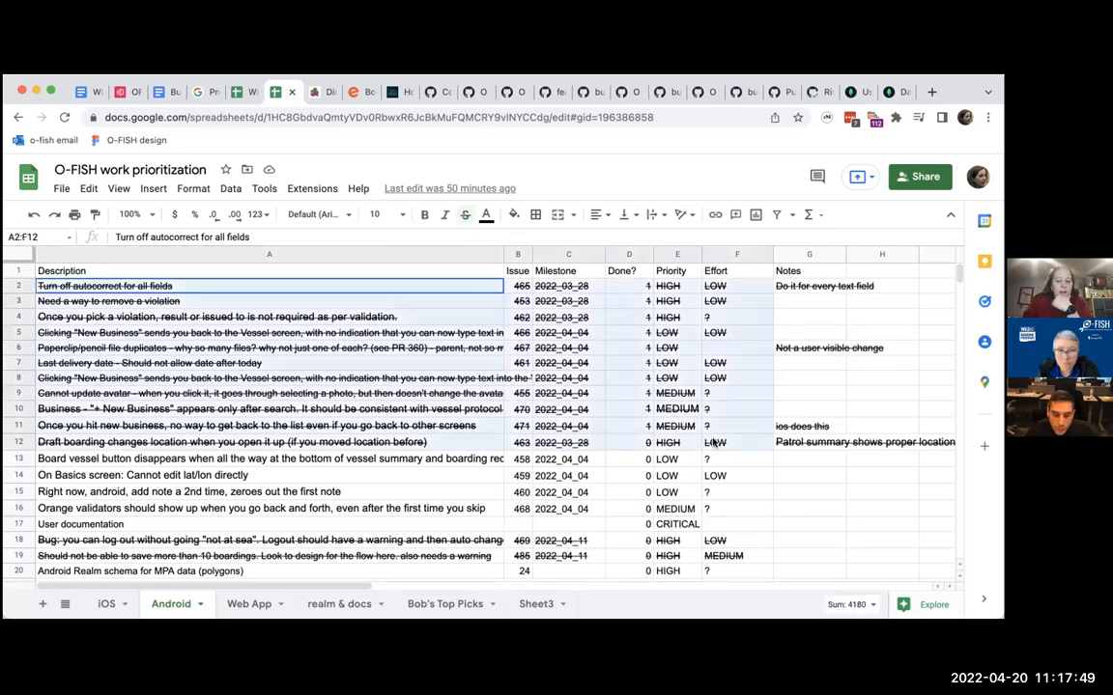
Review the Android issue rows, checking the User documentation and keep-tab-orange issues.
left_click(268, 458)
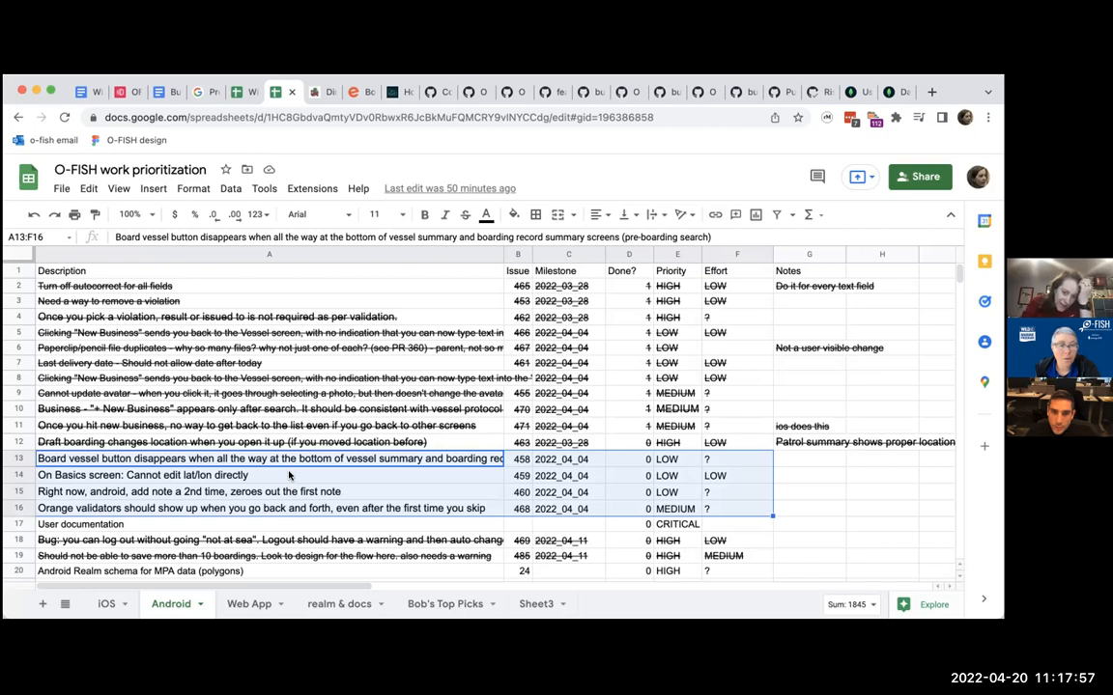
scroll("down", 3)
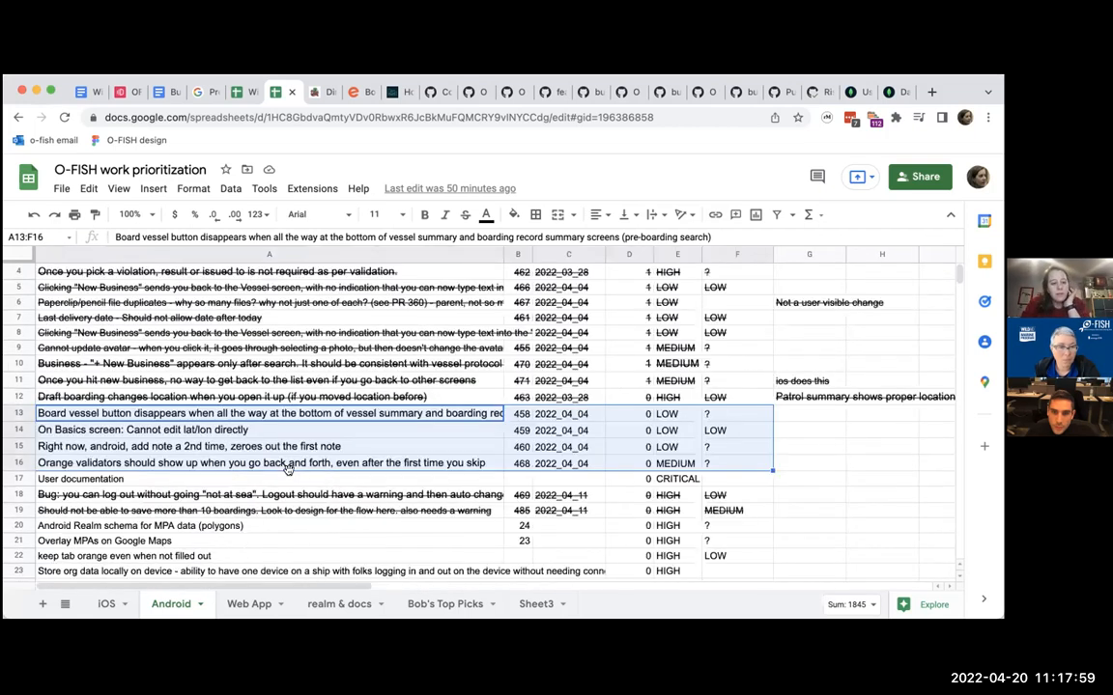
left_click(676, 479)
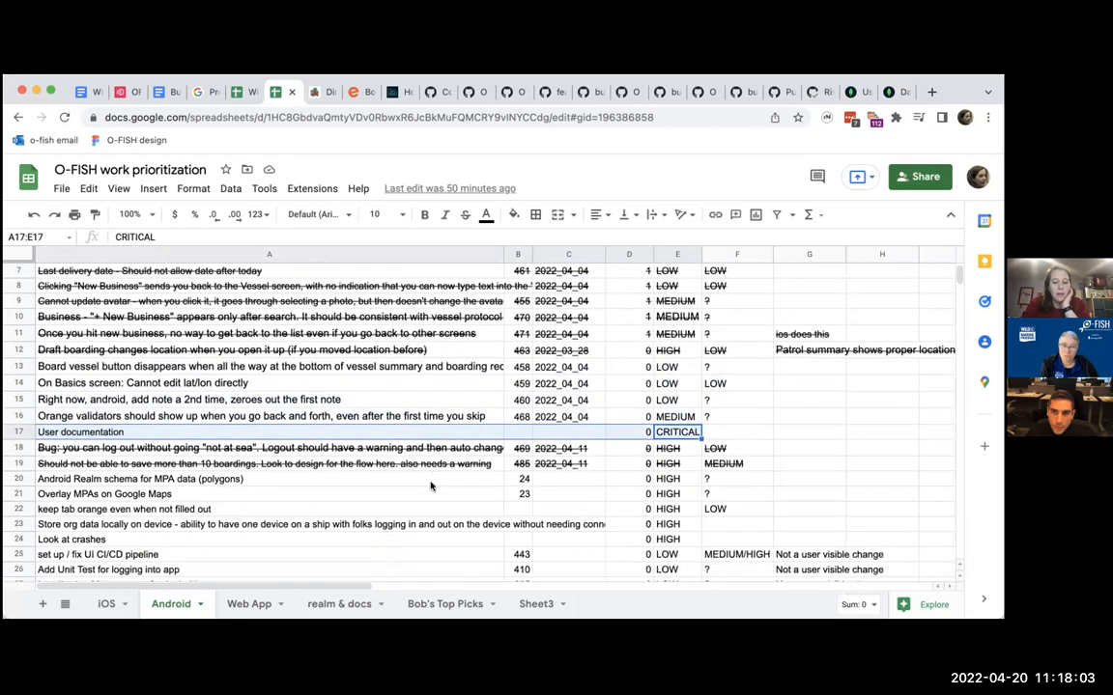
scroll("down", 3)
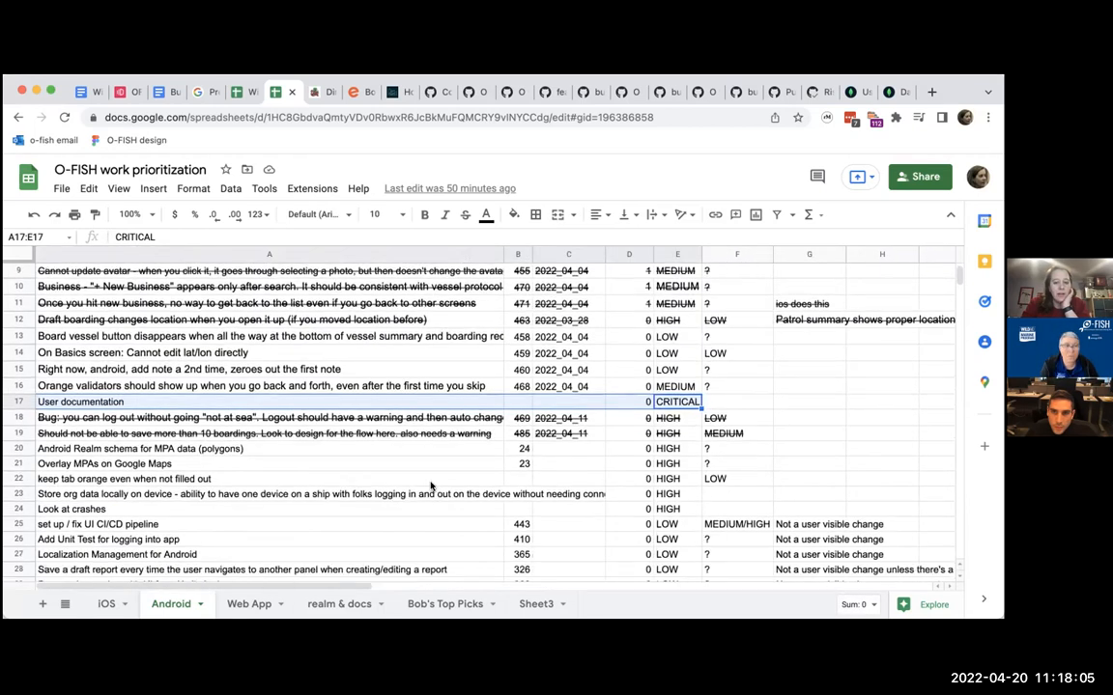
scroll("down", 3)
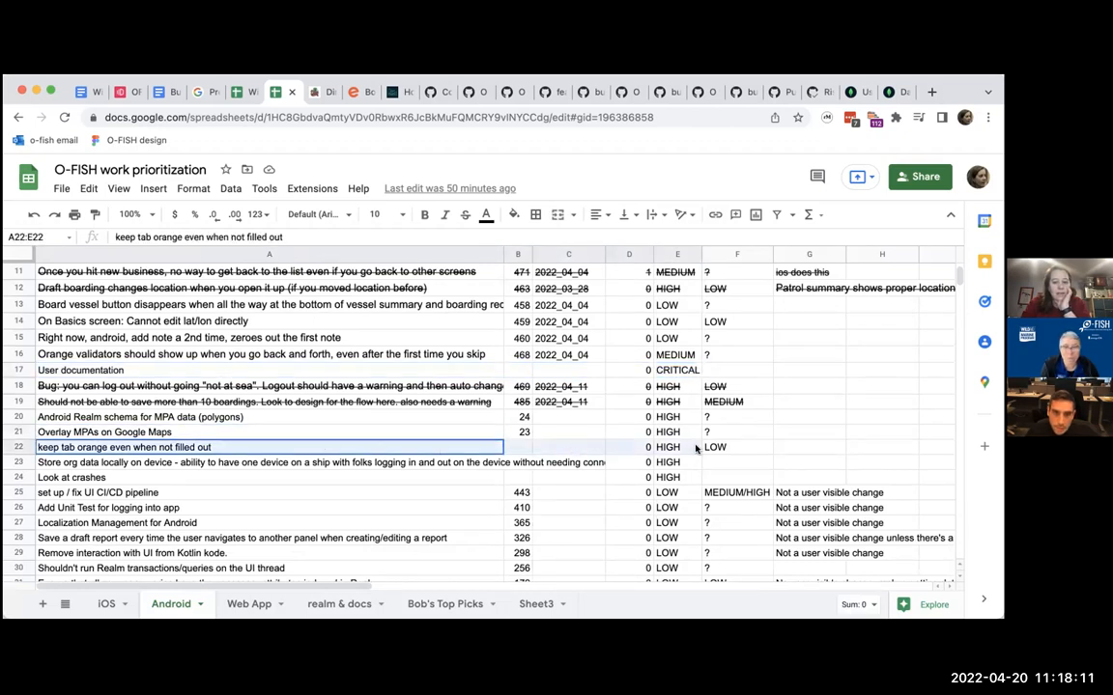
left_click(707, 462)
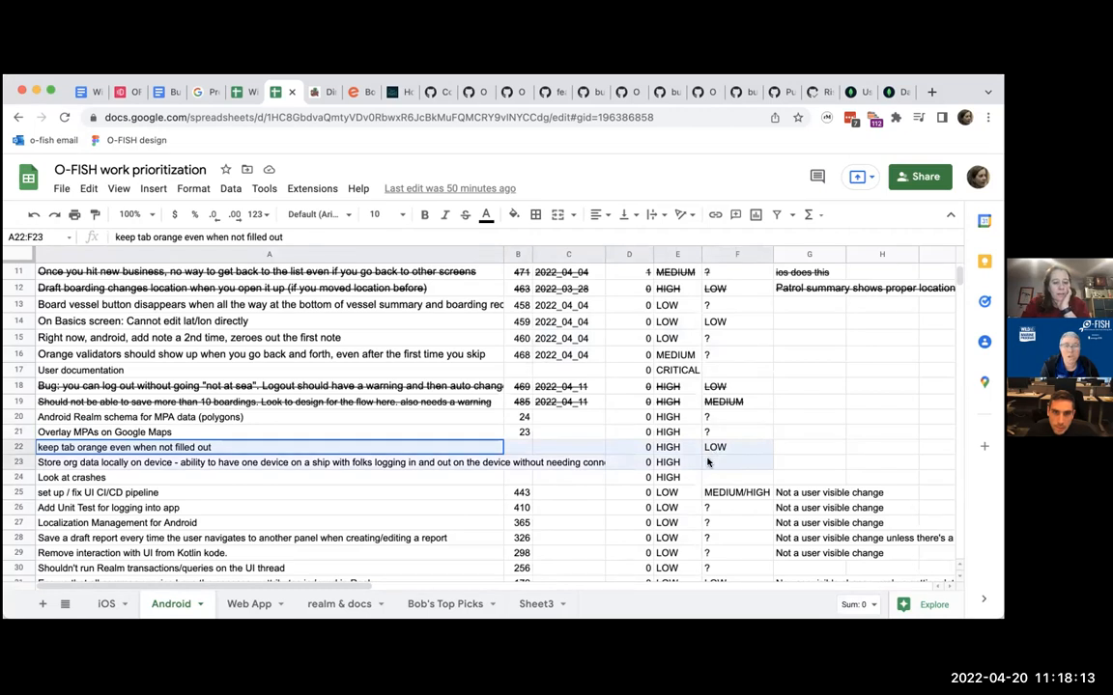
left_click(677, 477)
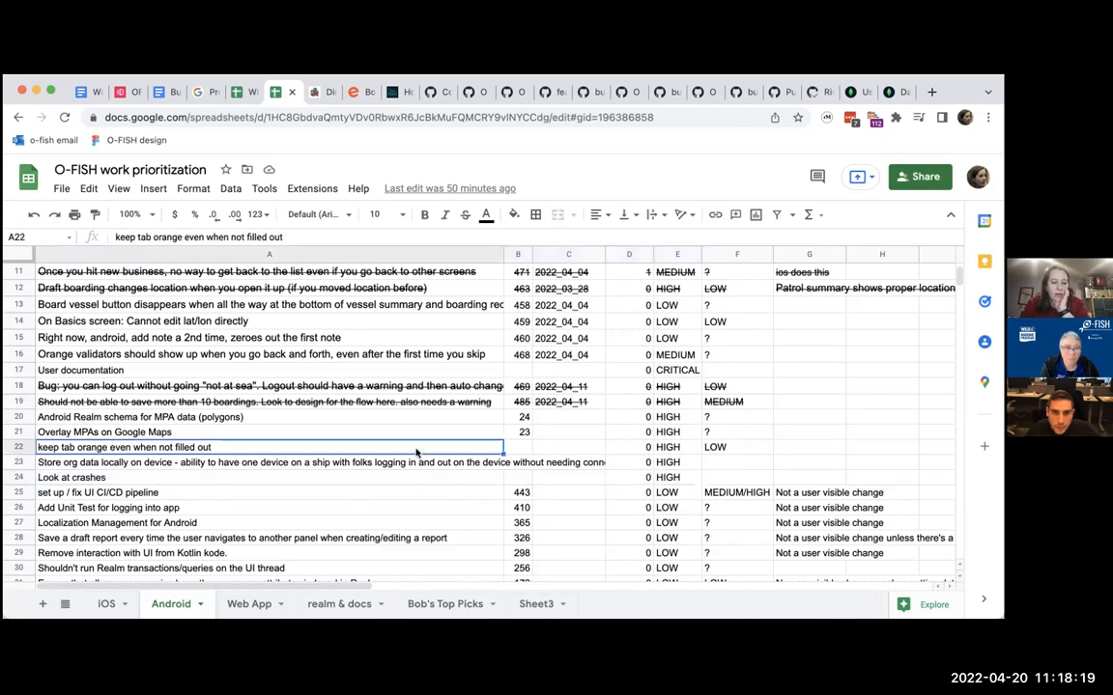
mouse_move(351, 417)
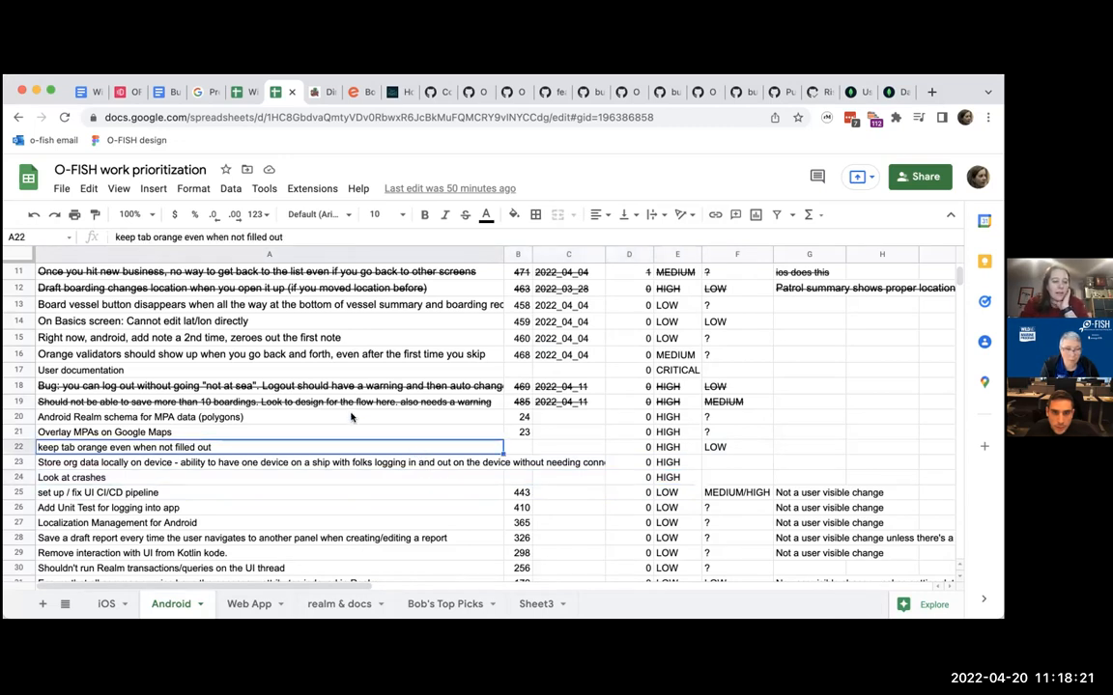
Check the Realm schema and crash-report rows, then pick out issue 407, the log-out bug.
left_click(271, 417)
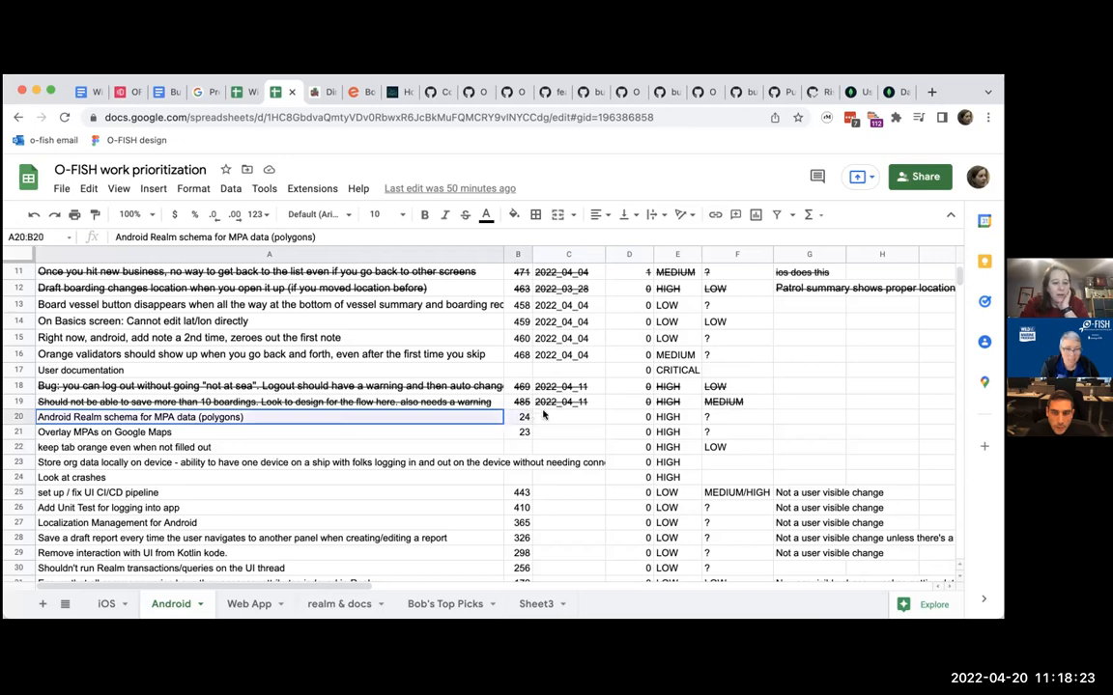
left_click(676, 418)
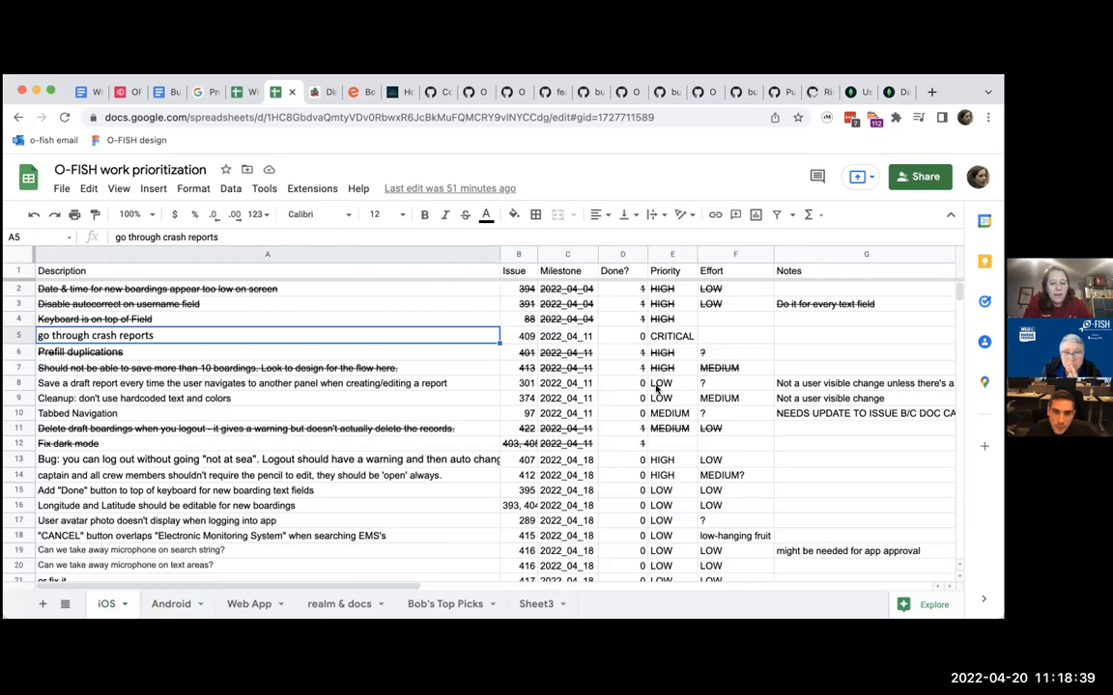
mouse_move(646, 452)
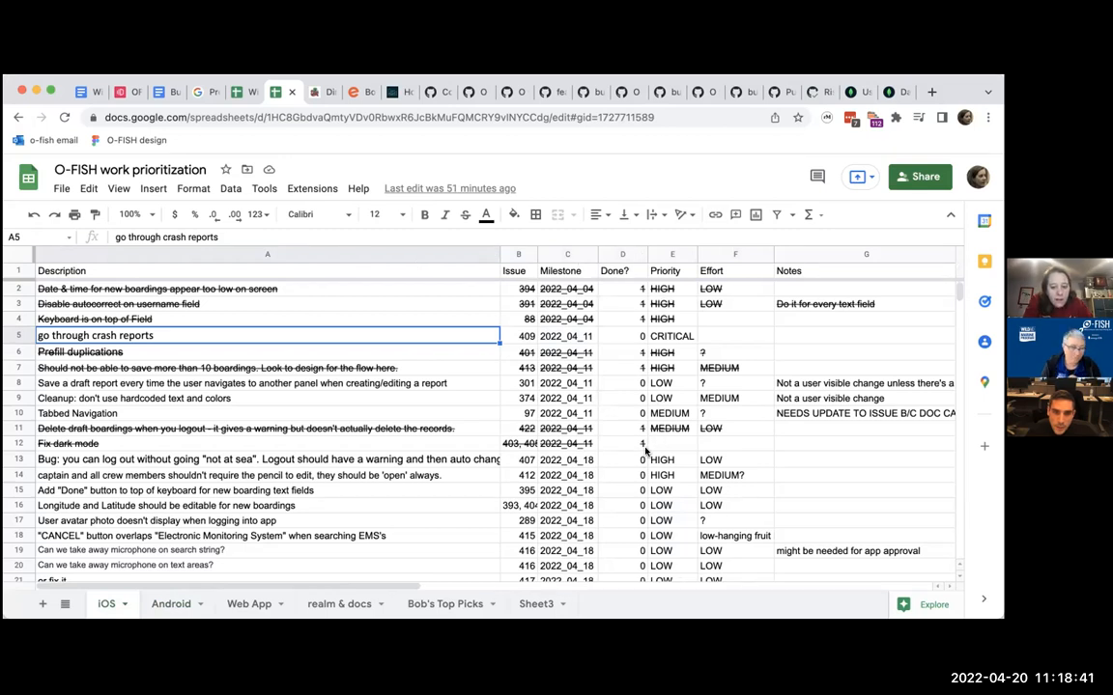
left_click(271, 460)
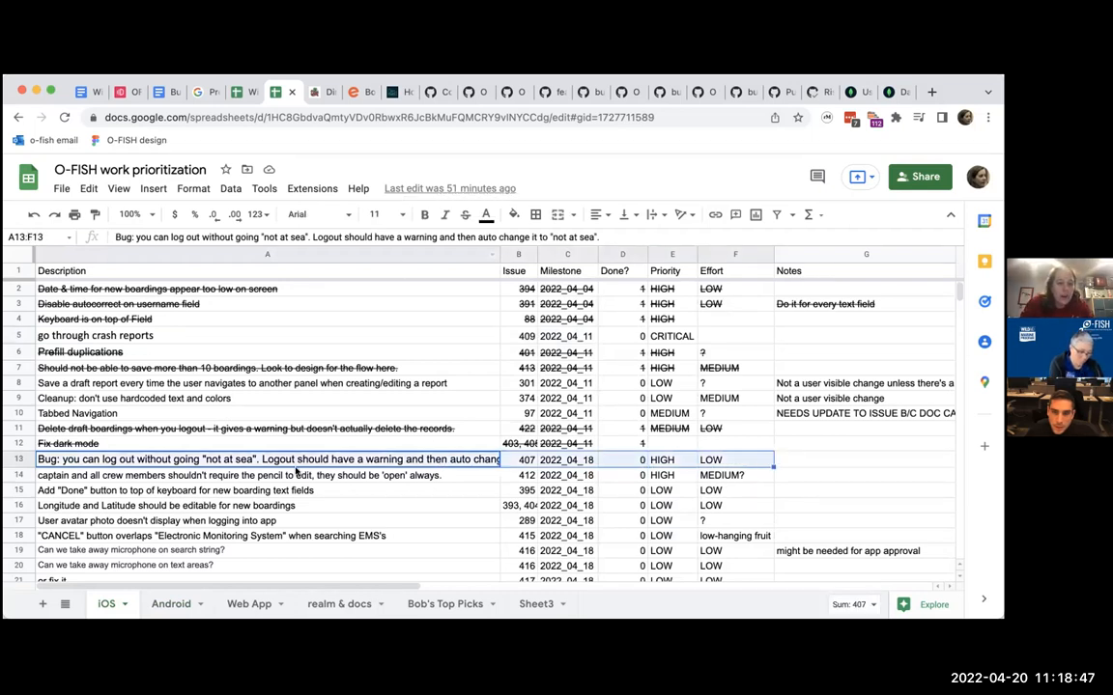
left_click(518, 460)
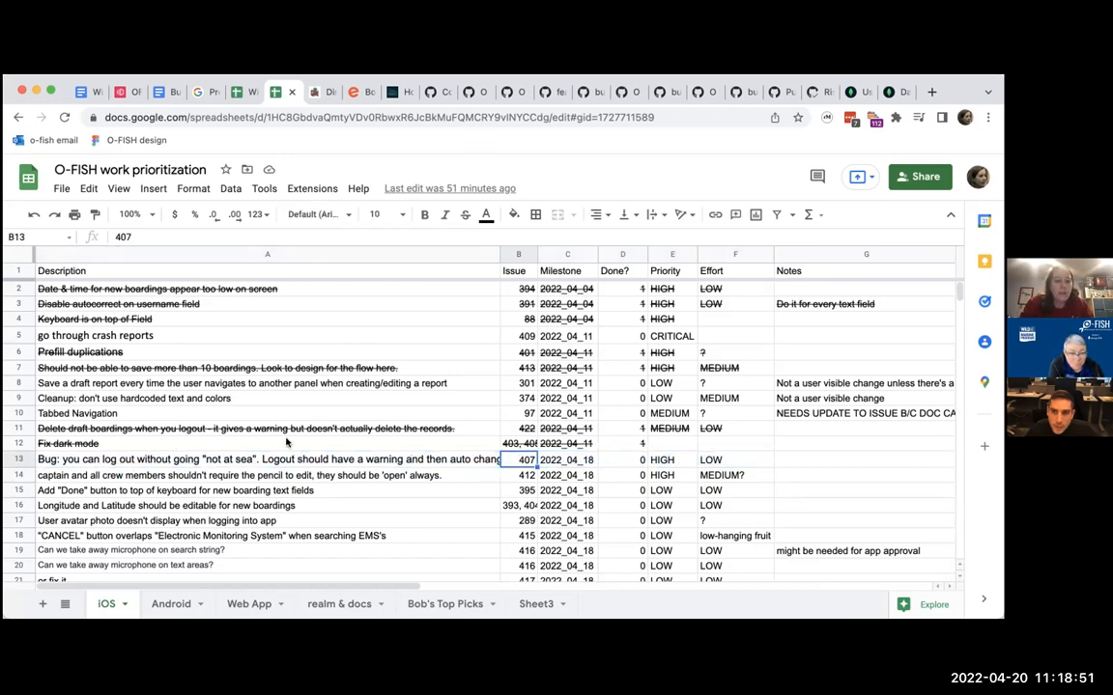
left_click(267, 460)
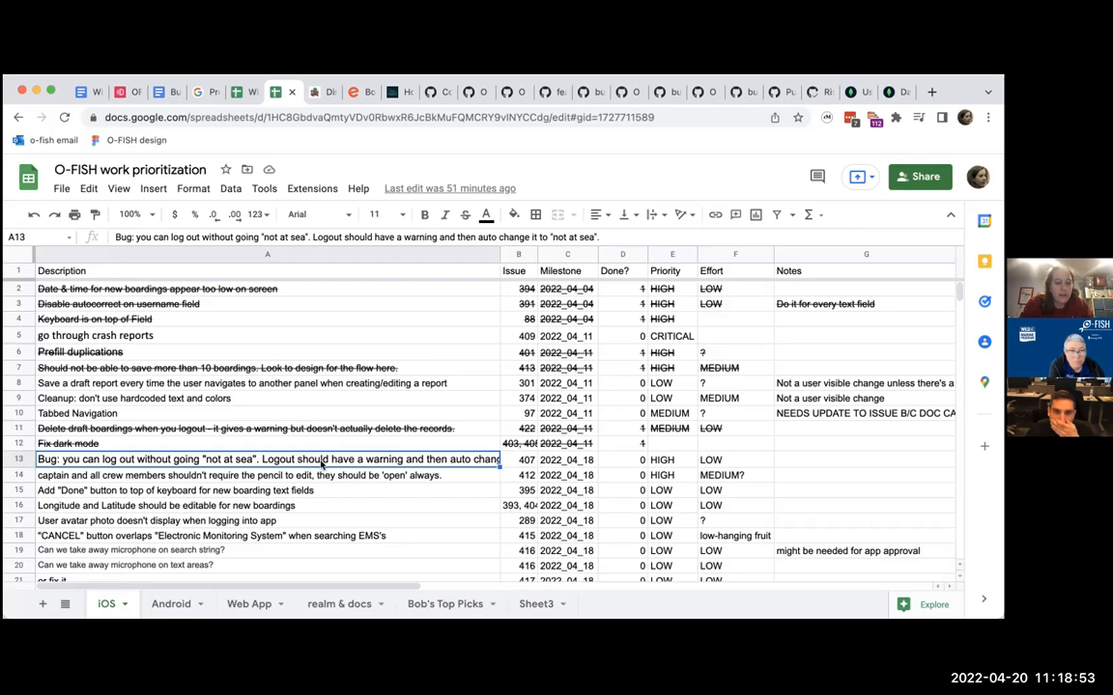
left_click(518, 460)
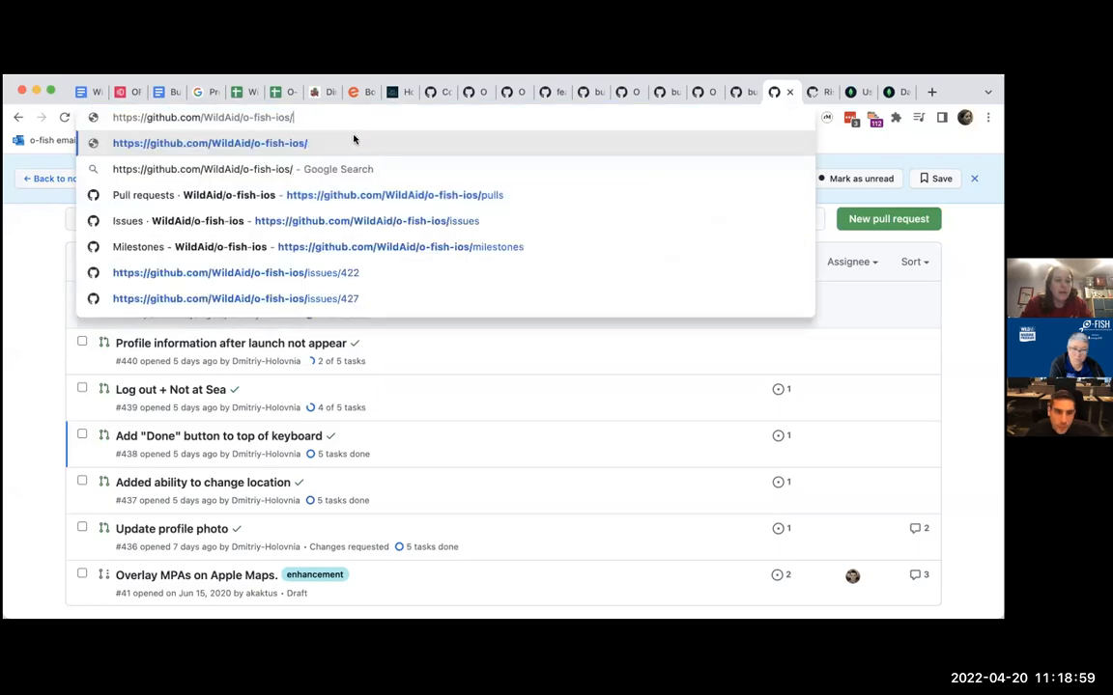
Load issues/407, 'Log out + Not at Sea', and review its linked pull request #439.
type("issues/407")
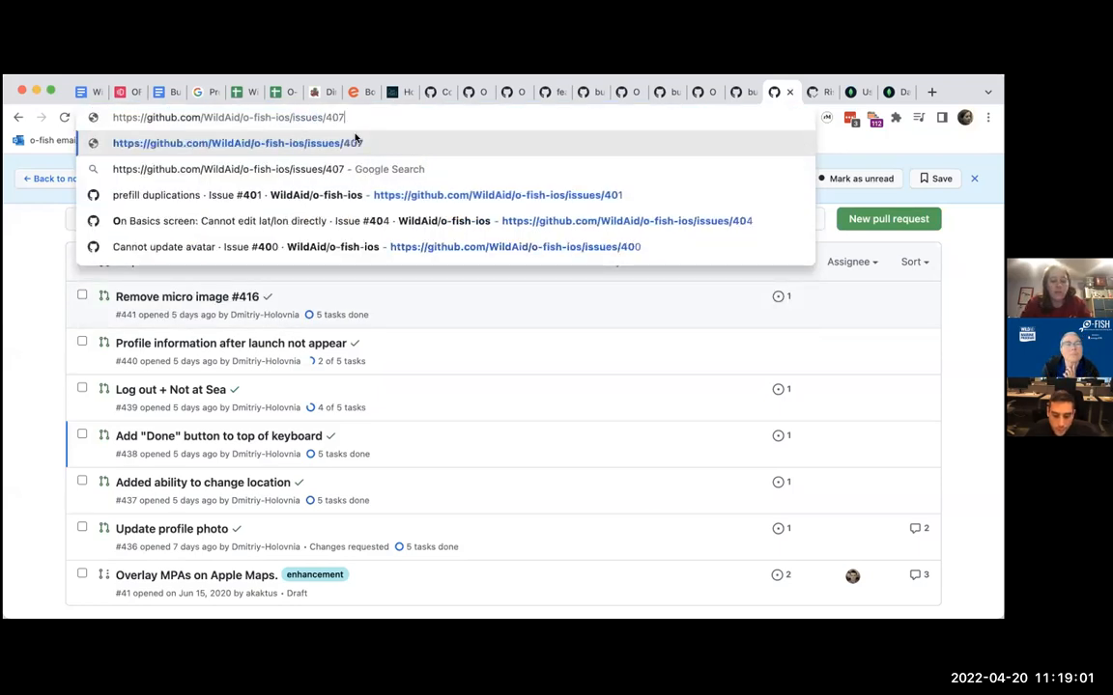
key("Return")
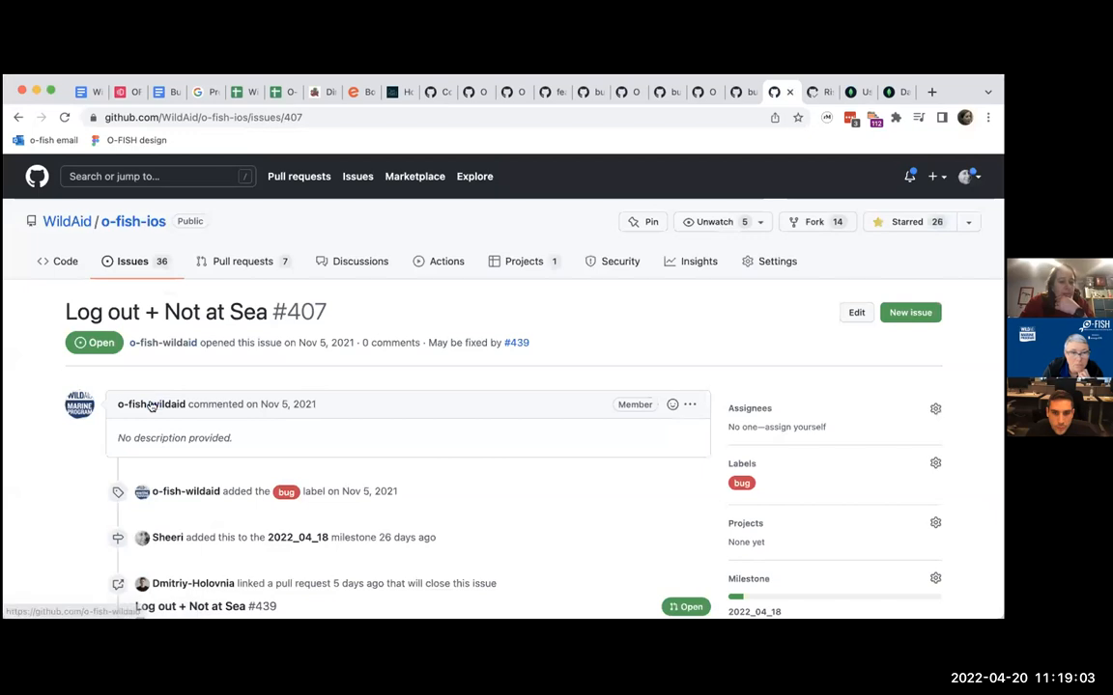
scroll("down", 3)
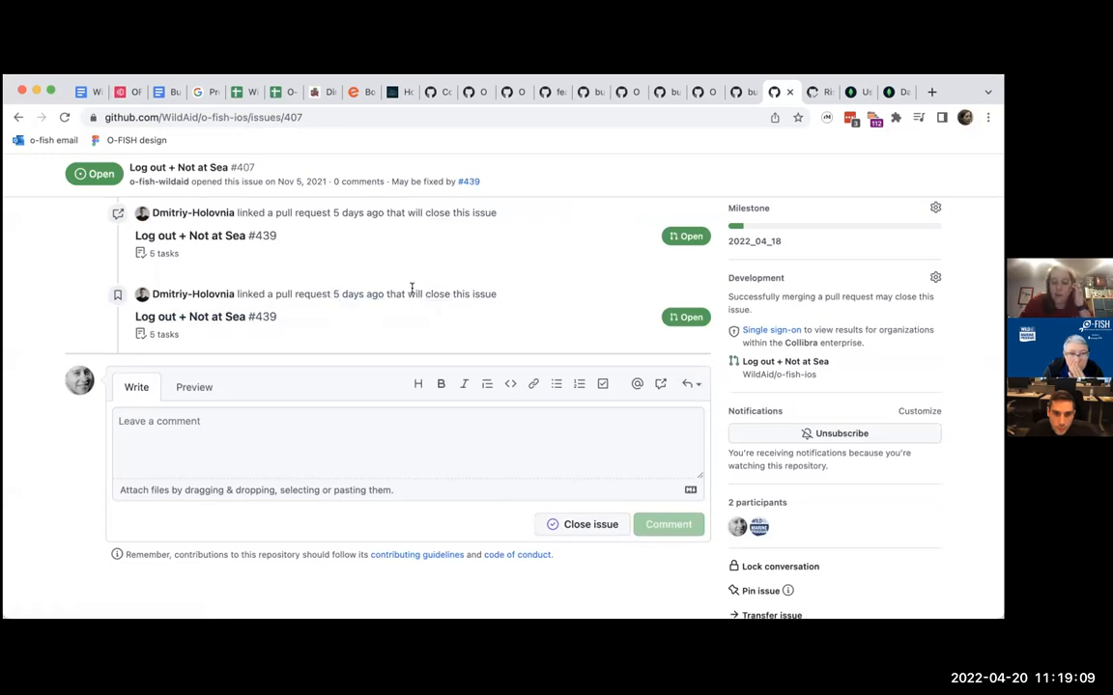
mouse_move(301, 292)
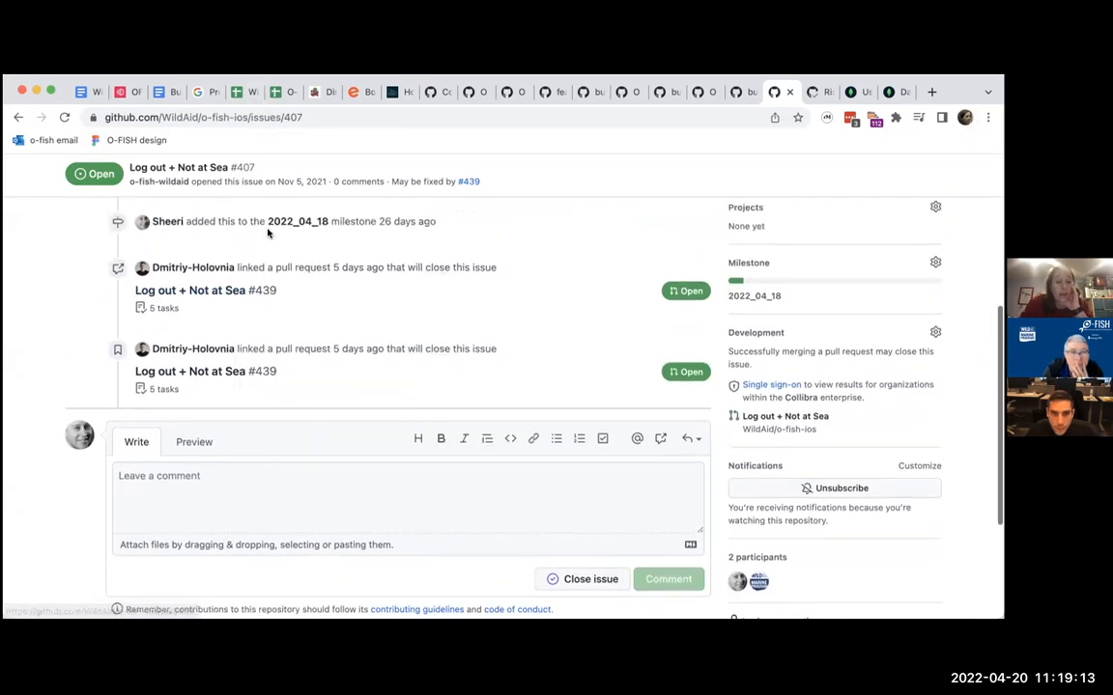
mouse_move(249, 92)
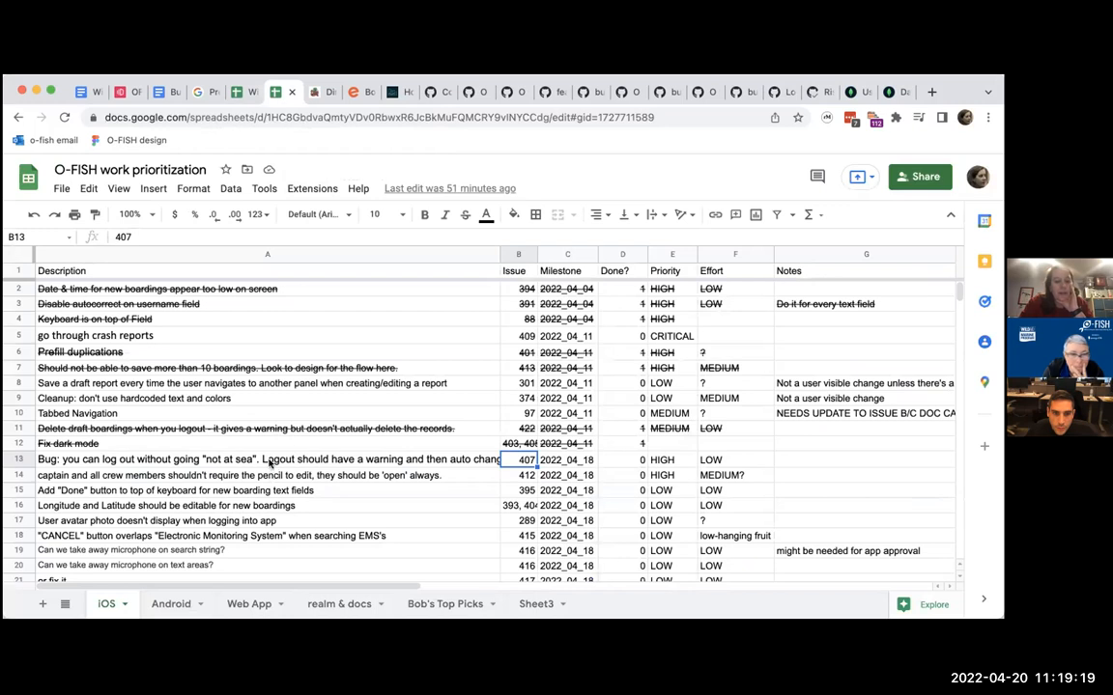
left_click(267, 490)
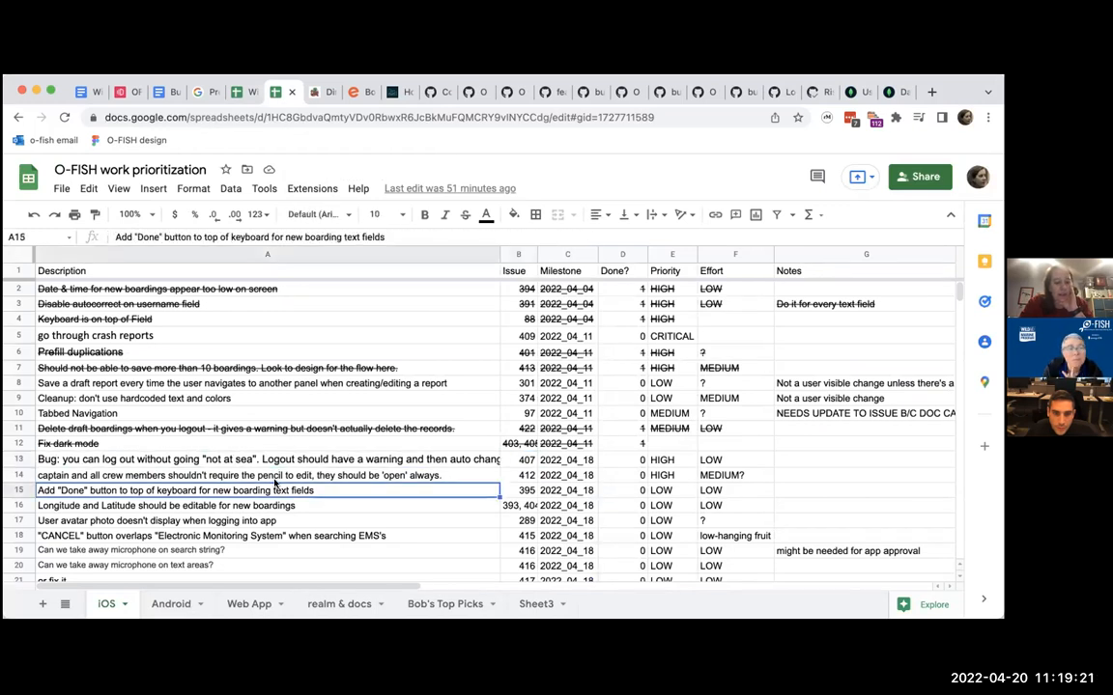
left_click(241, 475)
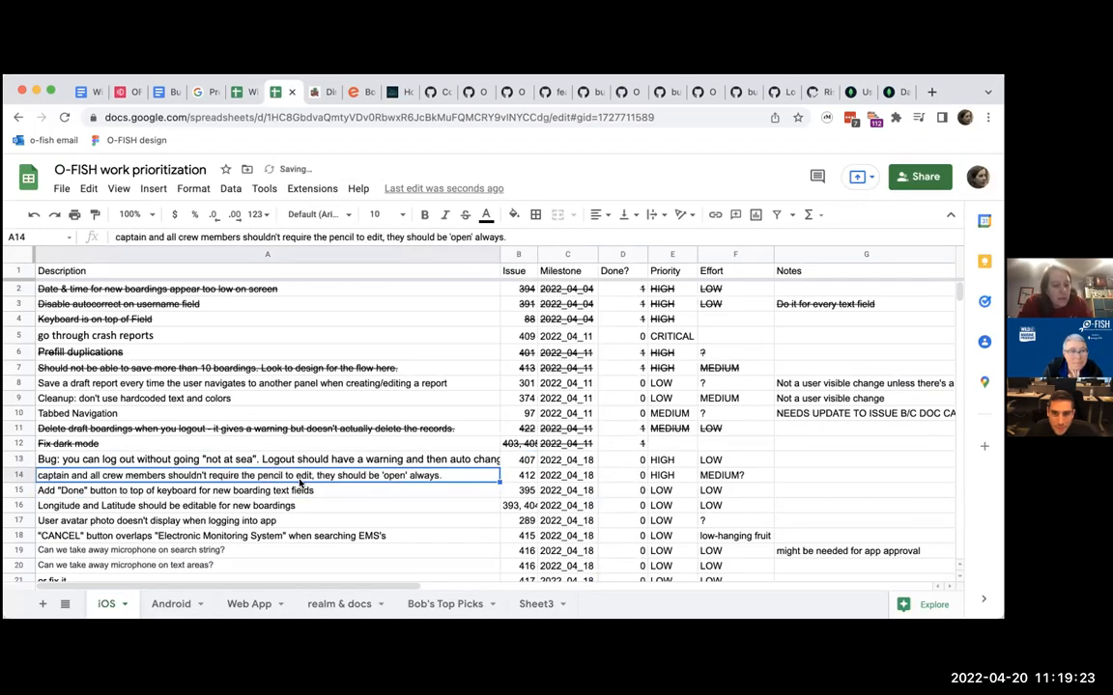
left_click(518, 475)
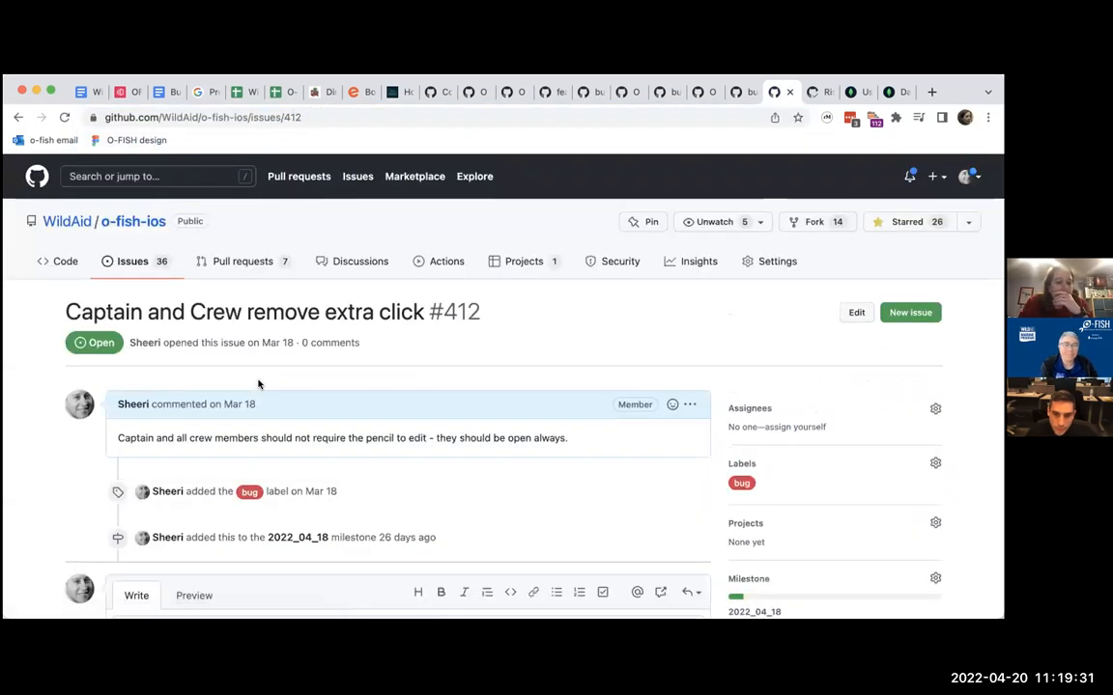
Review issue #412, Captain and Crew remove extra click, and select it in row 14.
scroll("down", 3)
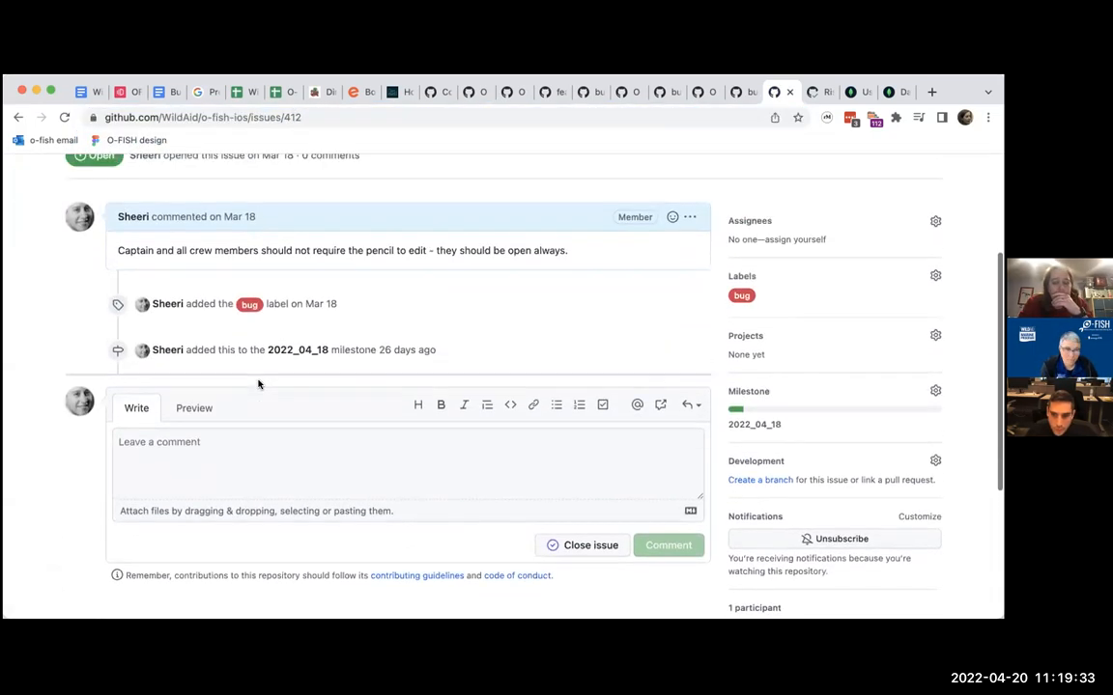
scroll("up", 3)
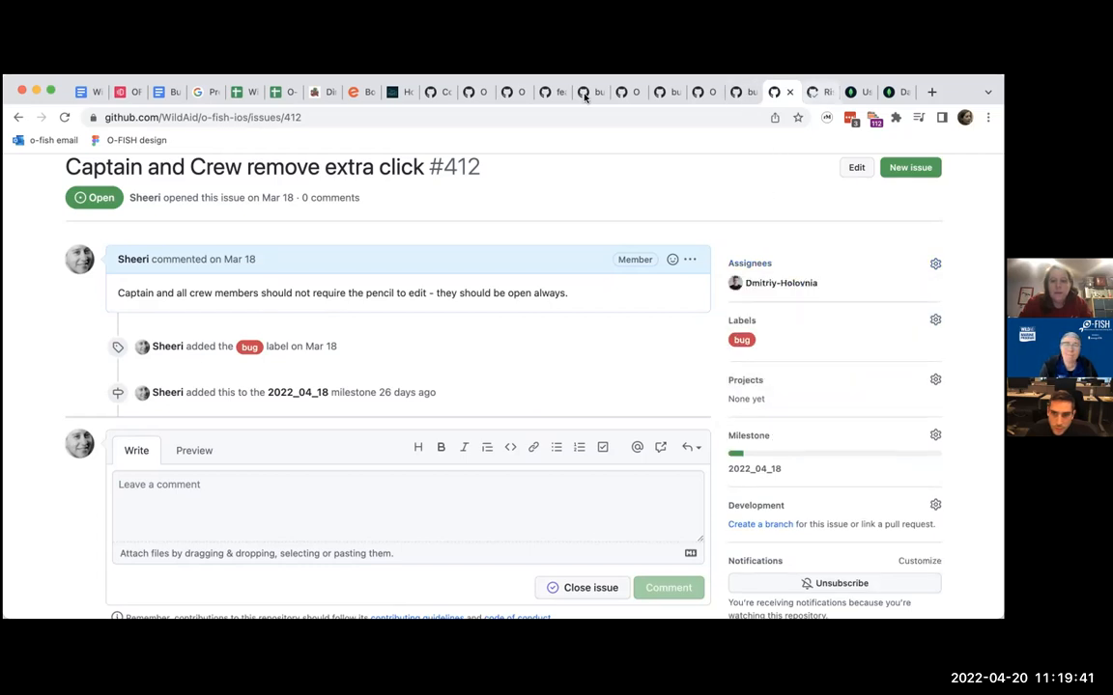
left_click(275, 93)
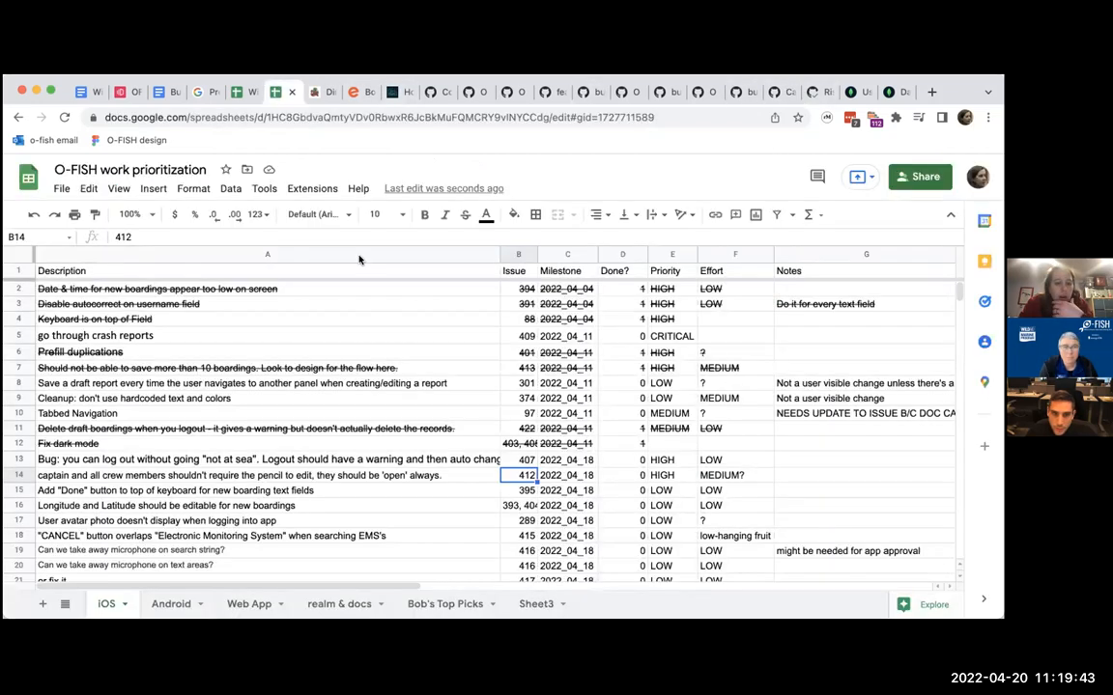
left_click(673, 336)
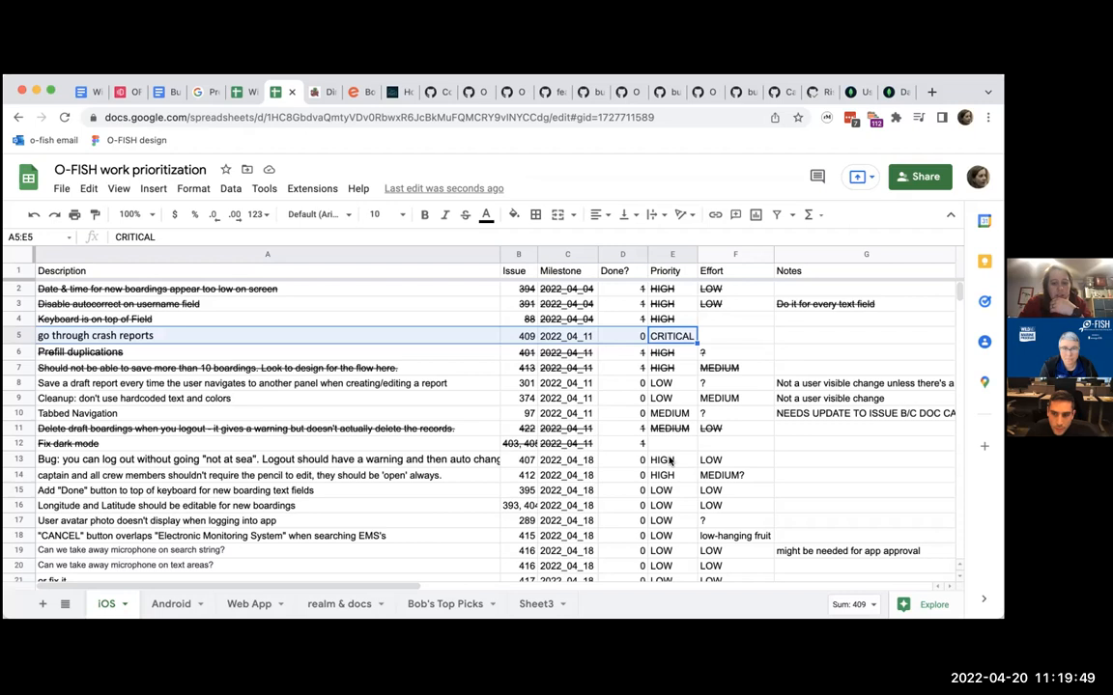
left_click(660, 460)
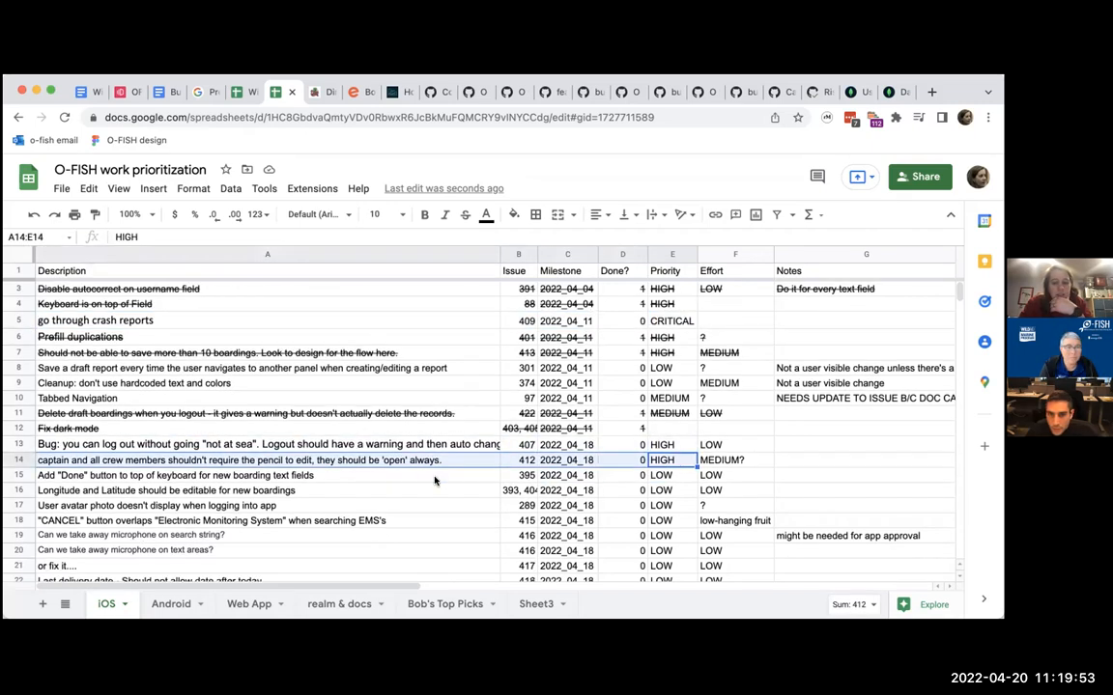
scroll("down", 3)
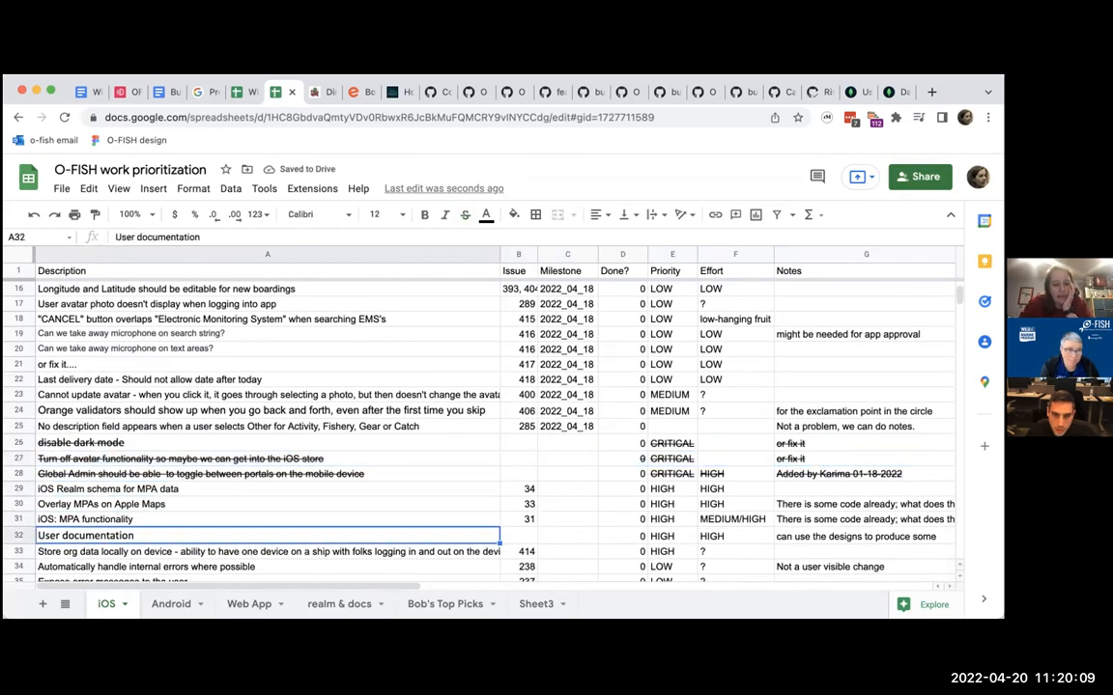
left_click(266, 552)
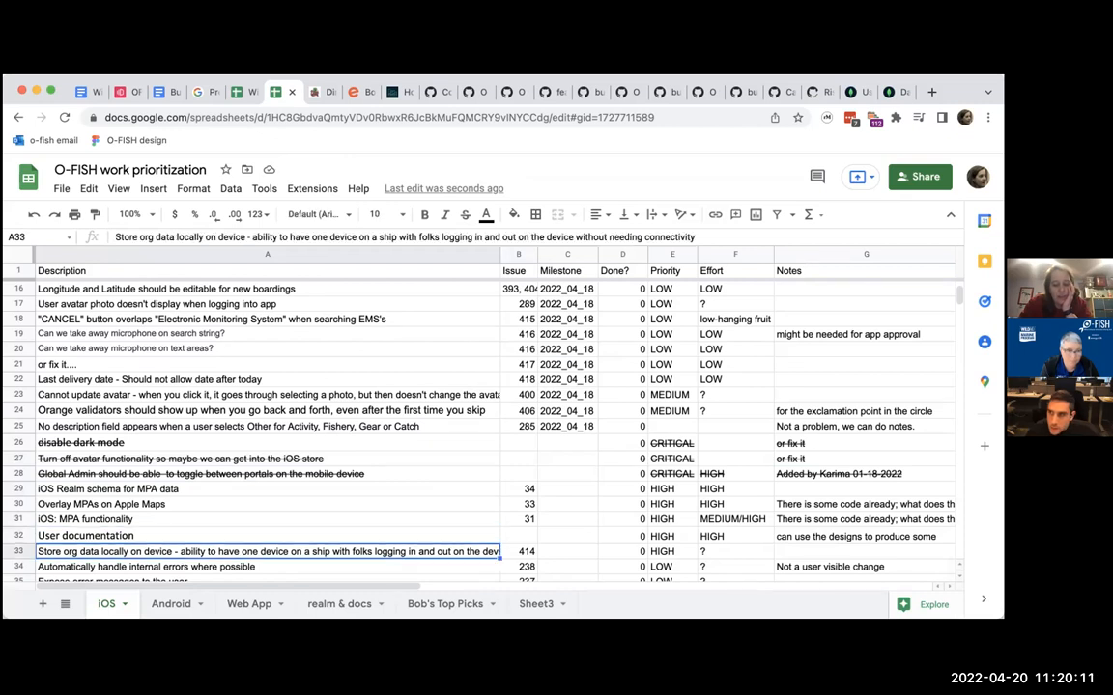
scroll("down", 3)
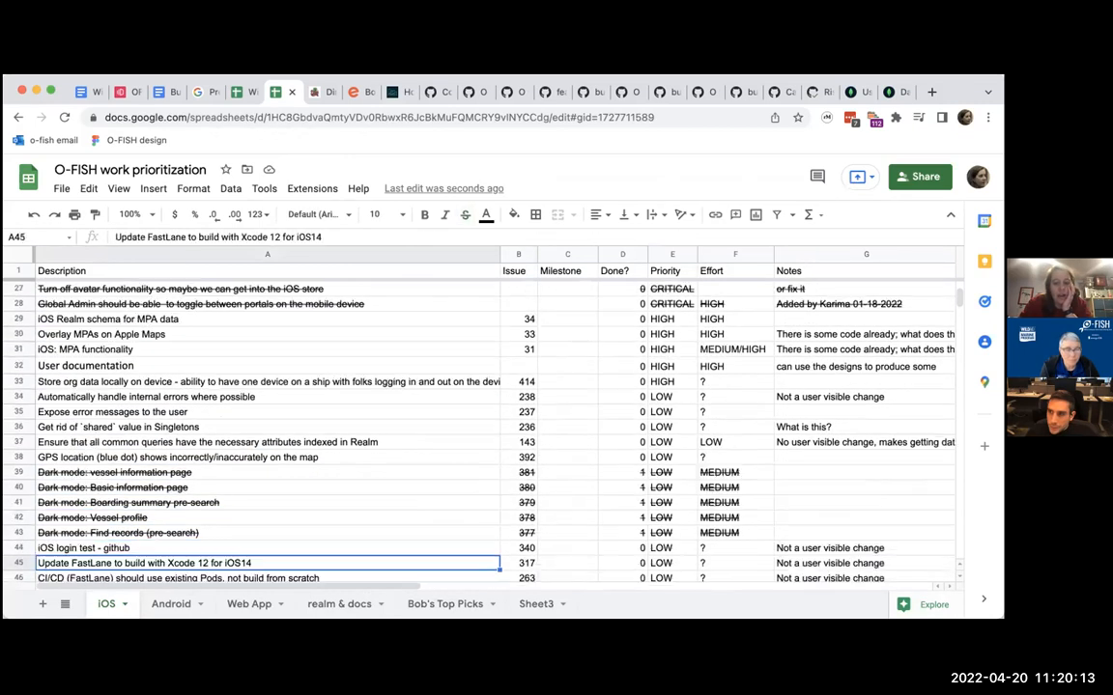
scroll("down", 3)
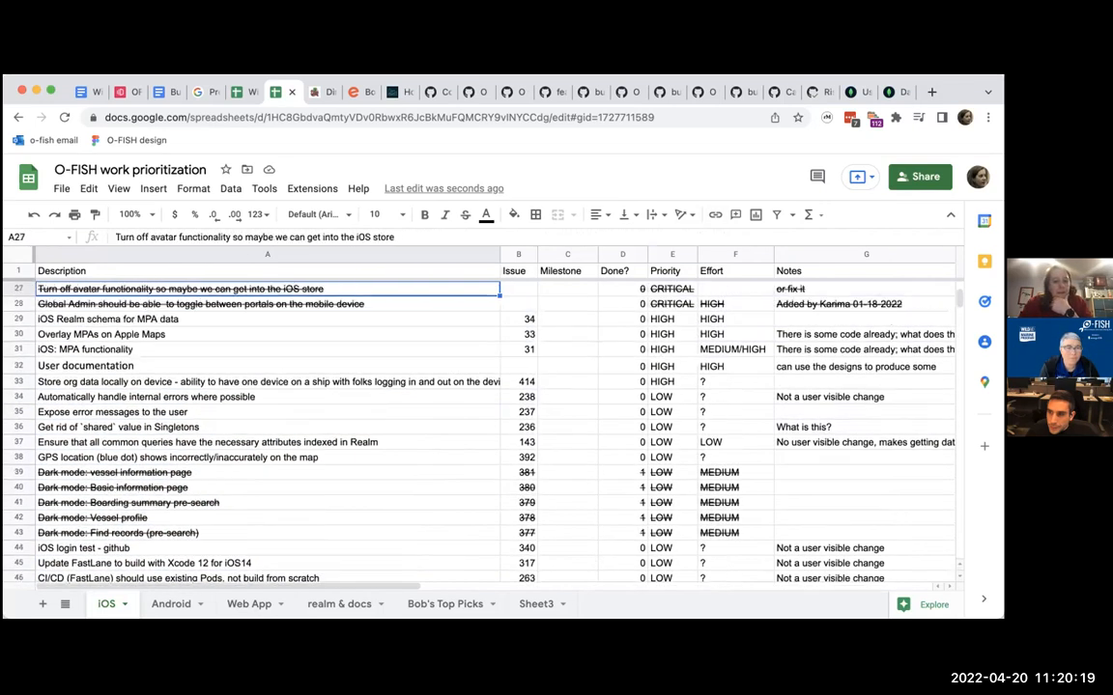
scroll("up", 3)
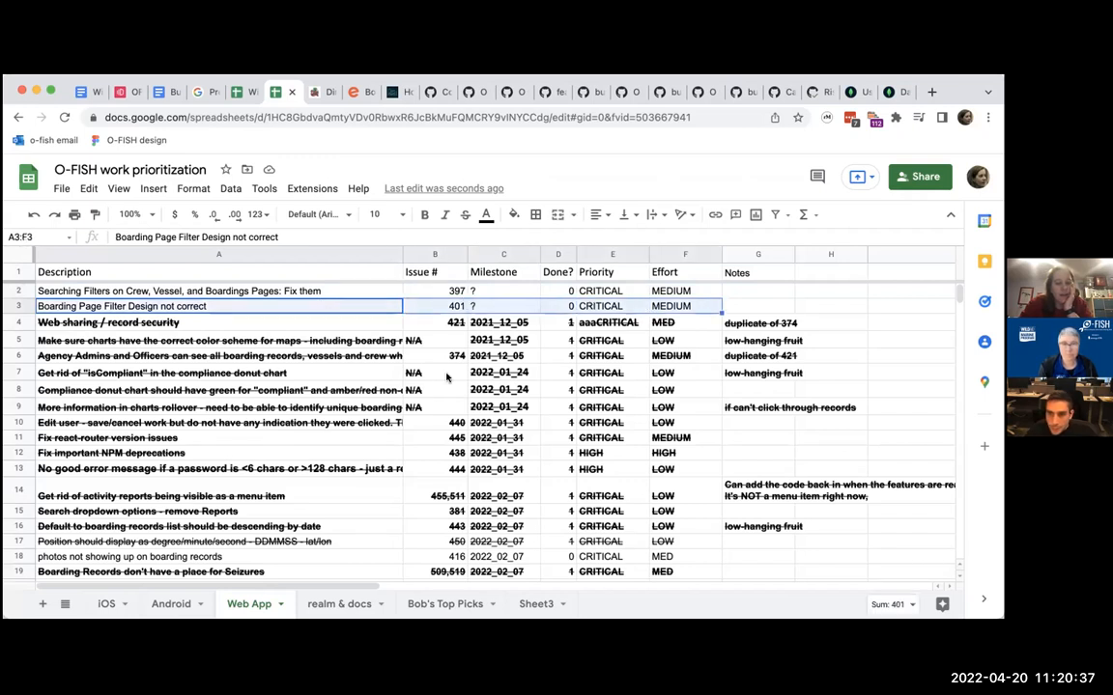
Scroll the Web App issue rows and select the New Boarding record task.
scroll("down", 3)
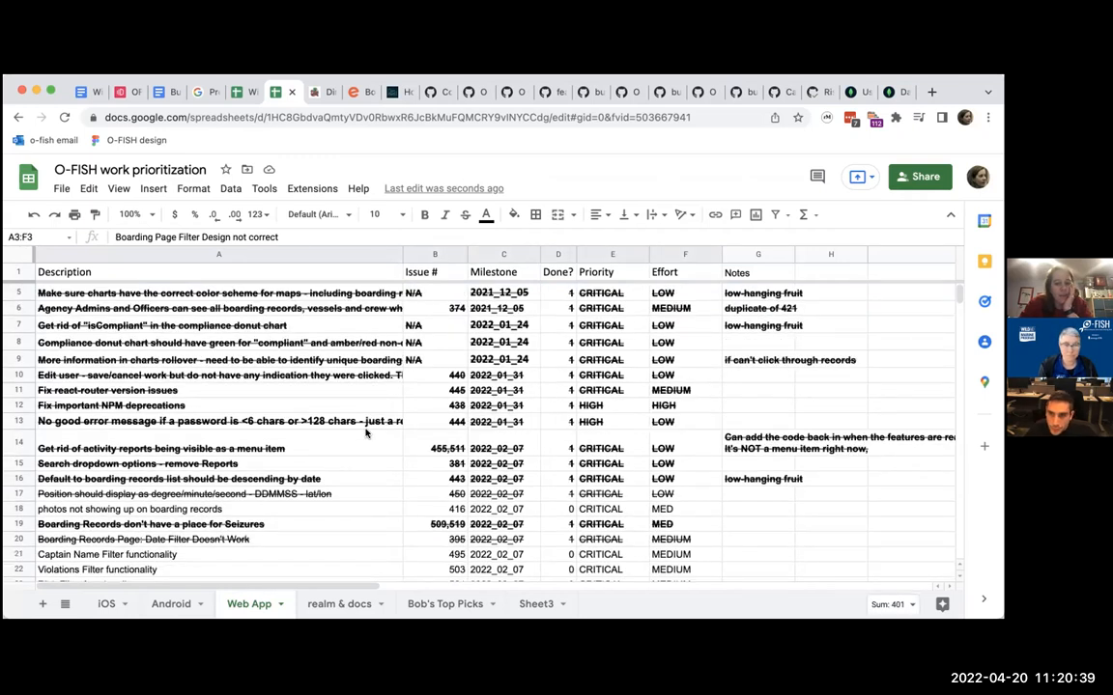
scroll("down", 3)
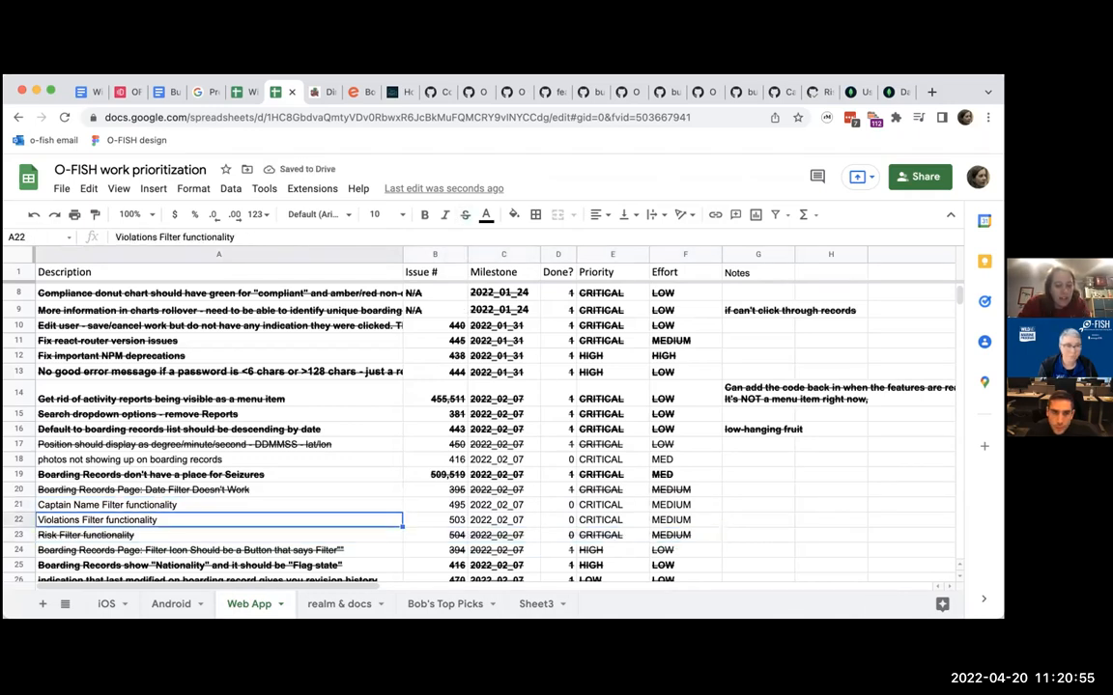
scroll("down", 3)
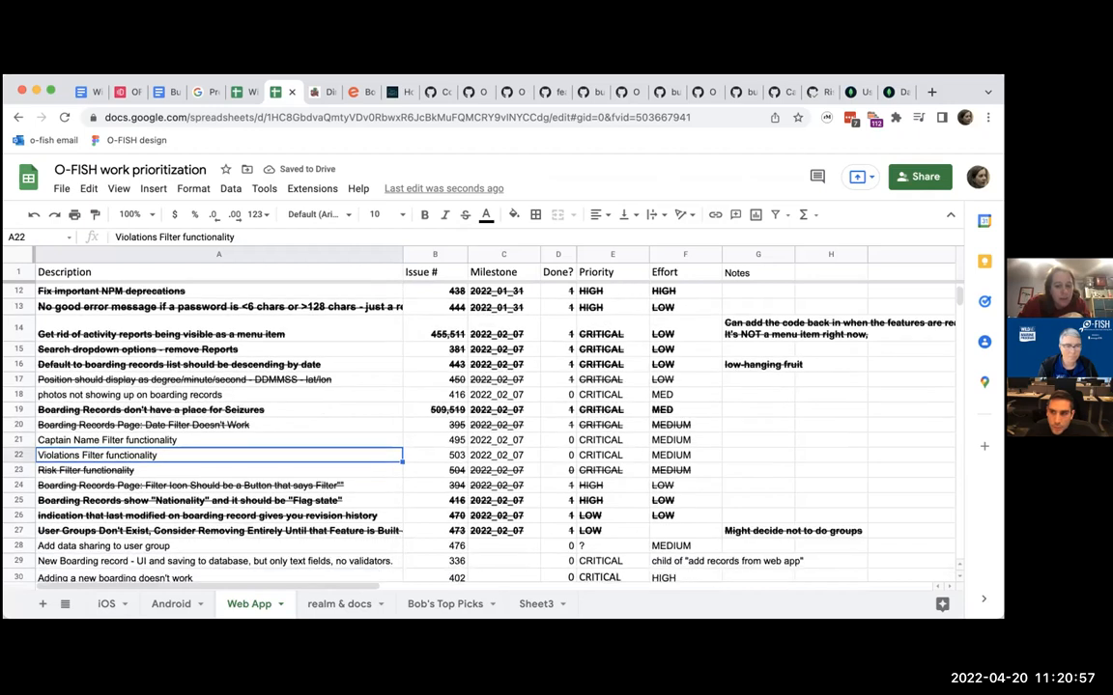
left_click(216, 560)
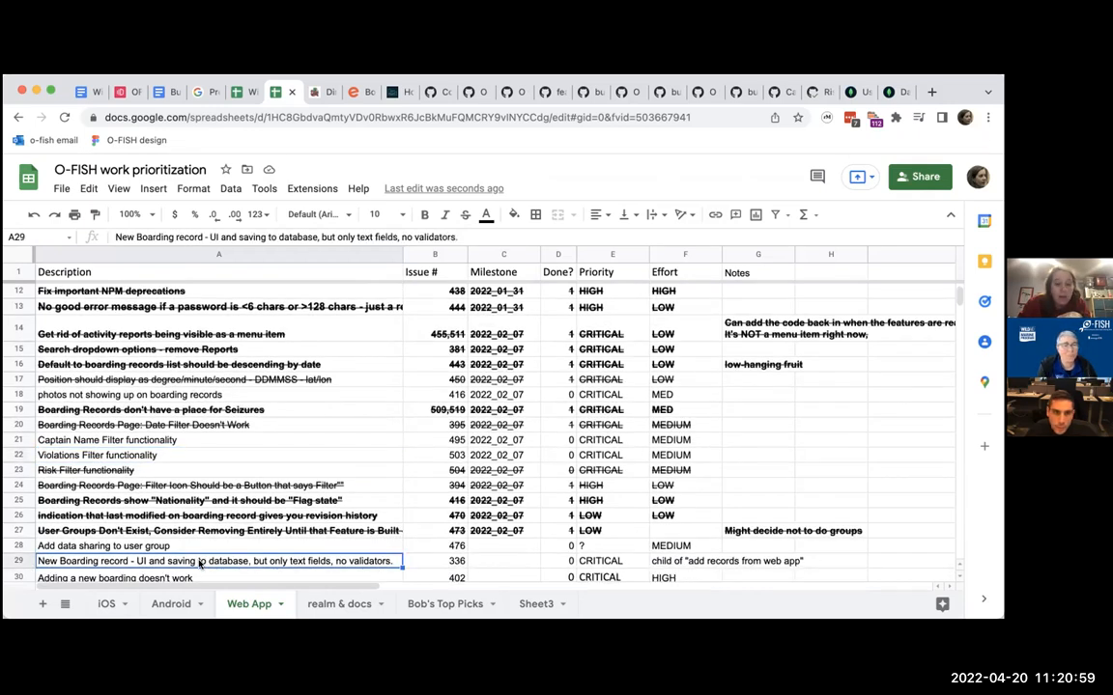
Continue down the list and open the deploy web build issue #442 on GitHub.
scroll("down", 3)
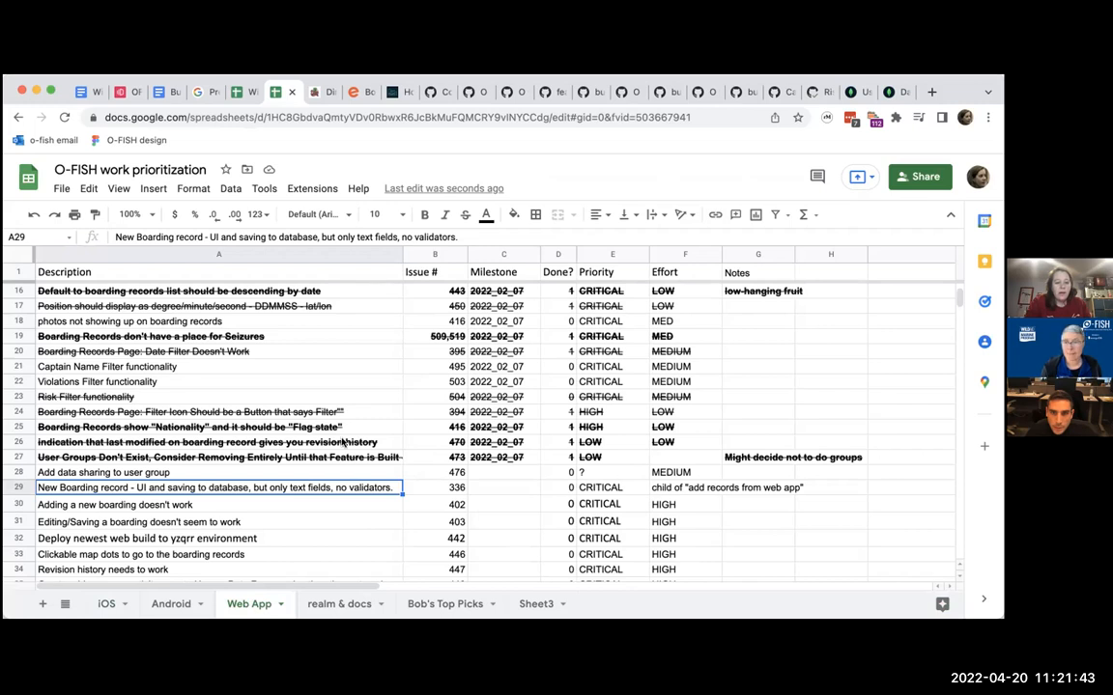
scroll("down", 3)
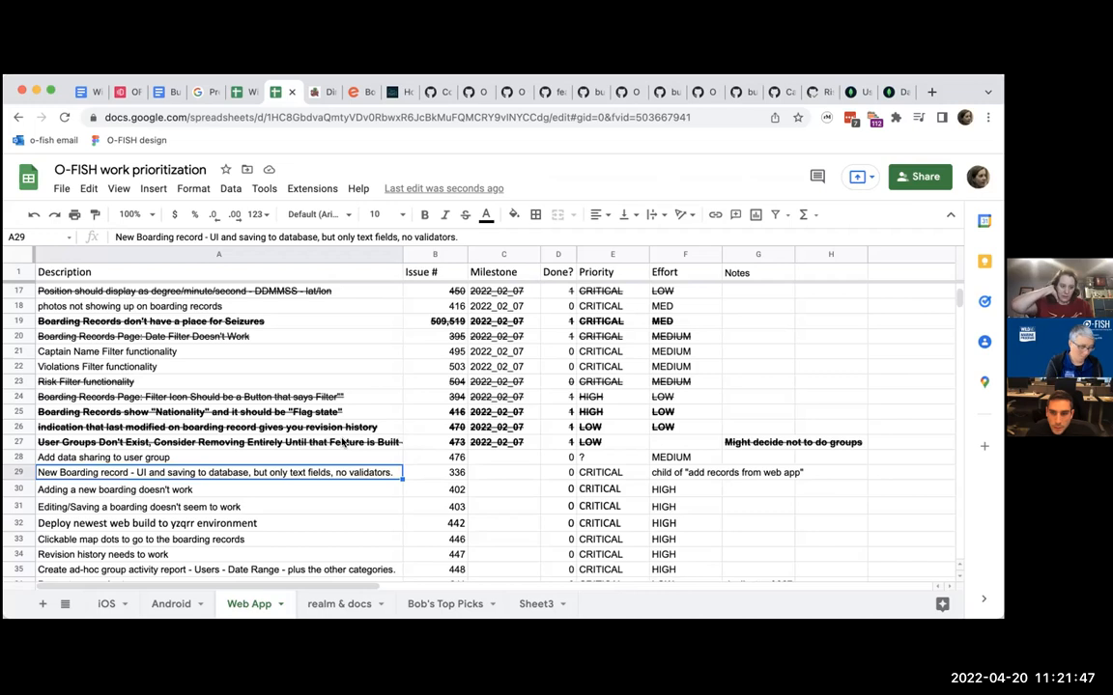
mouse_move(197, 519)
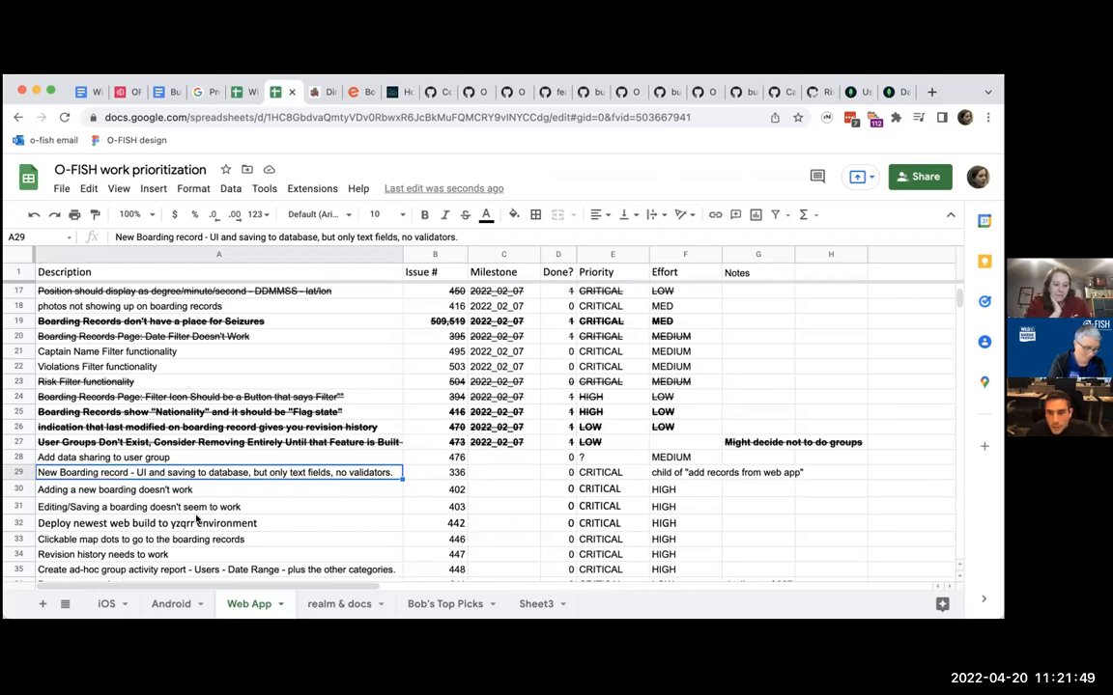
left_click(218, 522)
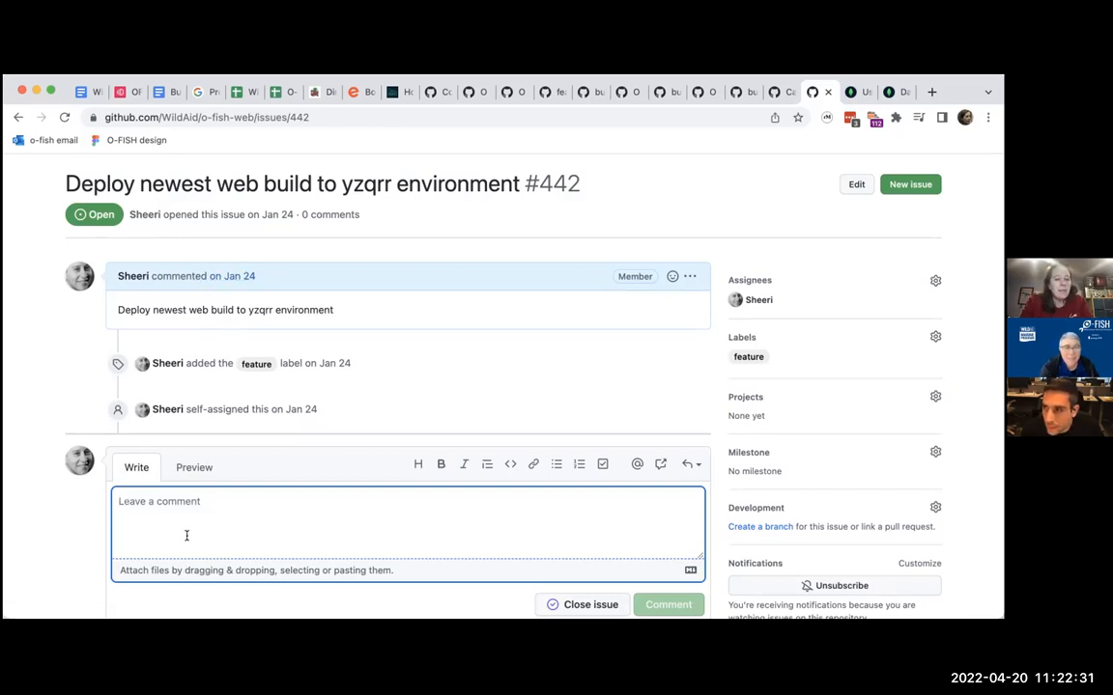
Comment that charts and functions are up to date in testing and production as of 4/20/2022, then close issue #442.
type("Upd")
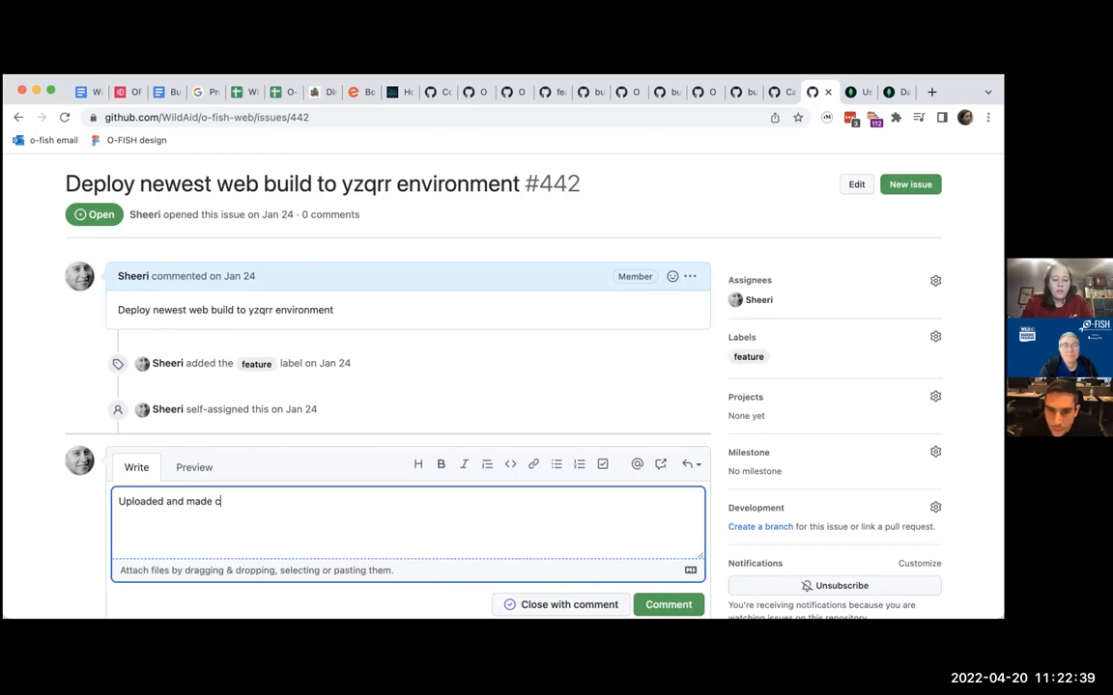
type("sure charts and")
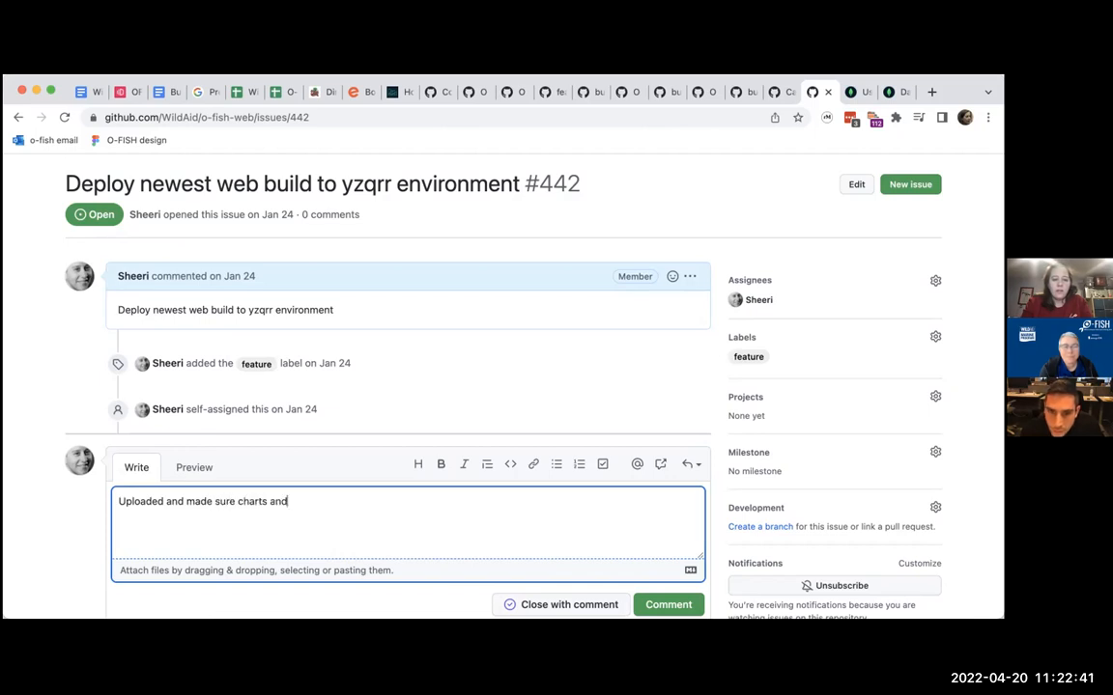
type("functions were all up")
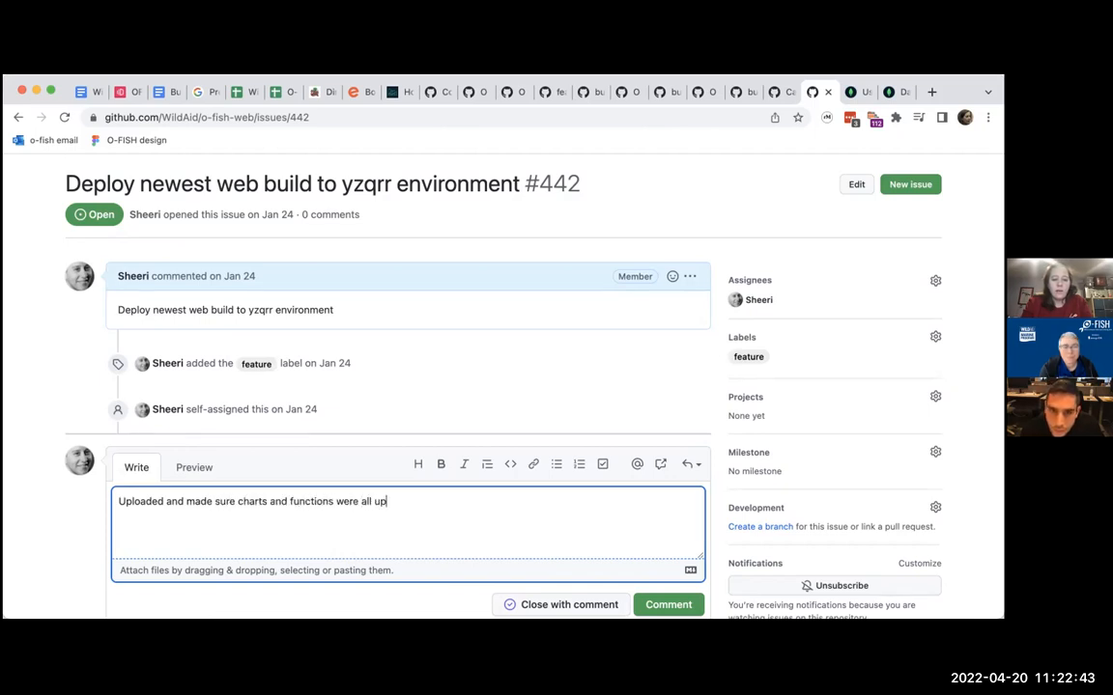
type("to date -")
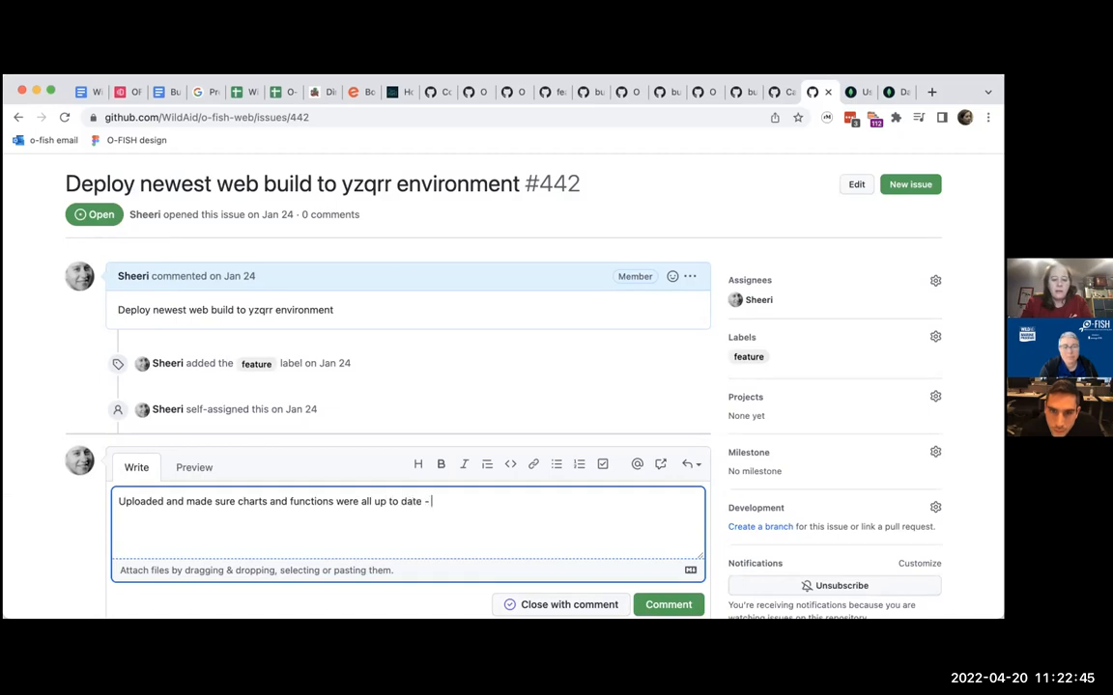
type("in both")
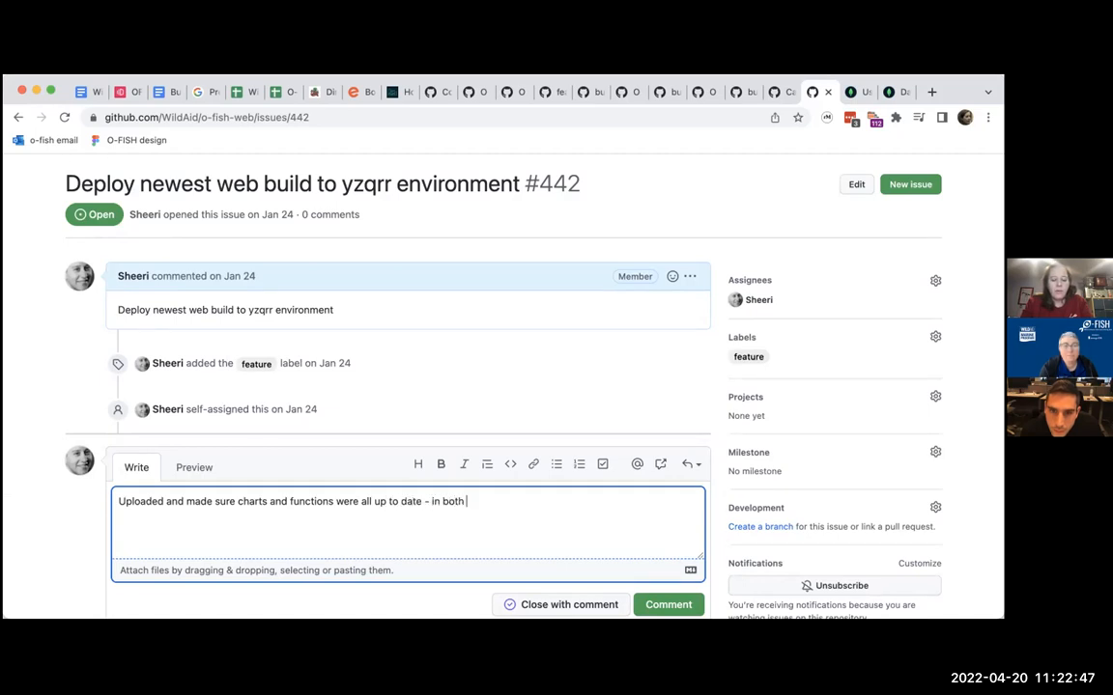
type("testing and produc")
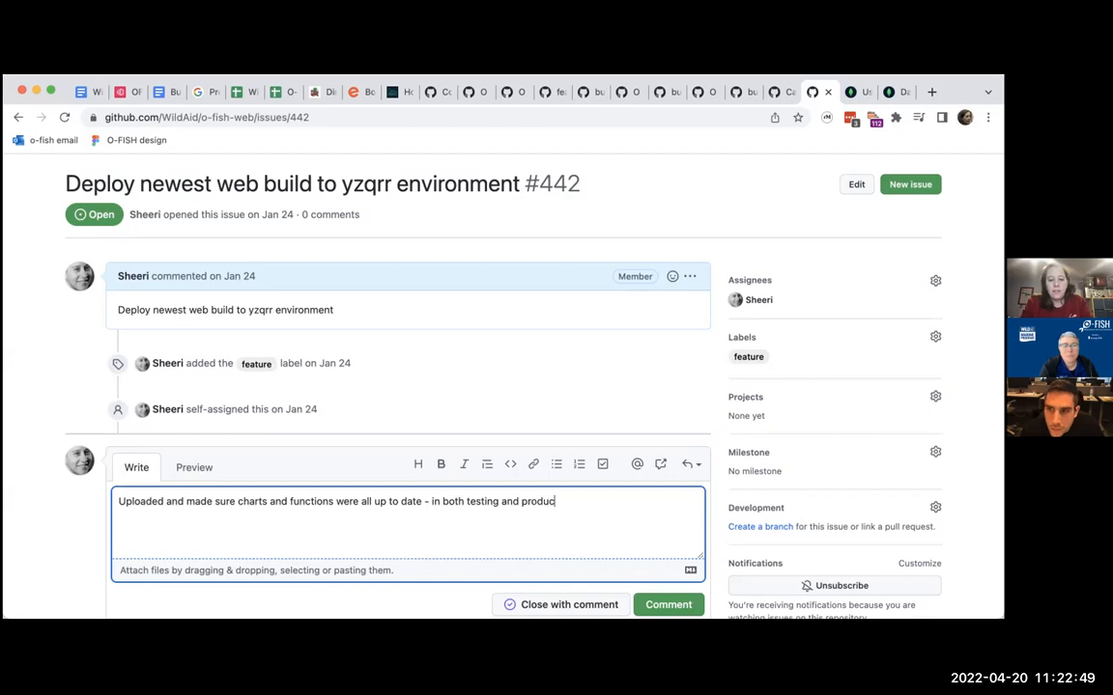
type("tion - today,")
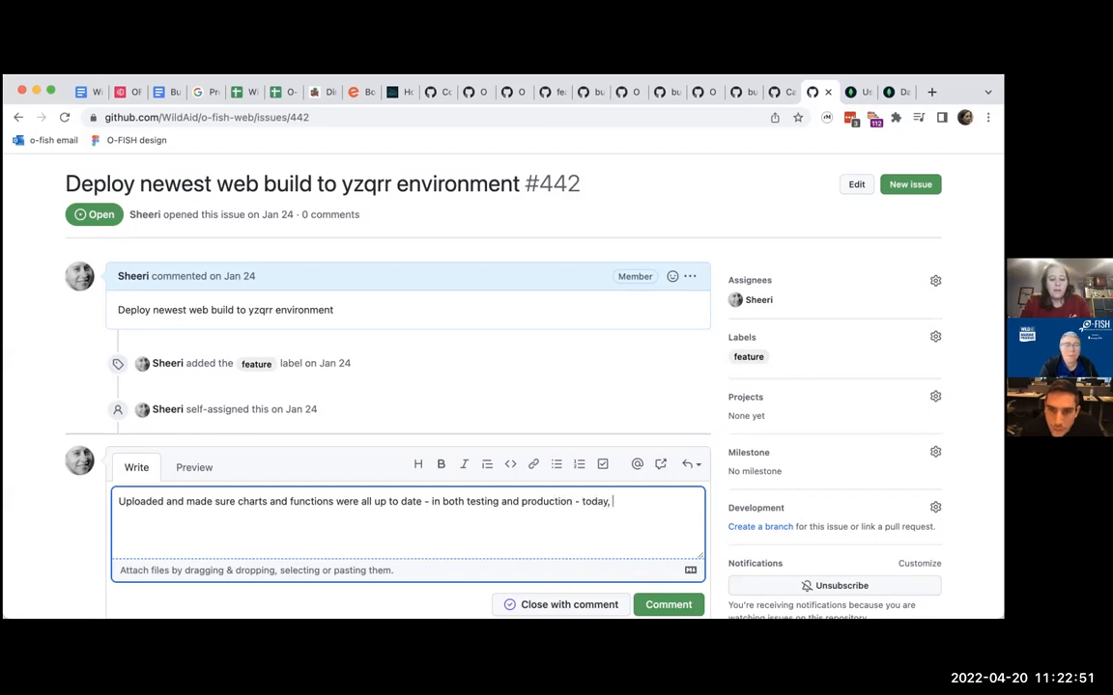
type("4/20/2022.")
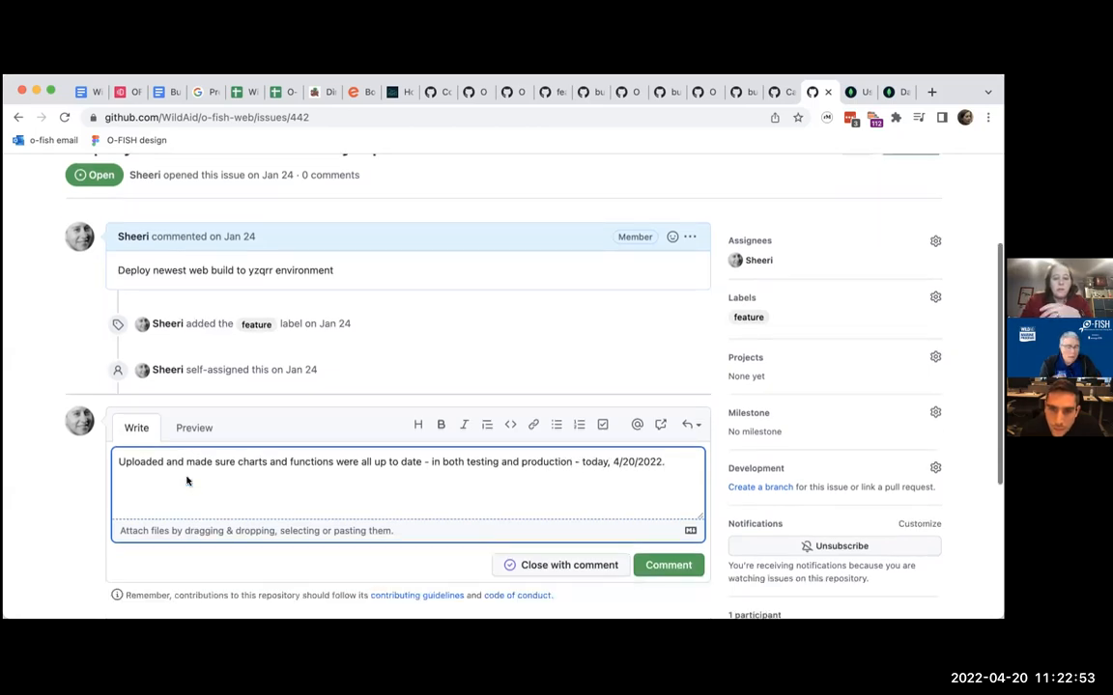
left_click(668, 564)
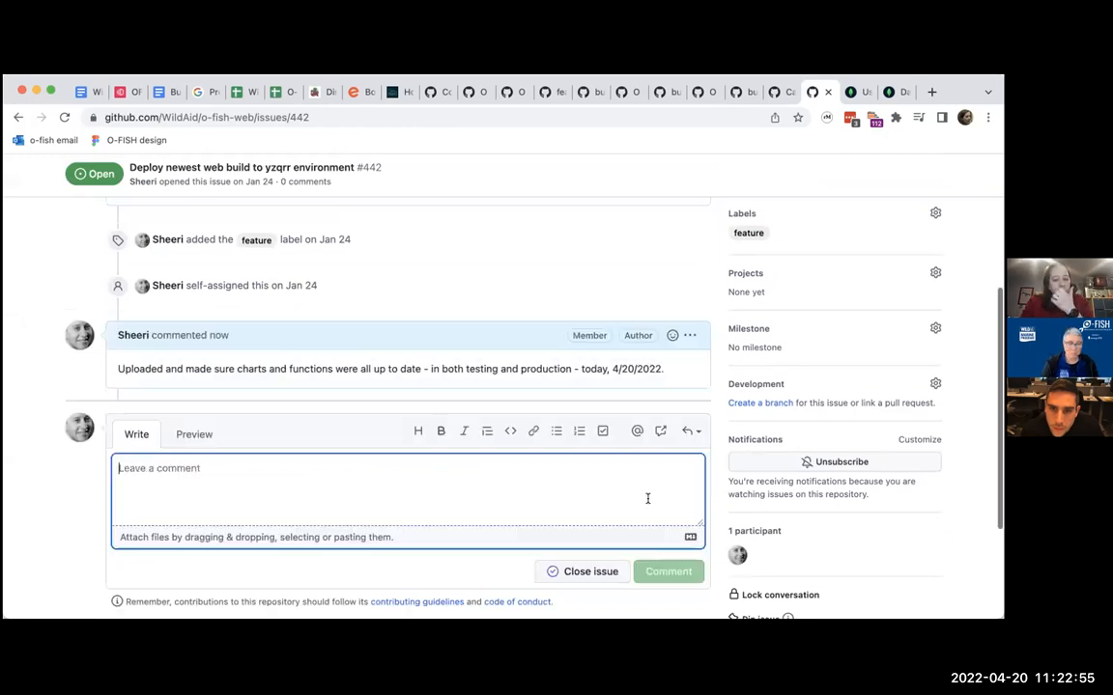
left_click(584, 572)
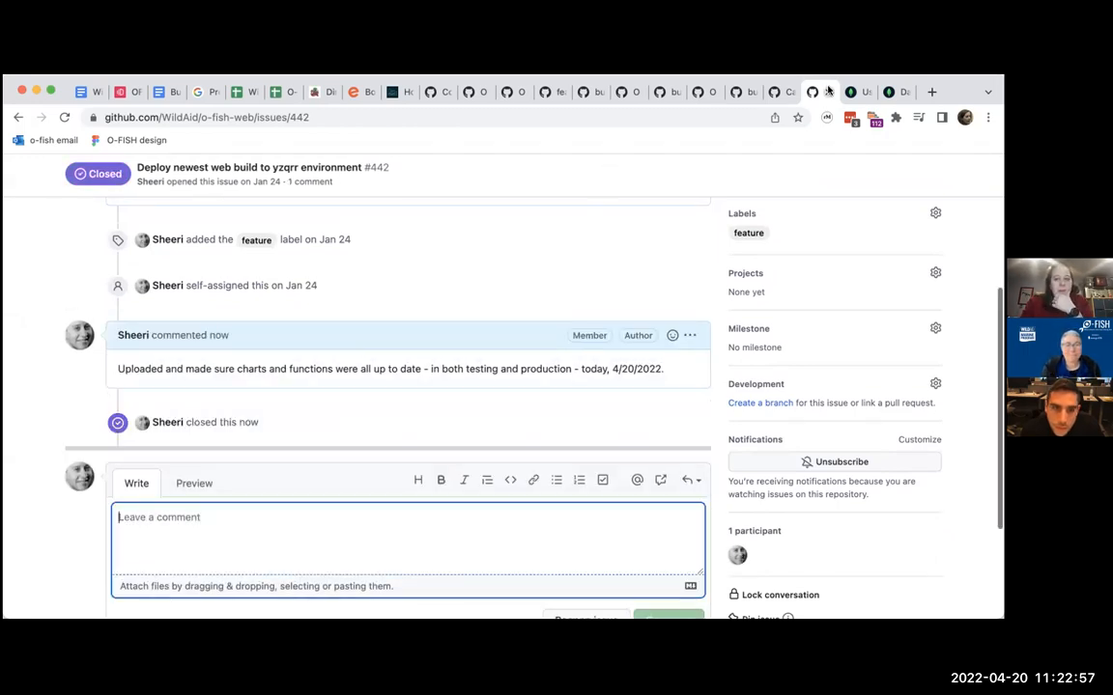
mouse_move(286, 91)
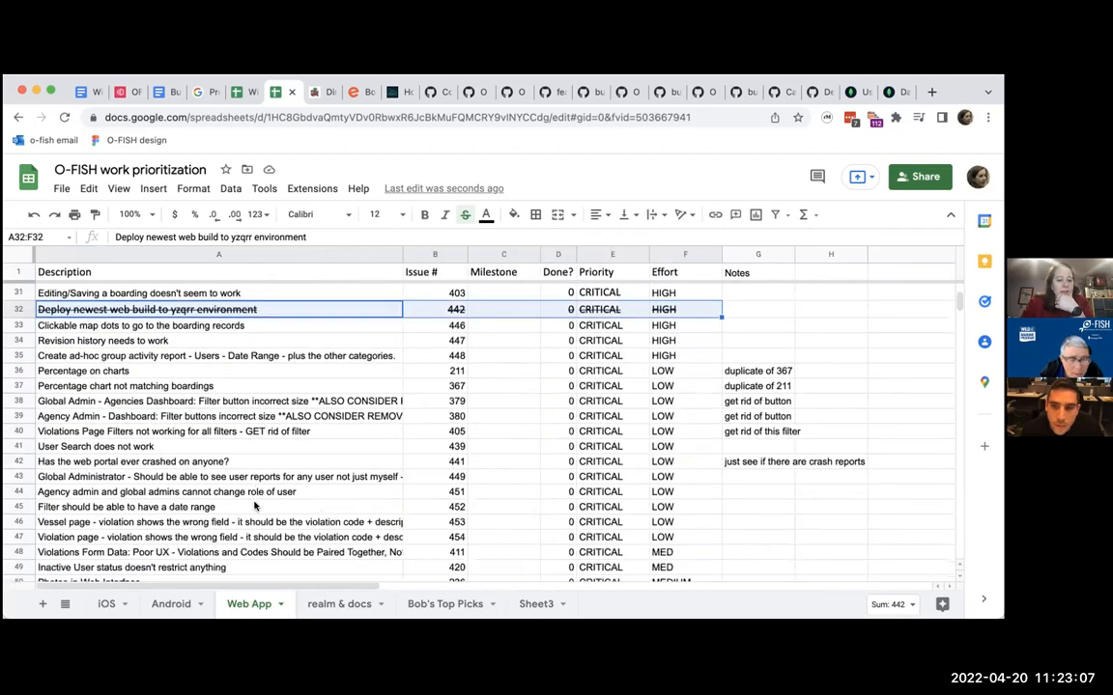
Scroll the Web App sheet to the struck-through deploy web build row, issue 442.
scroll("down", 3)
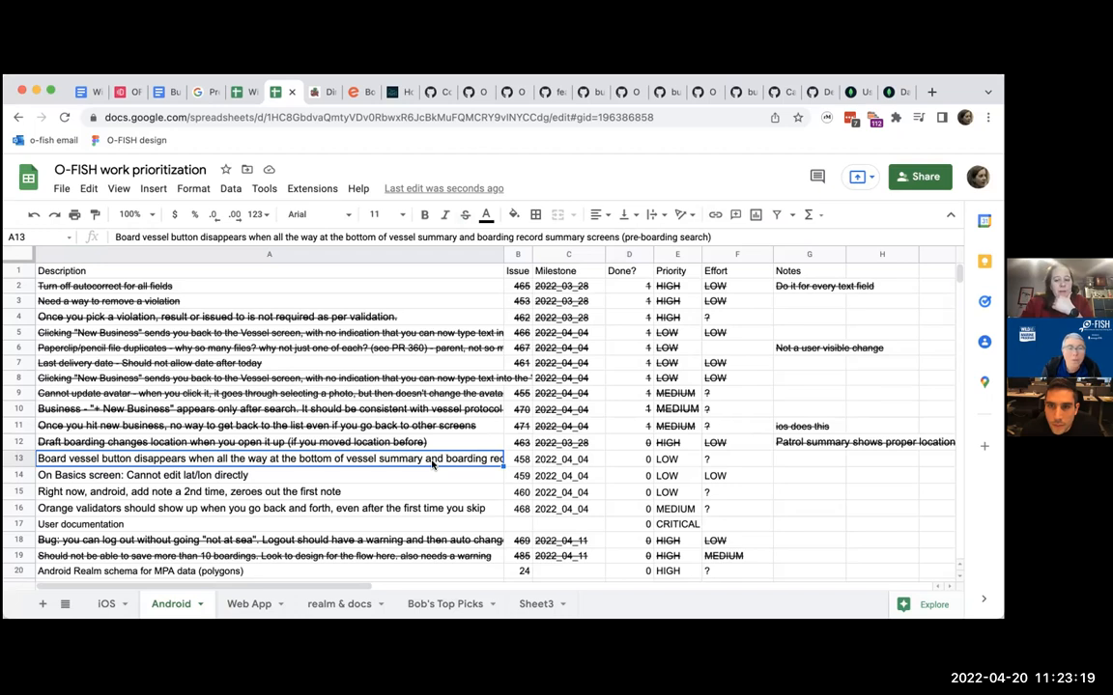
mouse_move(421, 481)
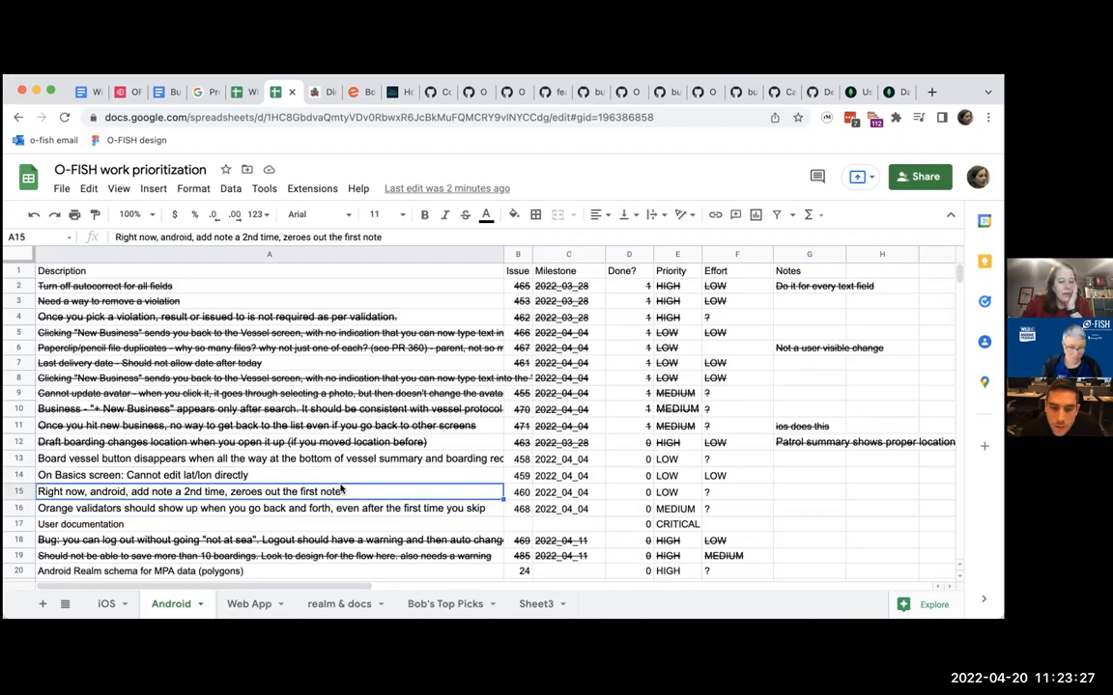
mouse_move(305, 494)
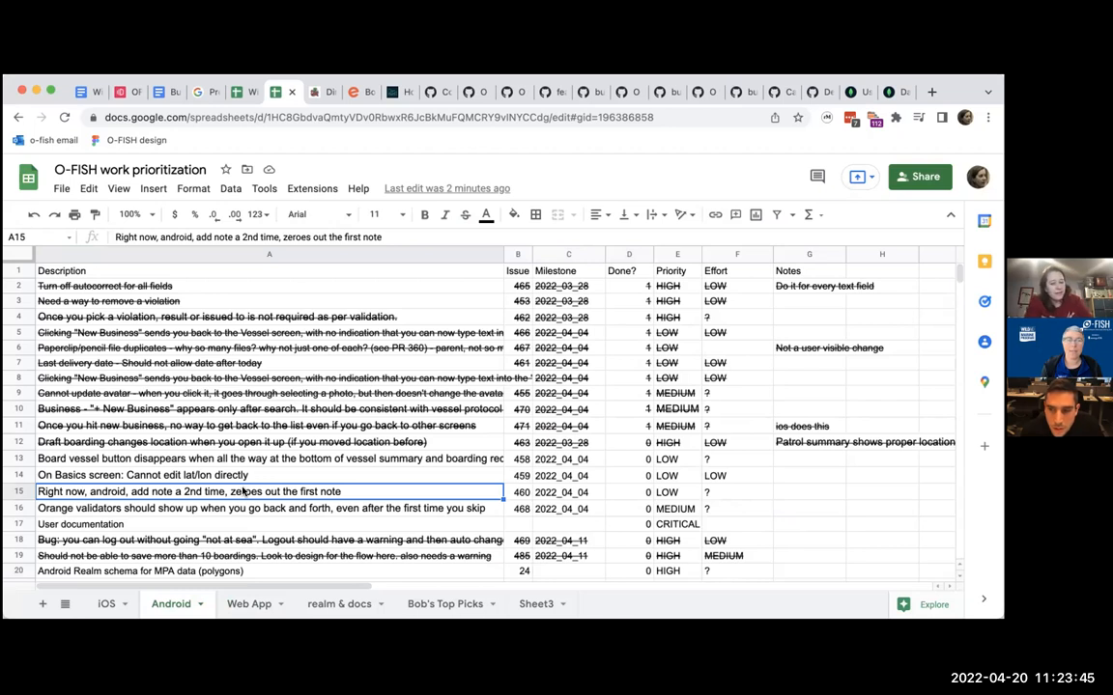
Scroll through the Android issue rows, including the Basics screen lat/lon editing issue.
scroll("down", 3)
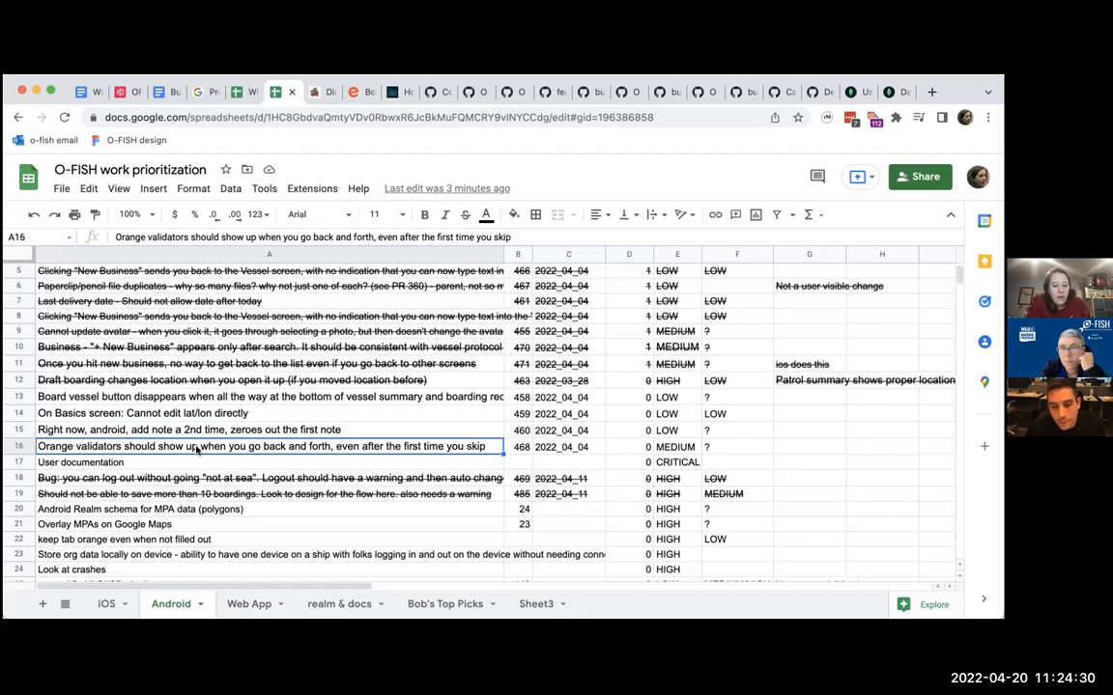
scroll("down", 3)
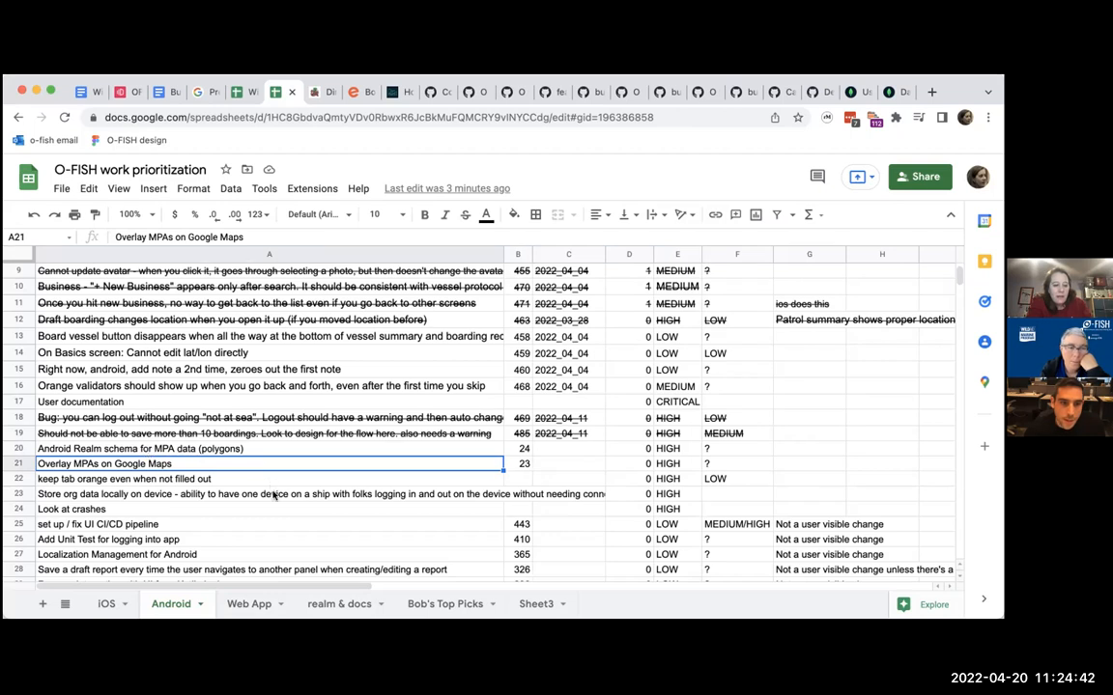
scroll("down", 3)
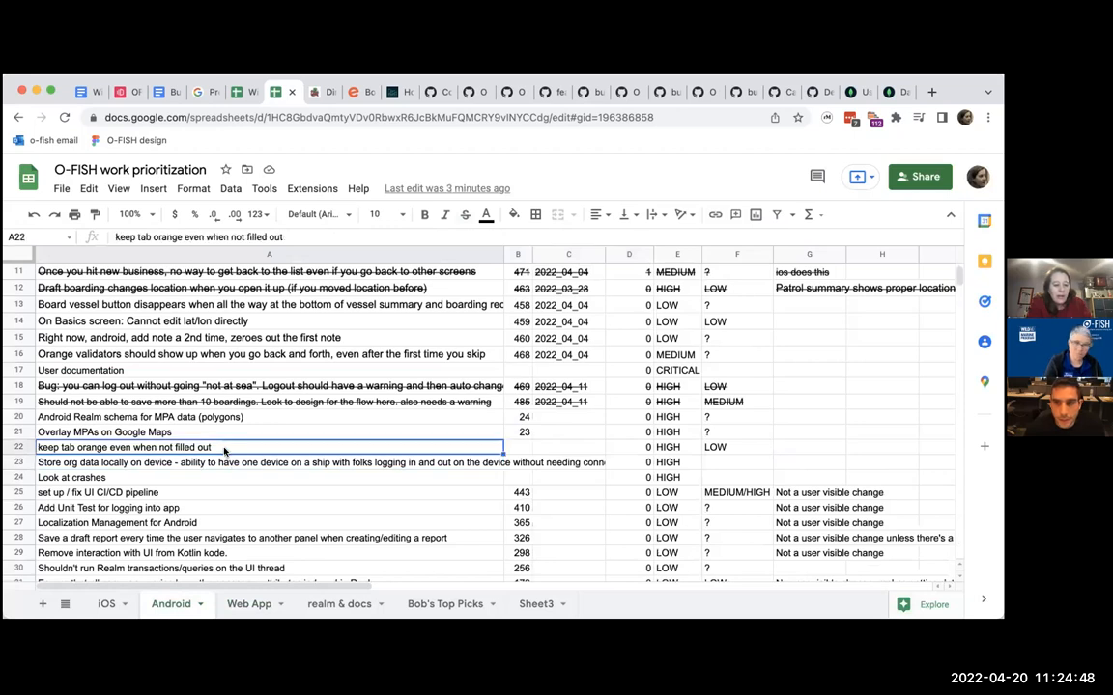
left_click(228, 461)
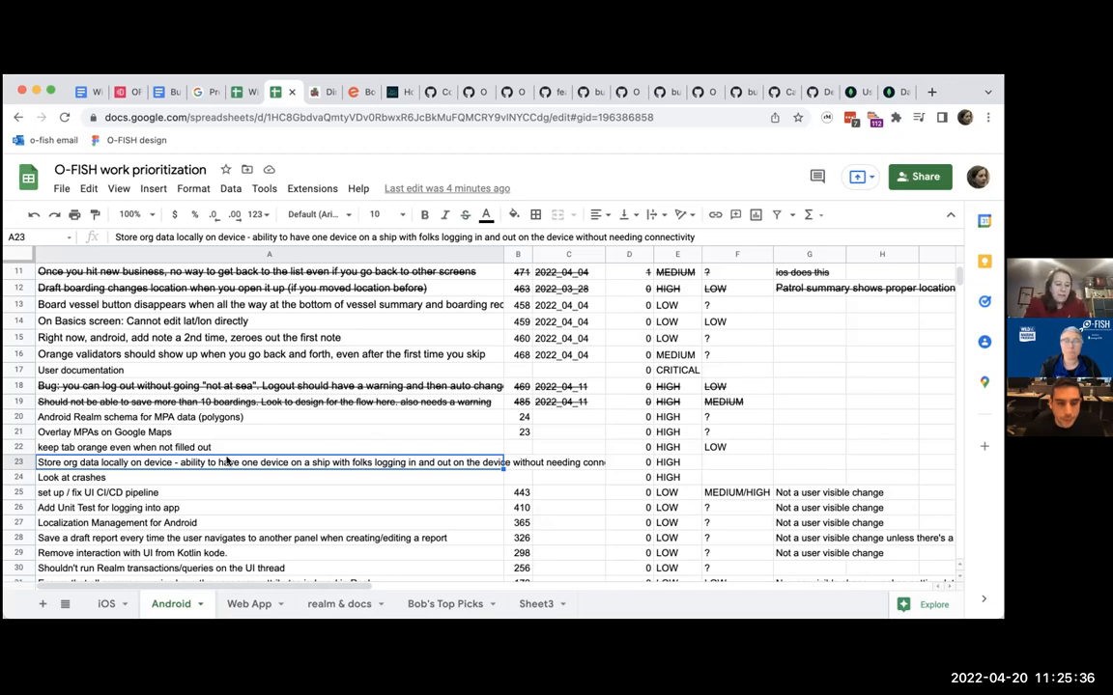
scroll("down", 3)
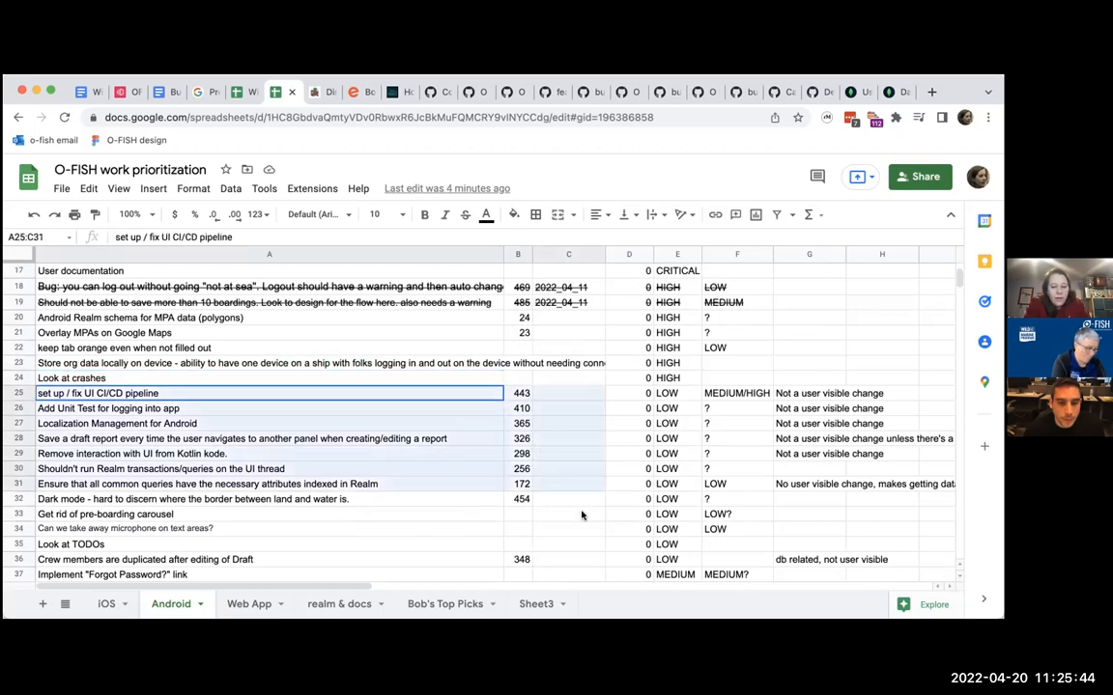
left_click_drag(271, 377, 676, 545)
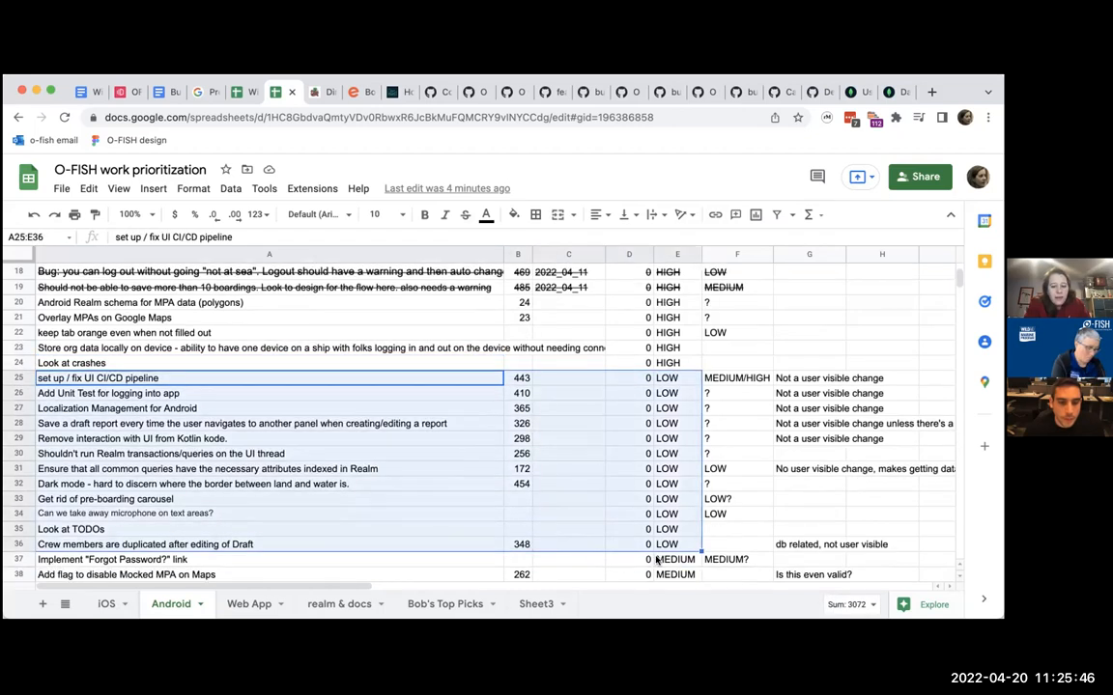
scroll("down", 3)
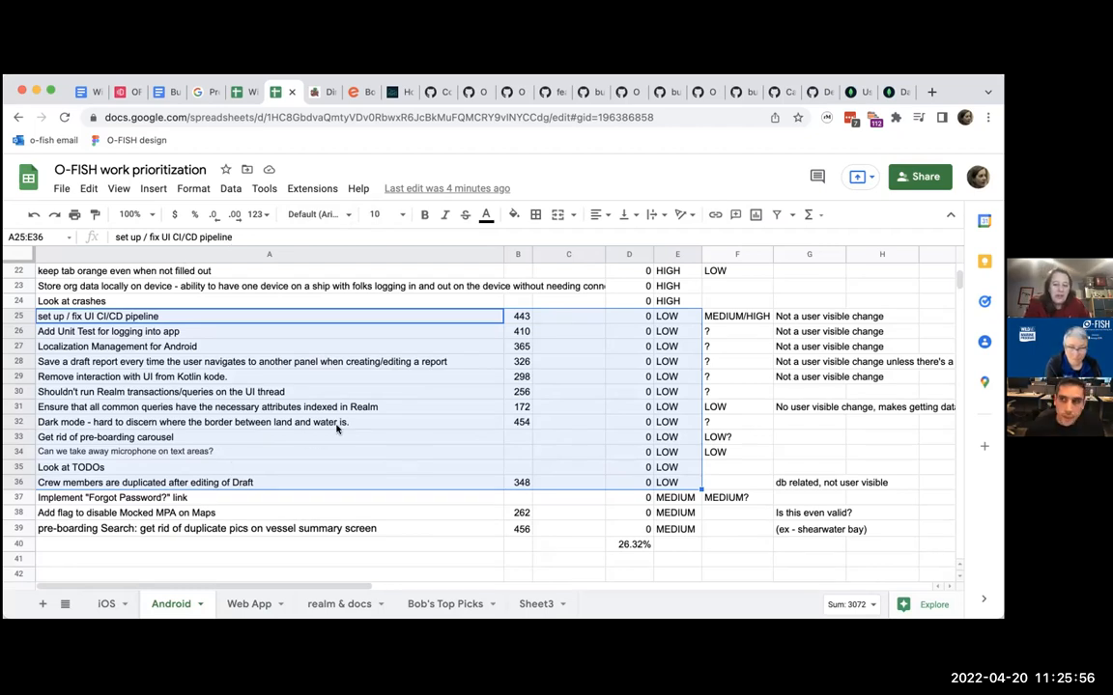
mouse_move(340, 461)
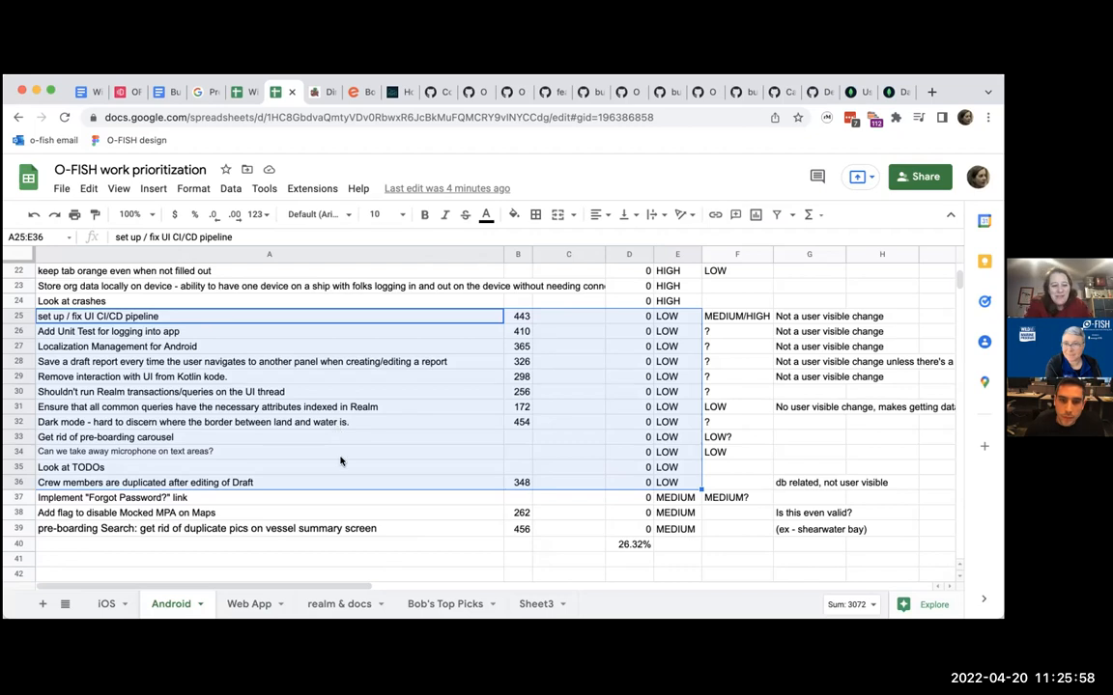
mouse_move(220, 517)
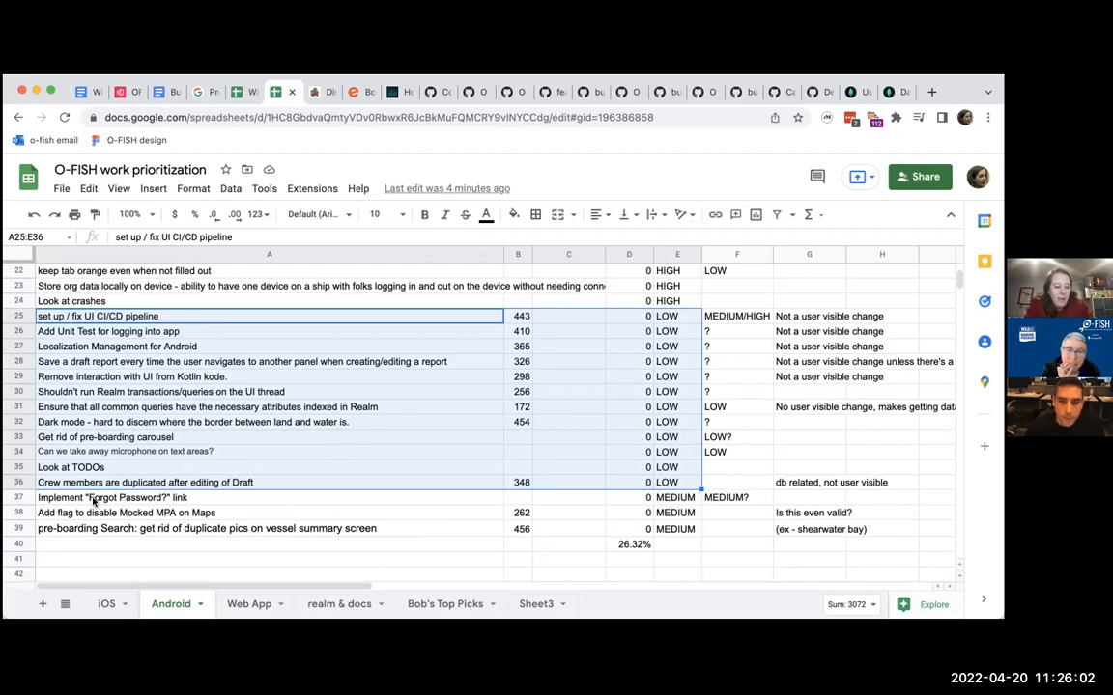
mouse_move(274, 541)
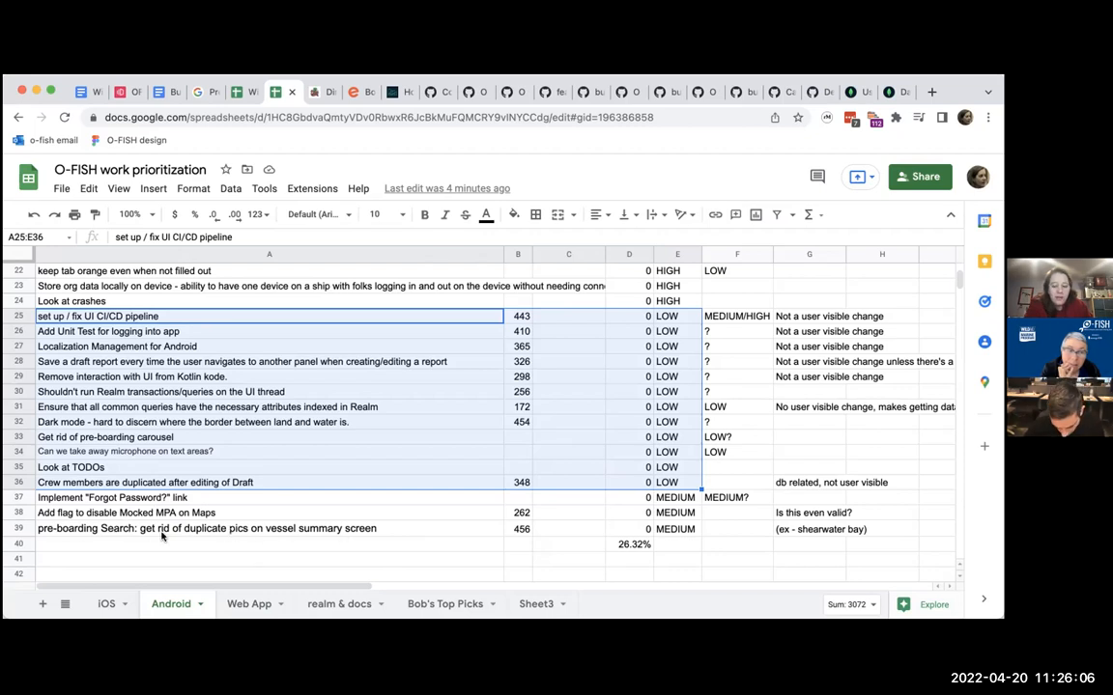
mouse_move(126, 514)
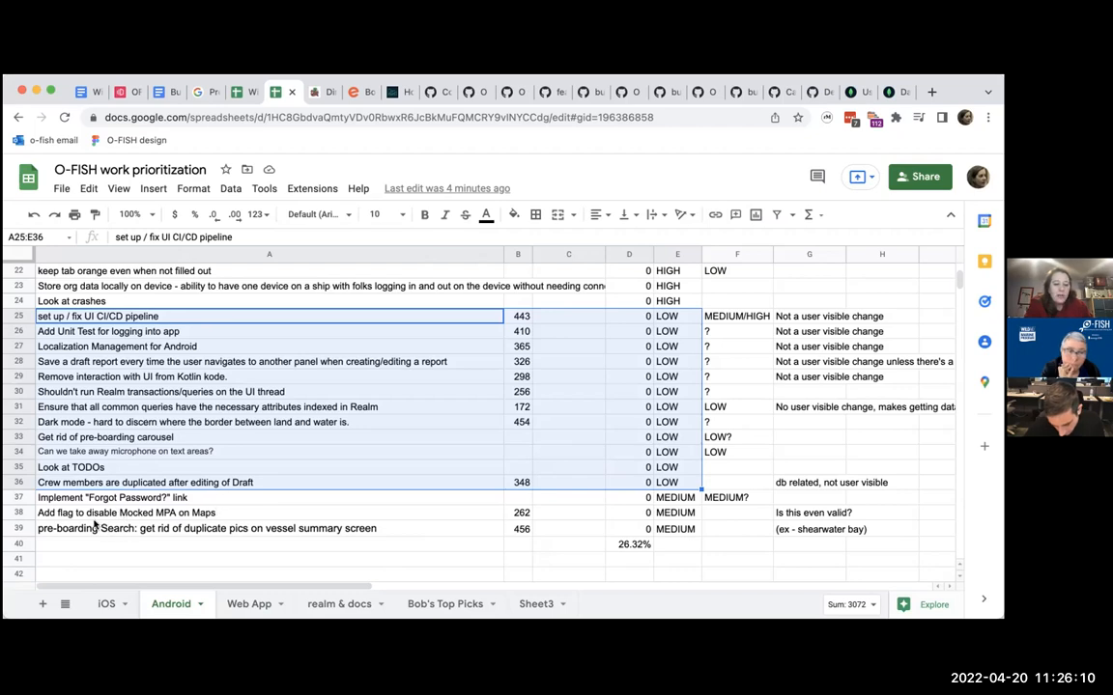
mouse_move(211, 512)
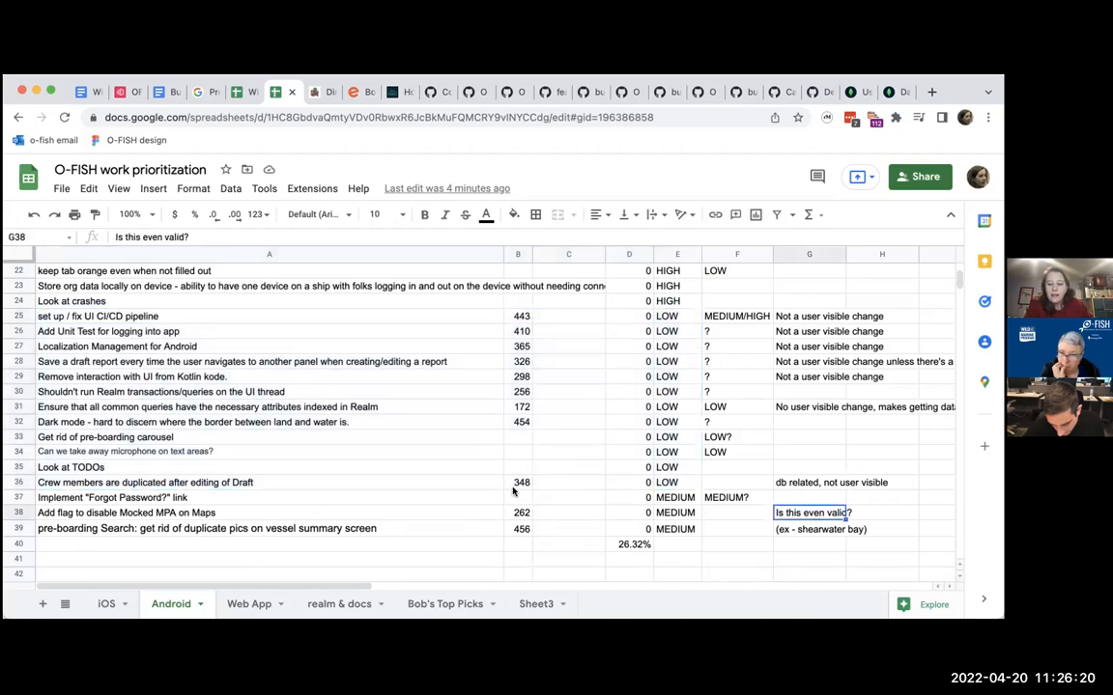
left_click(629, 483)
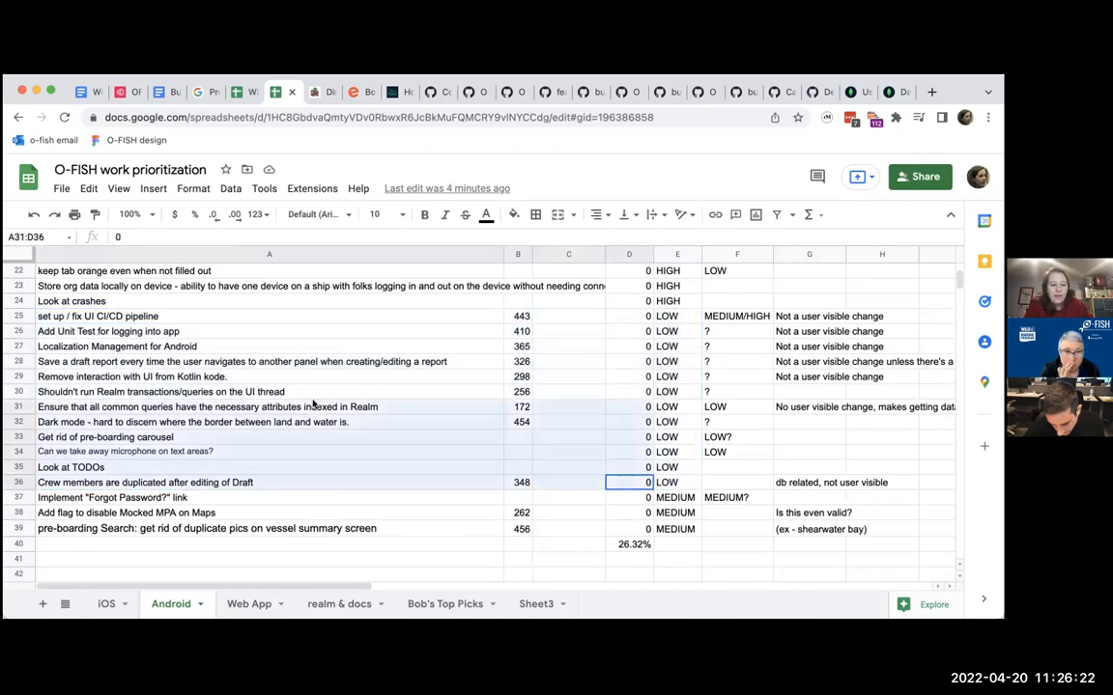
left_click(173, 317)
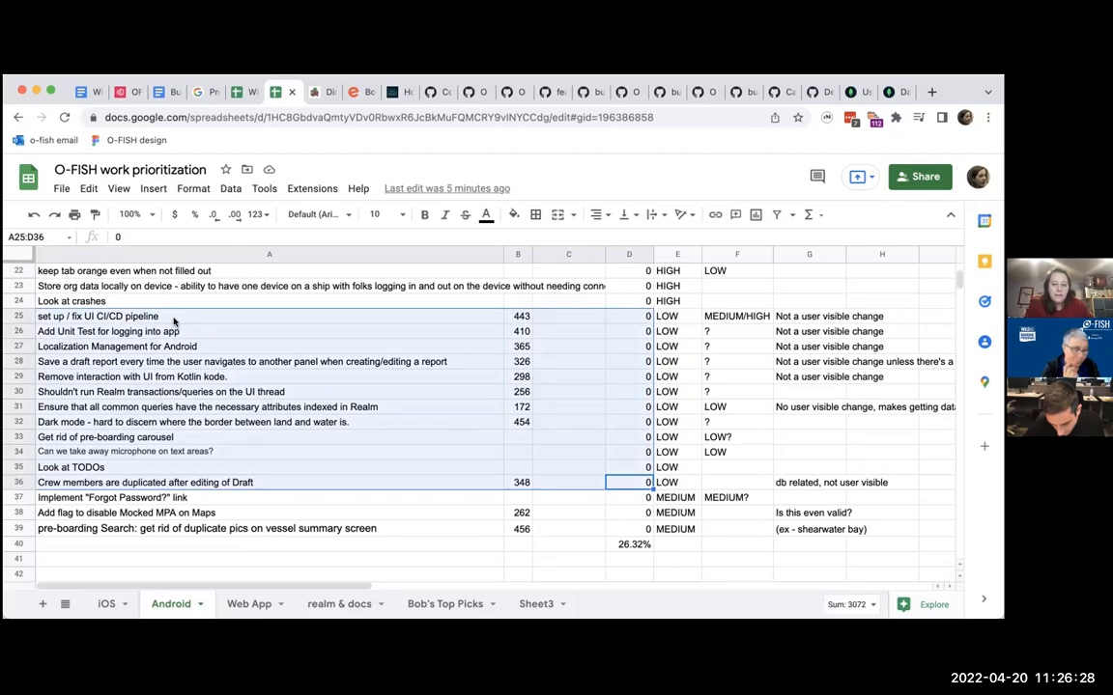
mouse_move(473, 412)
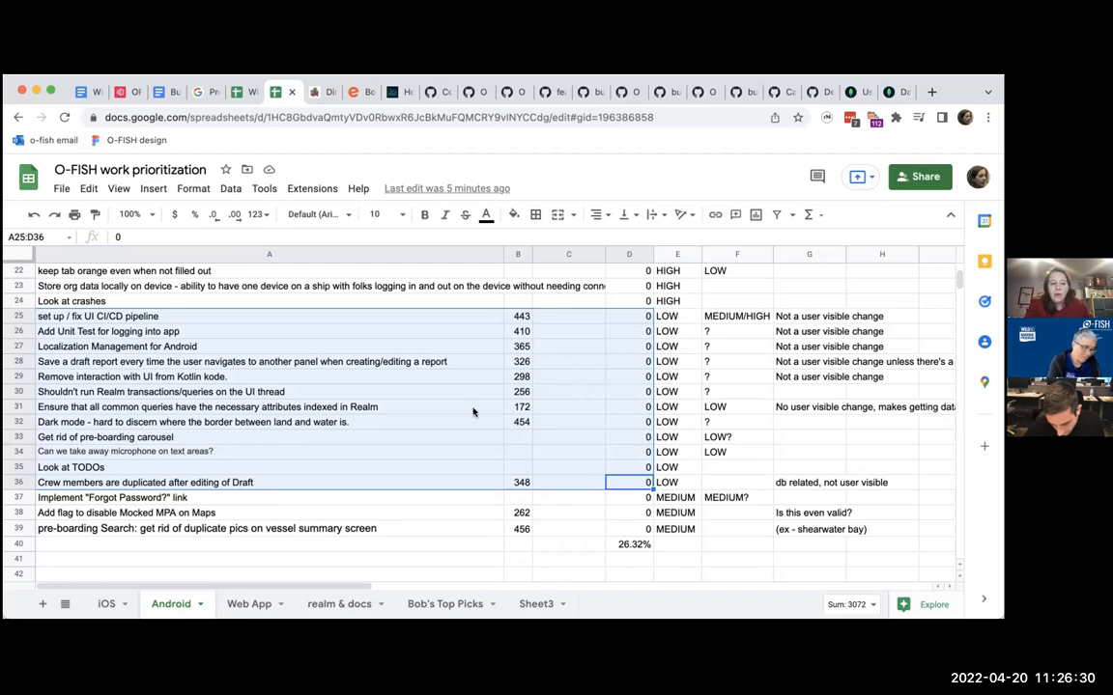
mouse_move(429, 475)
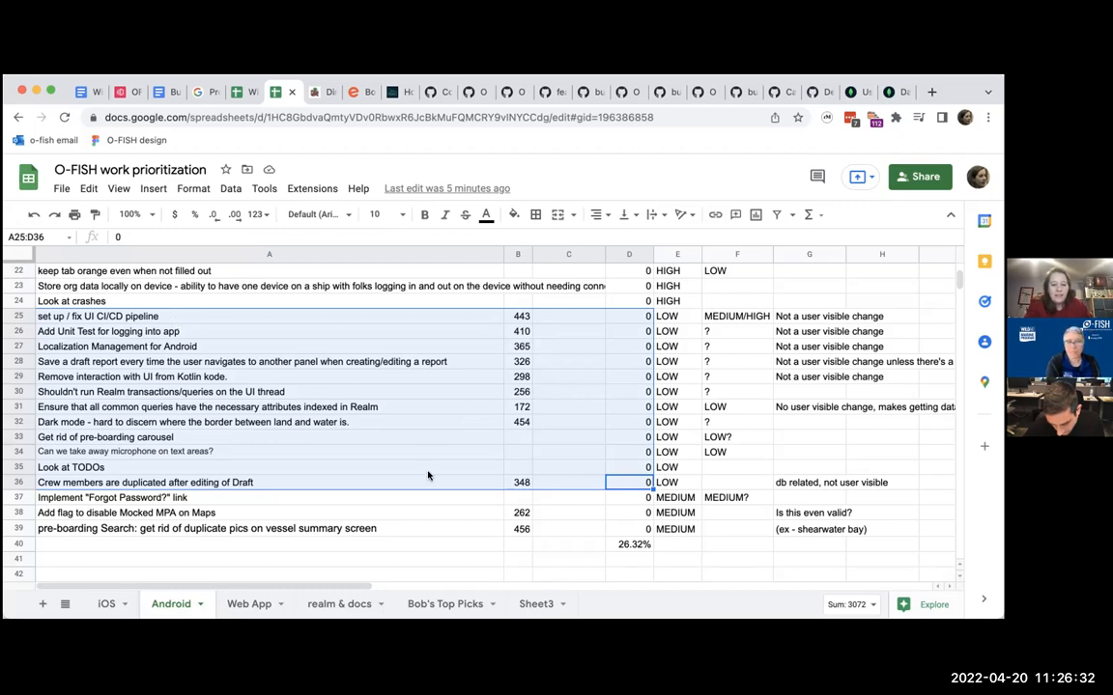
left_click(269, 468)
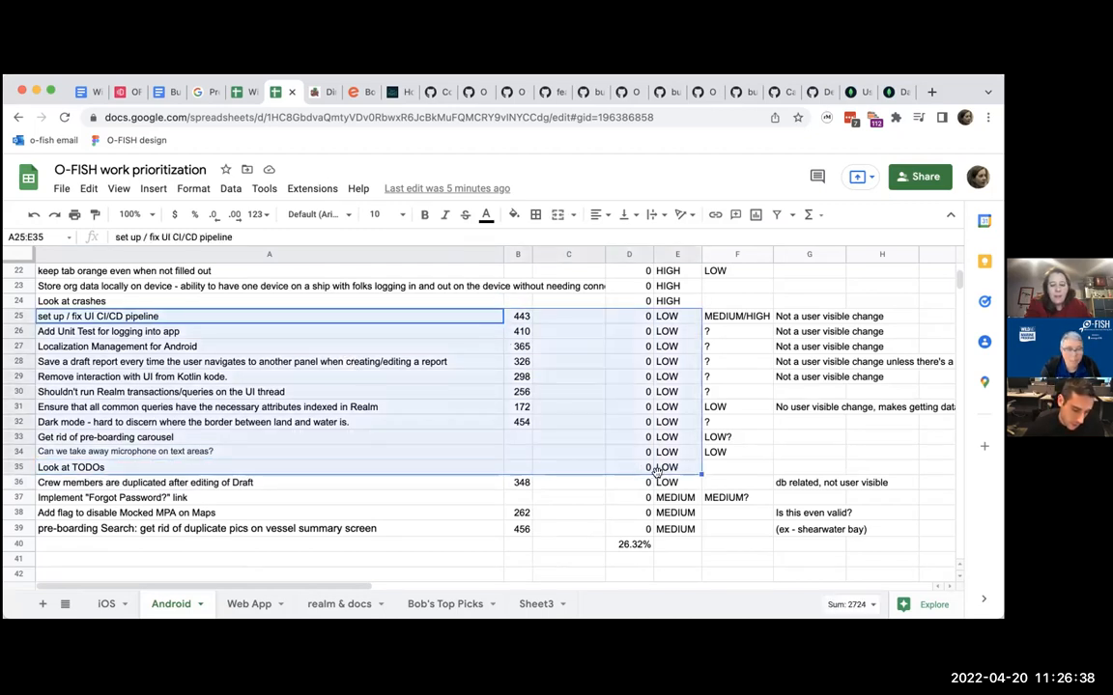
left_click(269, 316)
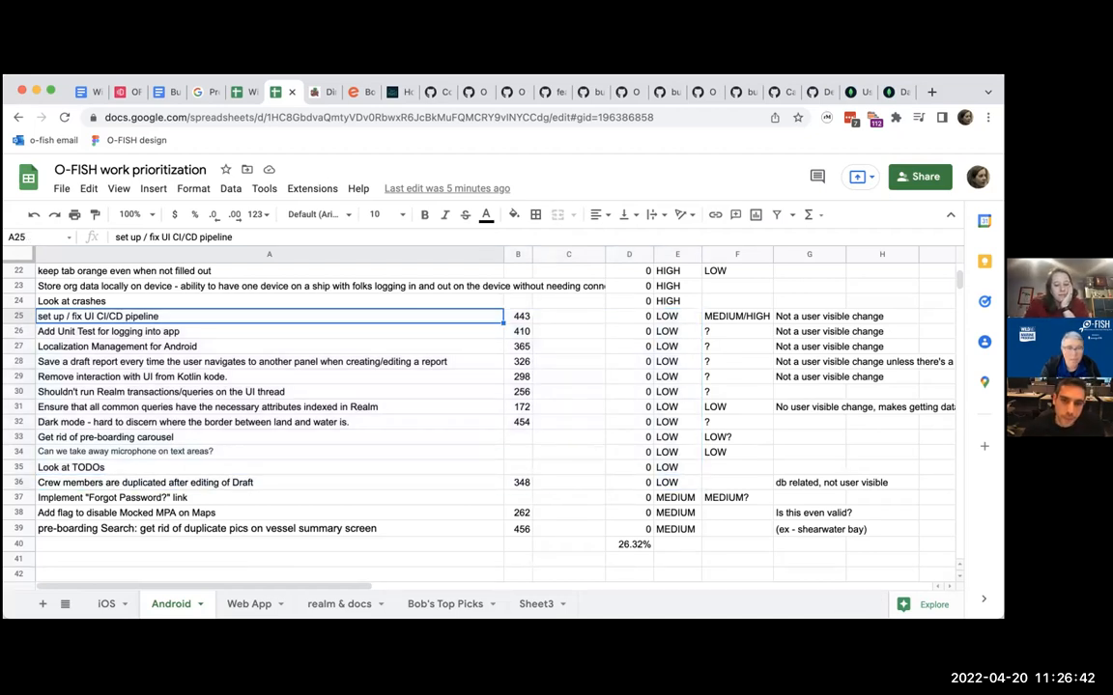
mouse_move(443, 334)
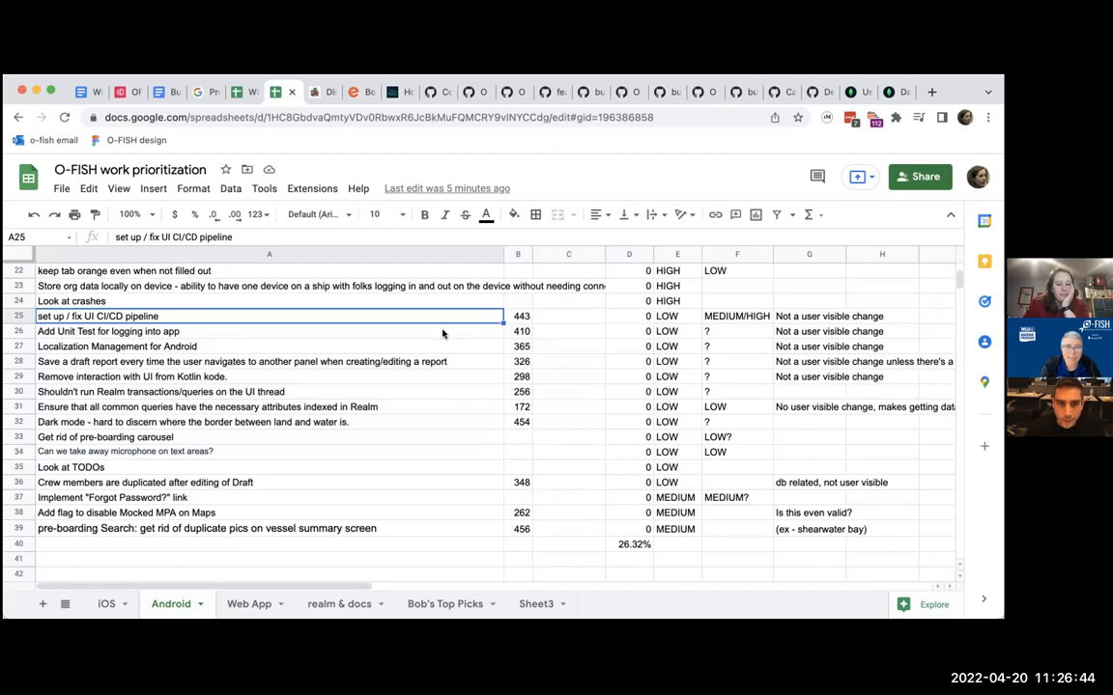
scroll("up", 3)
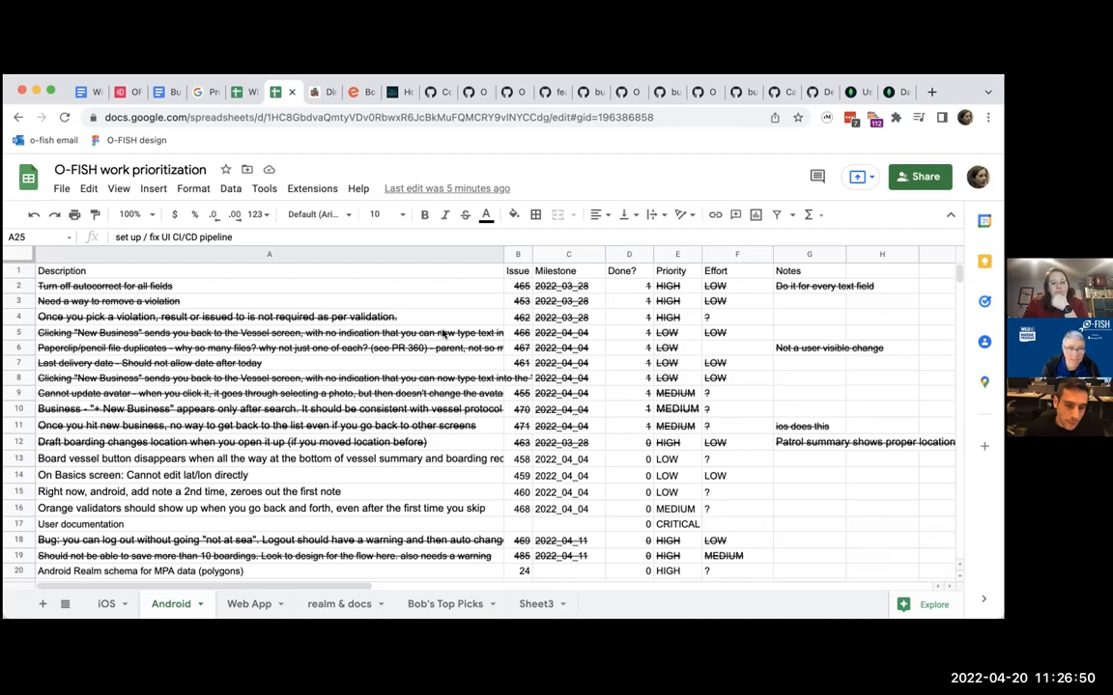
Finish scrolling the Android issue list and switch to Sheet3 with the invoice payment totals.
scroll("down", 3)
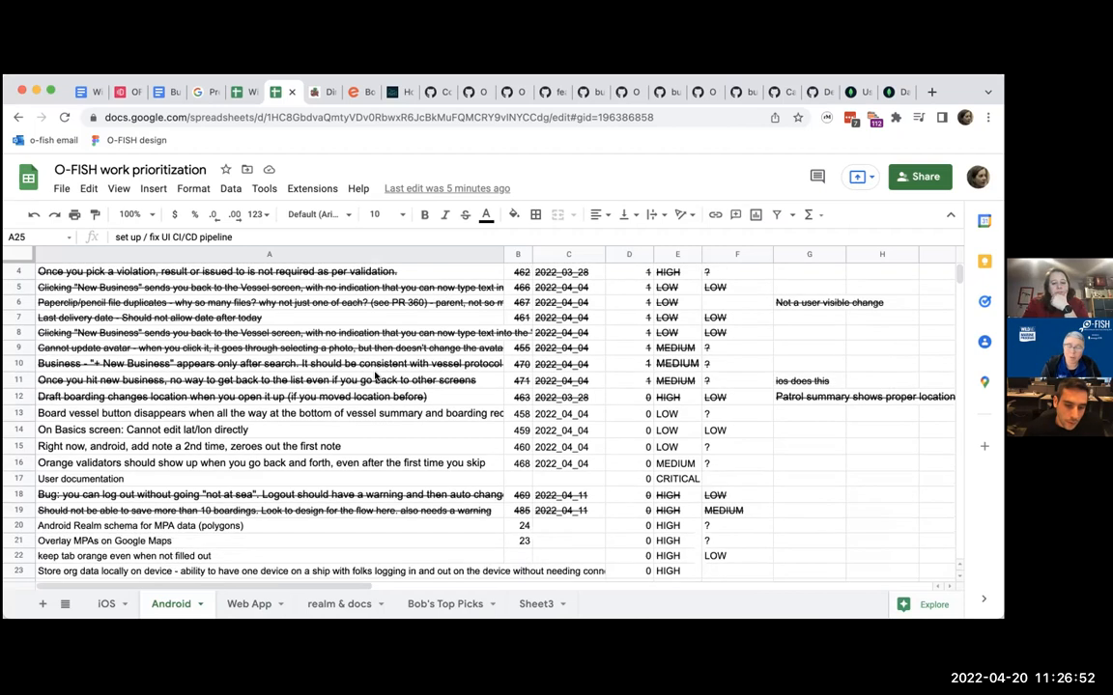
scroll("down", 3)
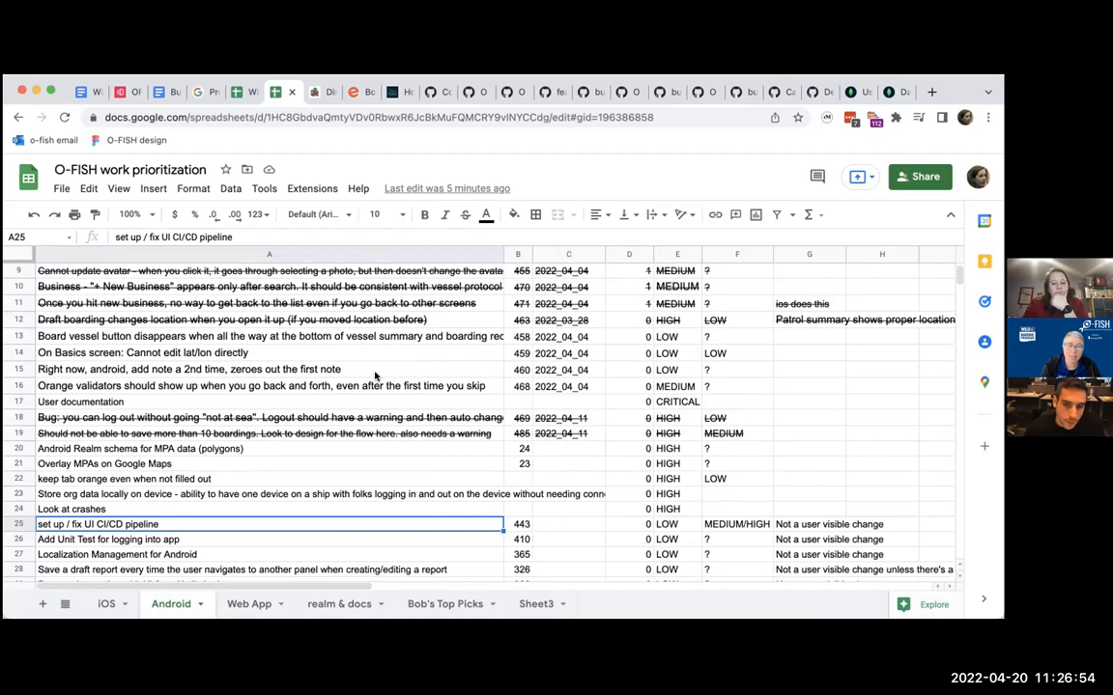
scroll("down", 3)
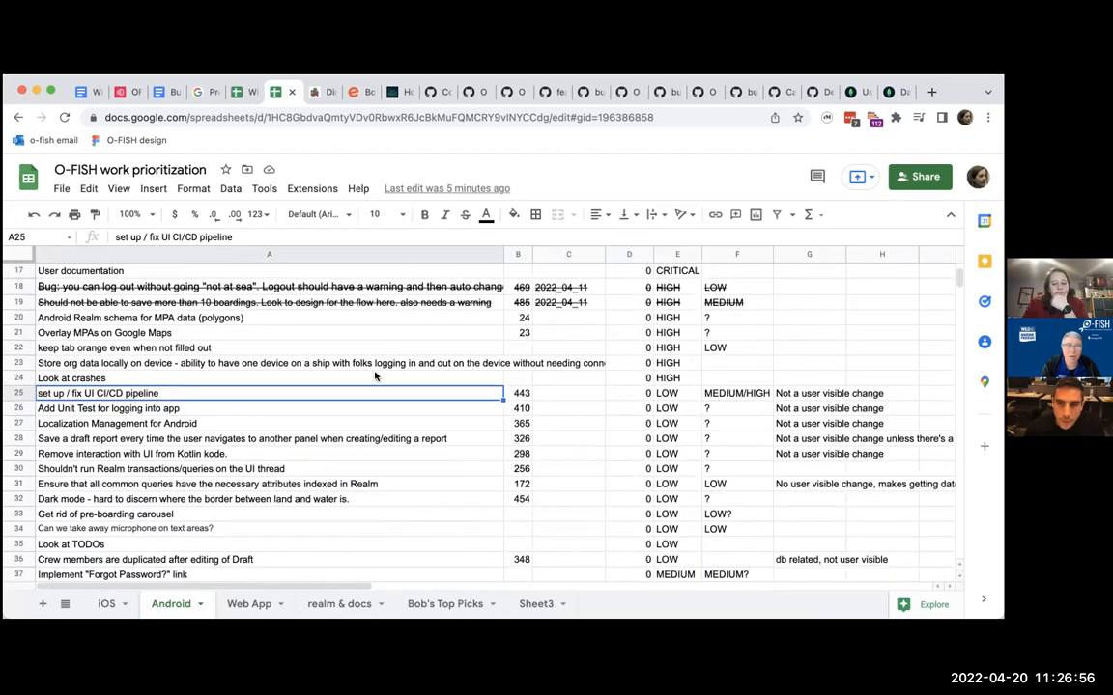
scroll("down", 3)
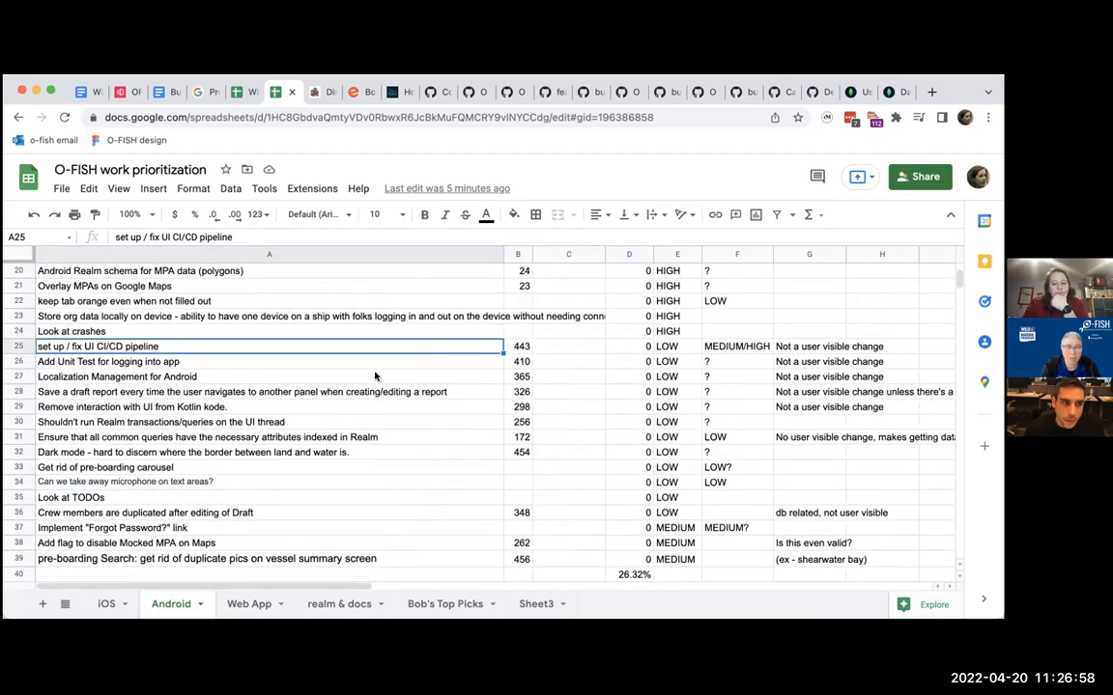
scroll("up", 3)
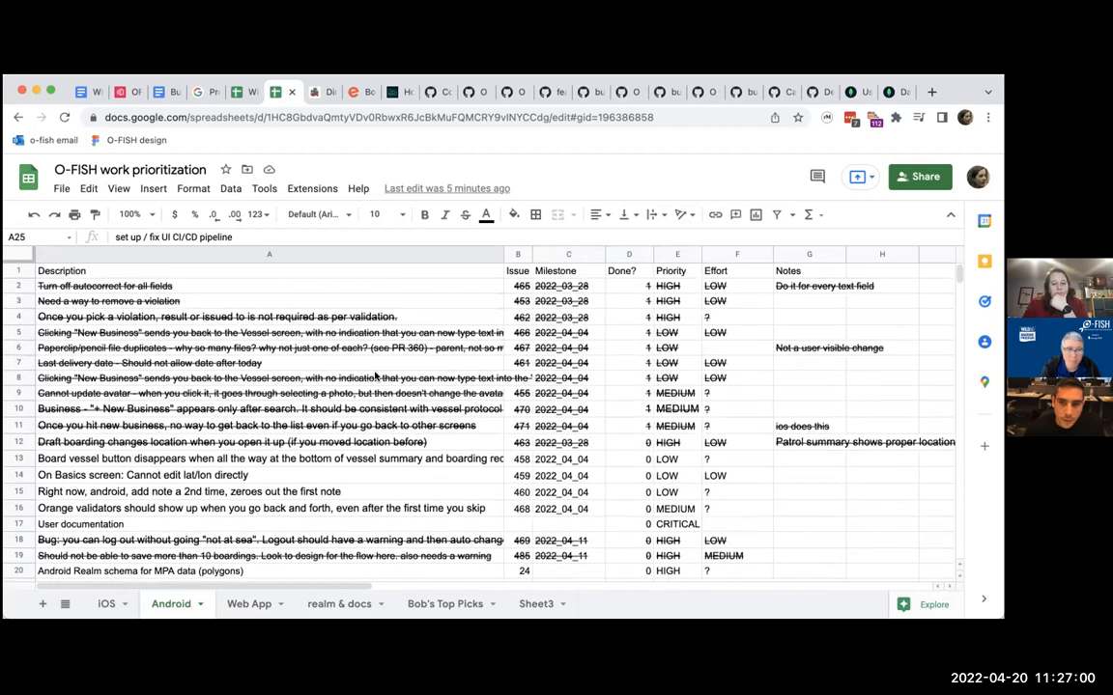
scroll("down", 3)
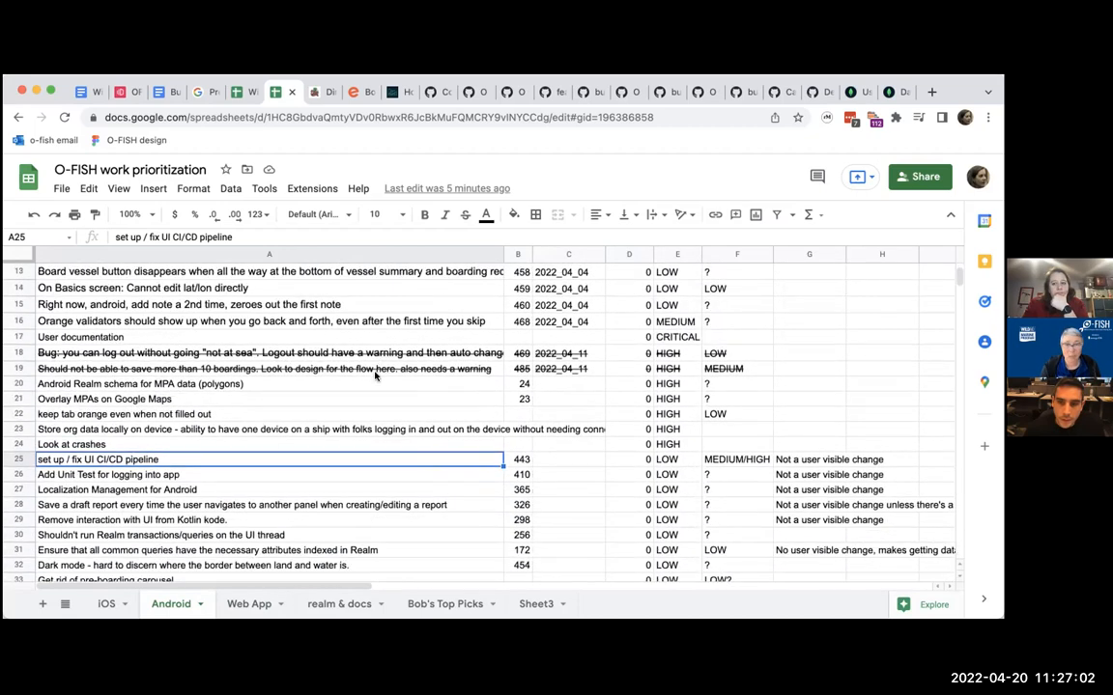
scroll("down", 3)
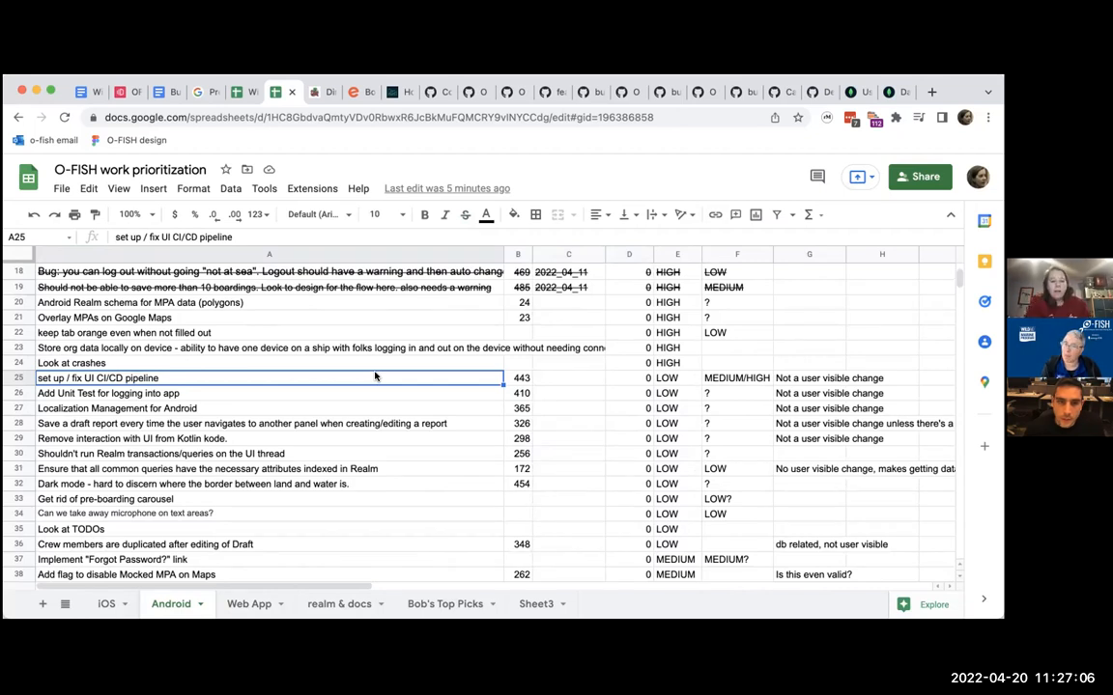
scroll("up", 3)
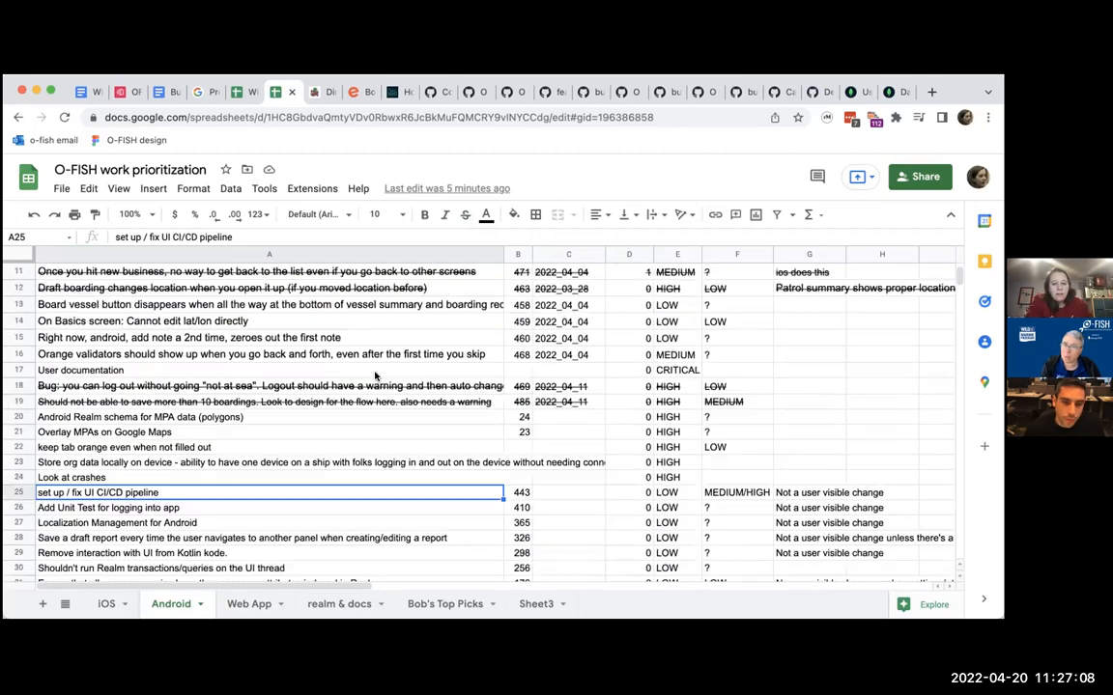
scroll("up", 3)
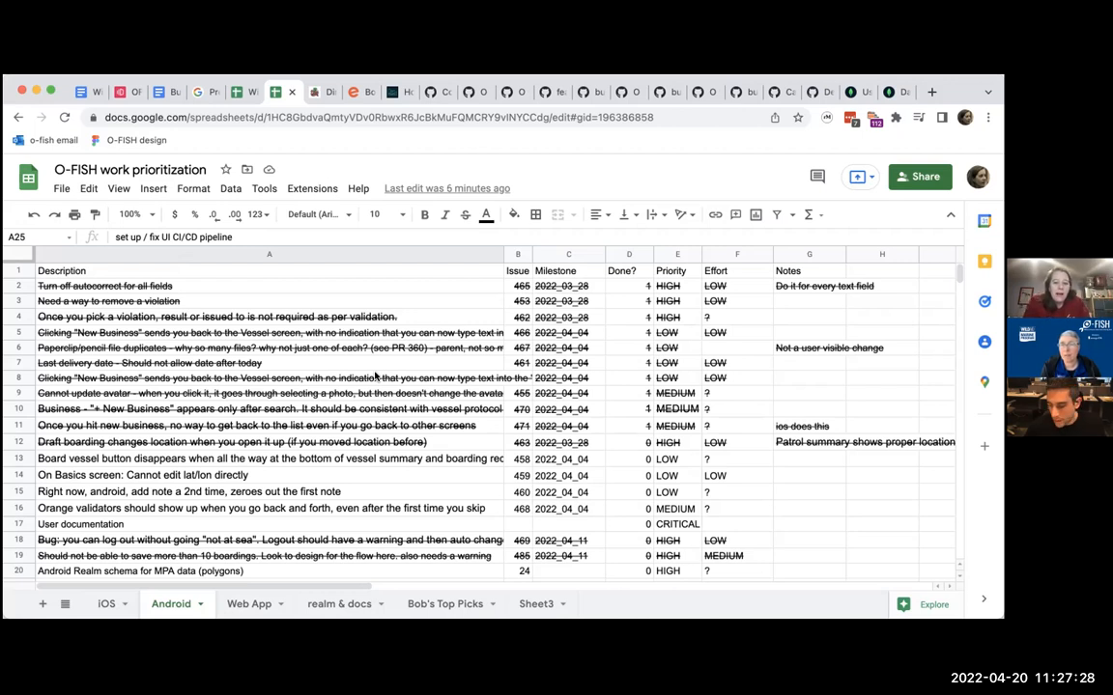
scroll("down", 3)
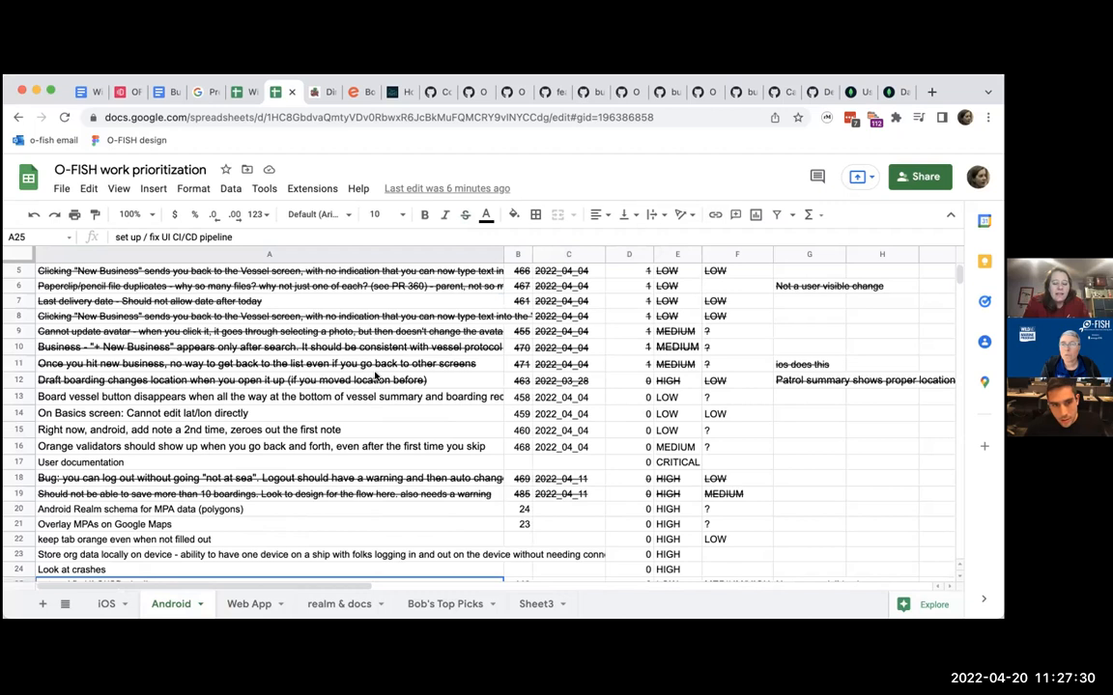
scroll("down", 3)
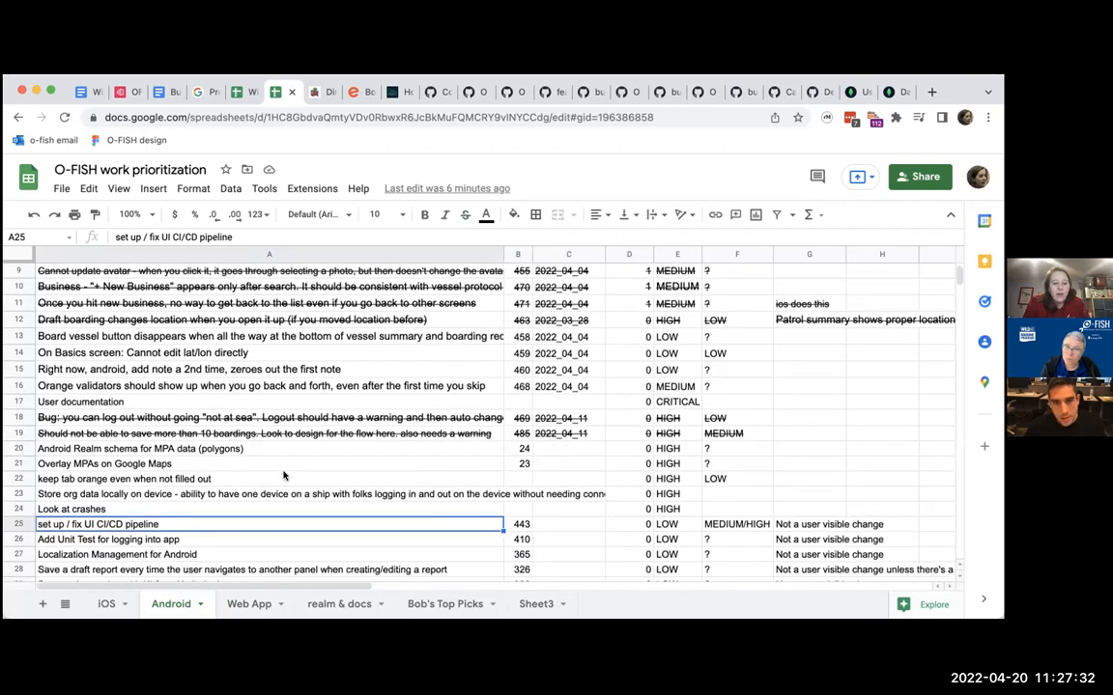
left_click(278, 449)
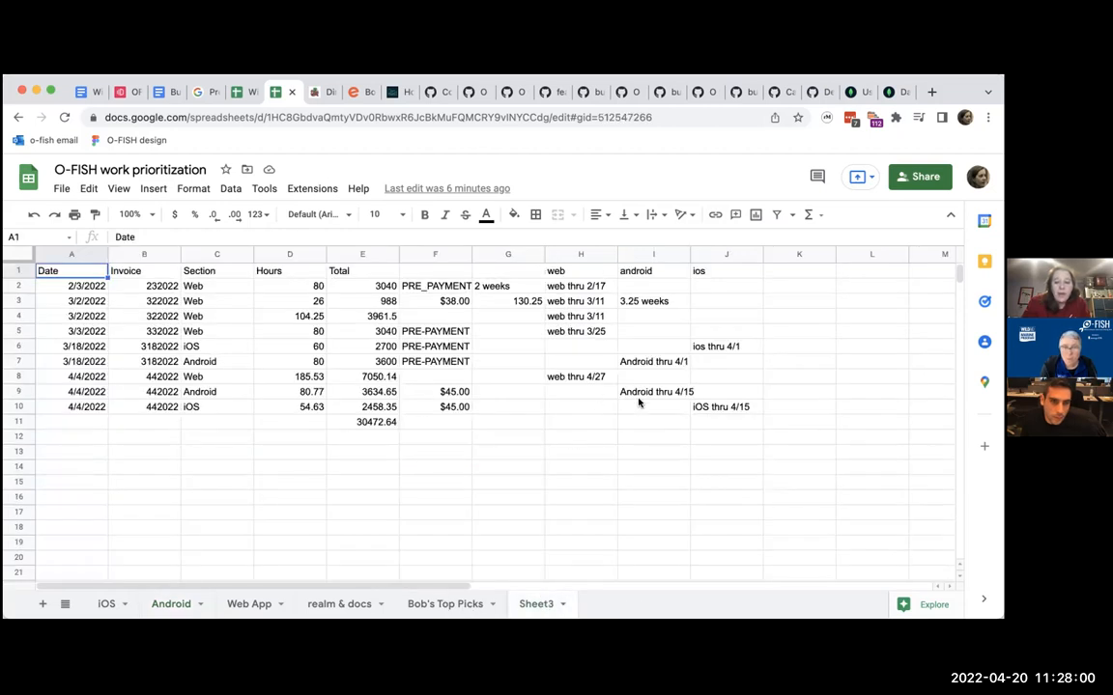
left_click(653, 361)
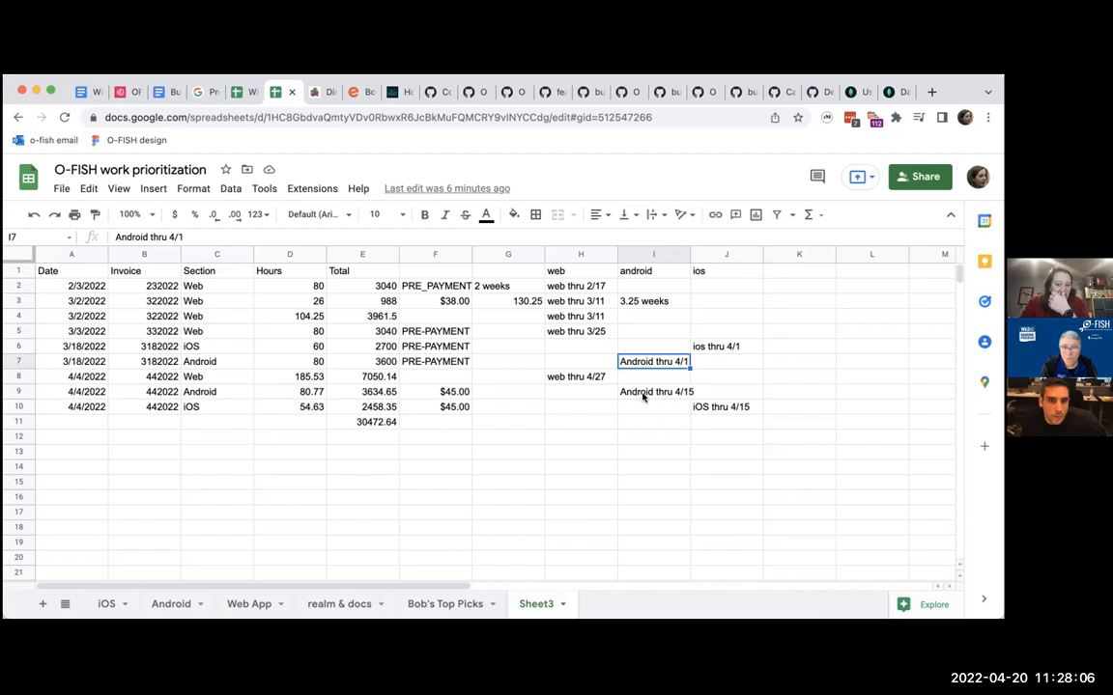
left_click(655, 390)
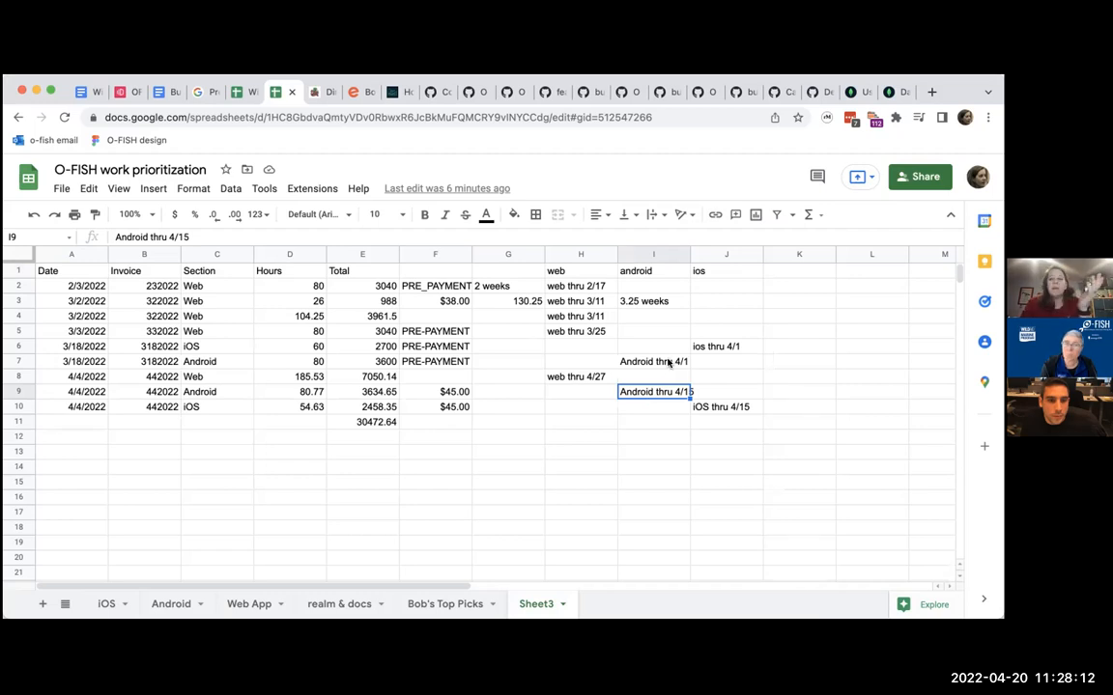
left_click(579, 376)
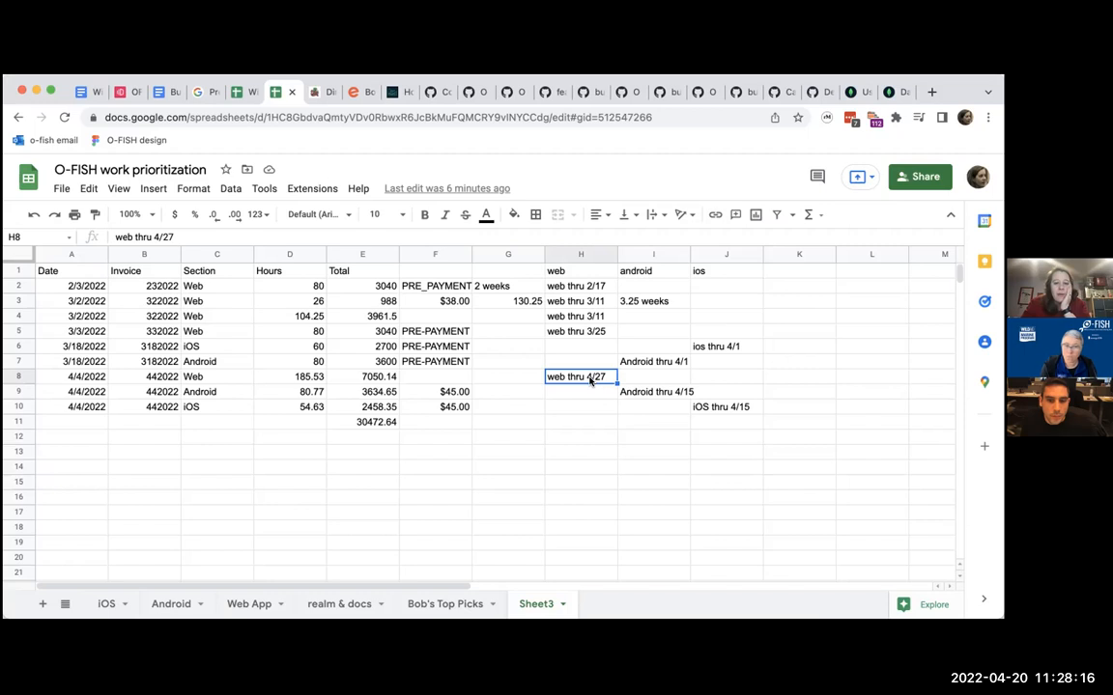
left_click(363, 421)
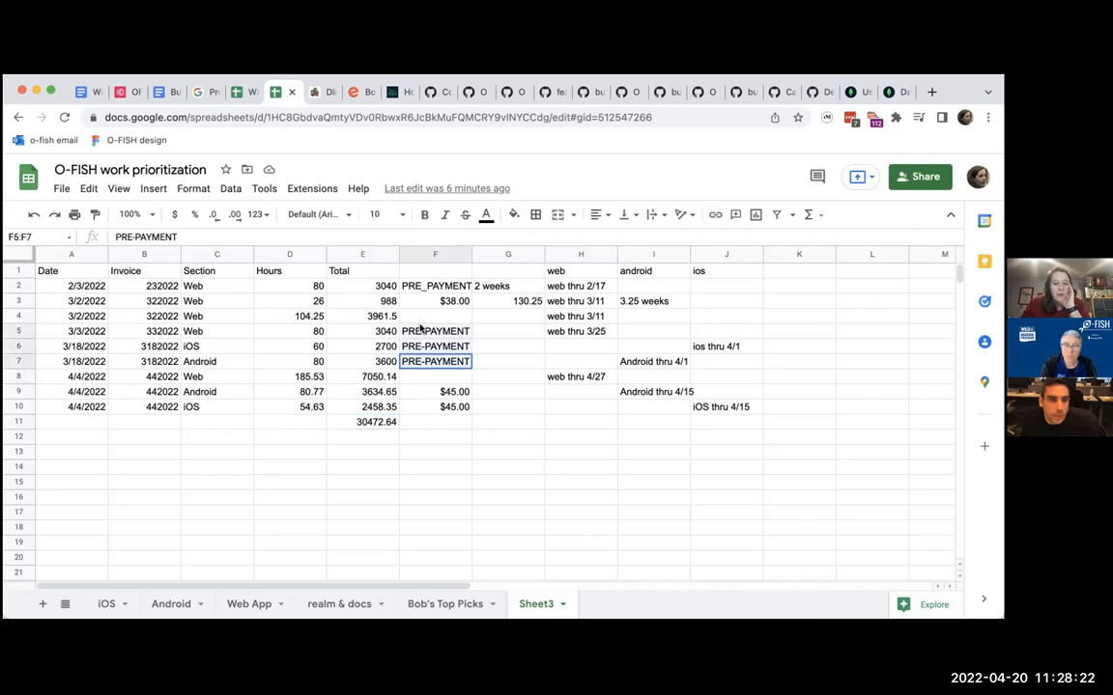
left_click(435, 330)
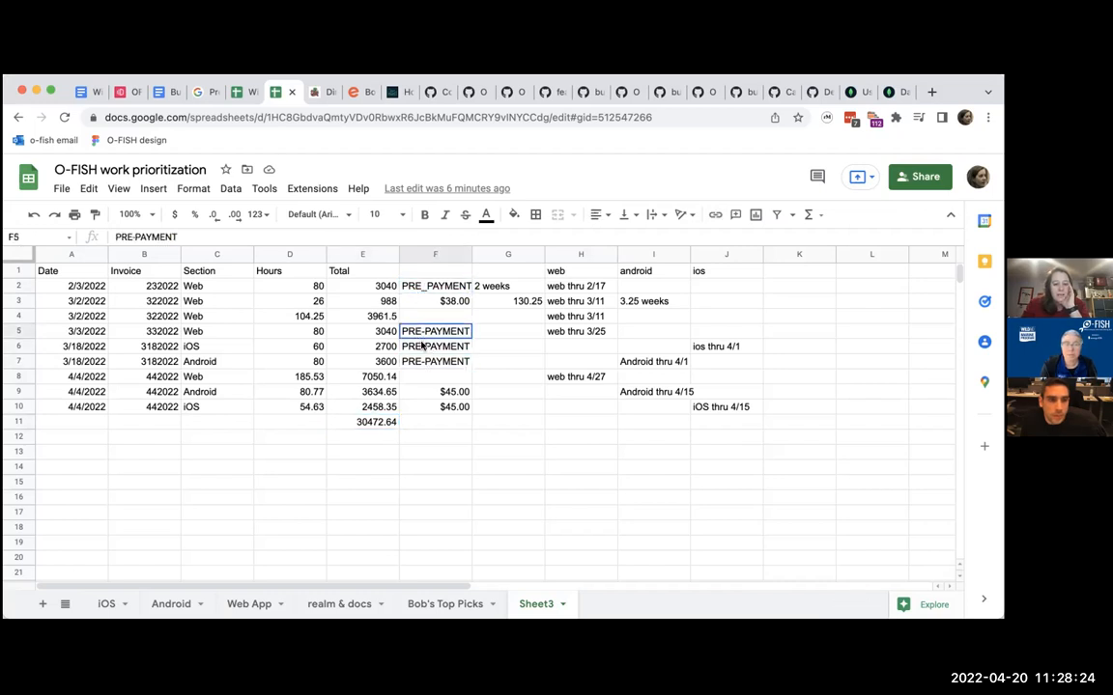
left_click_drag(434, 333, 434, 362)
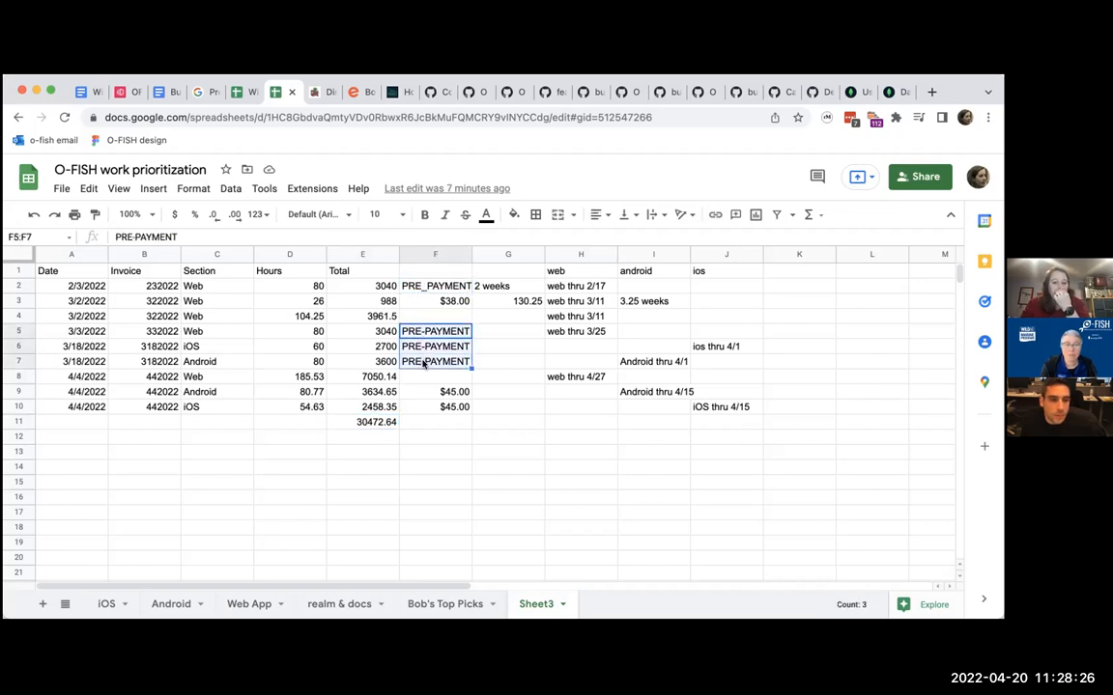
left_click(506, 286)
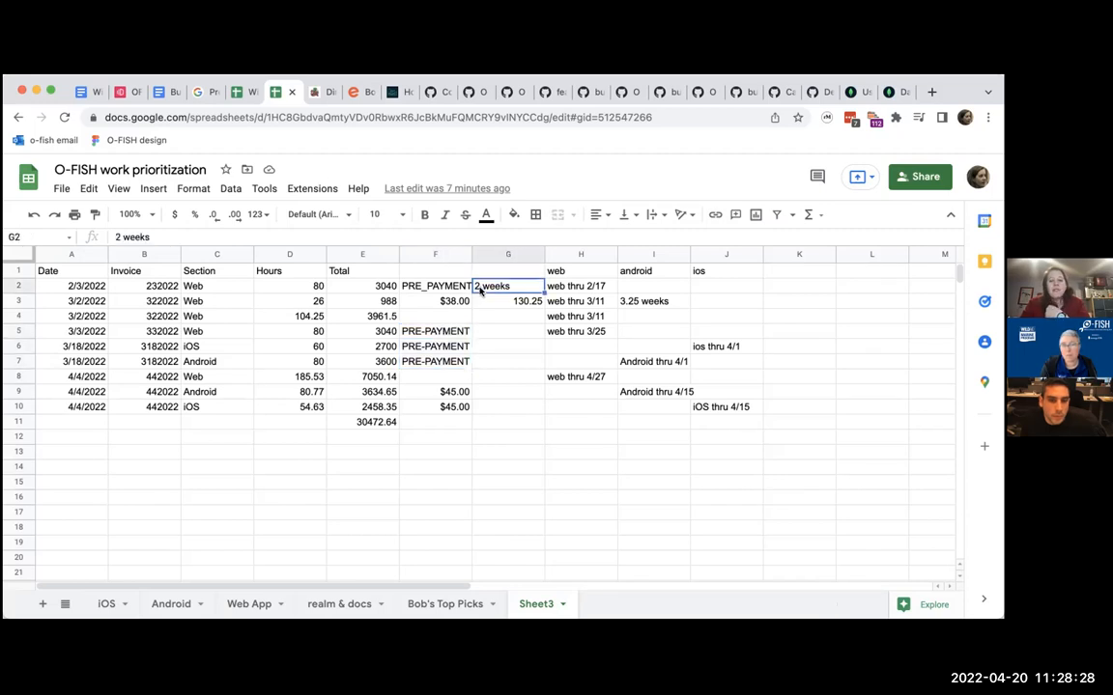
left_click(579, 286)
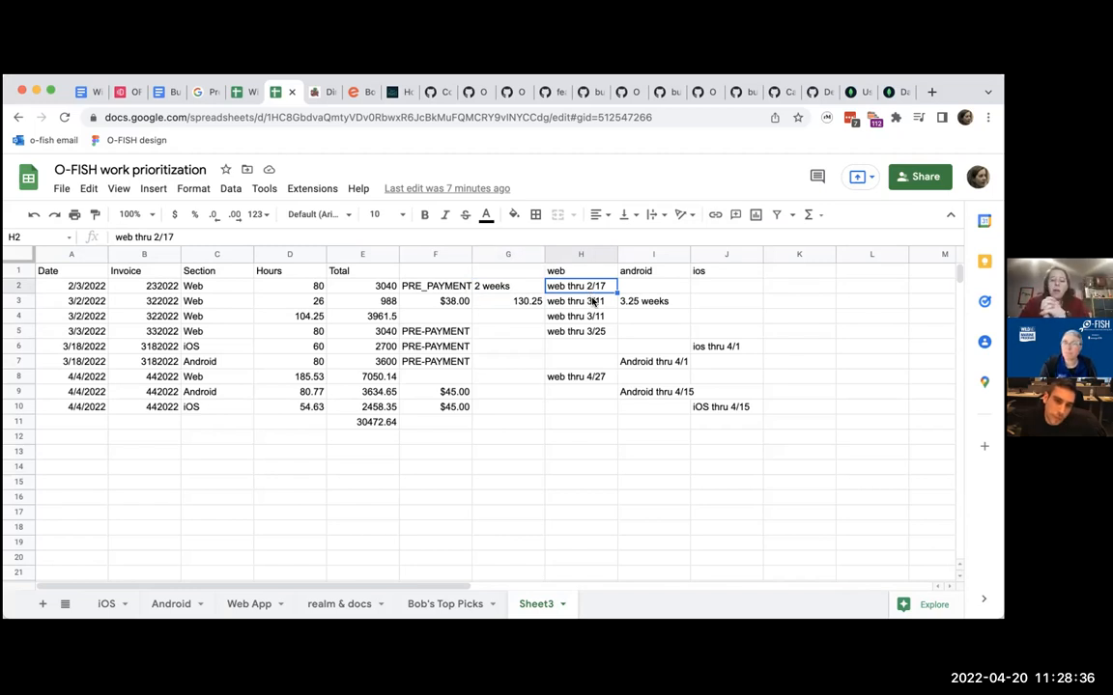
left_click(364, 421)
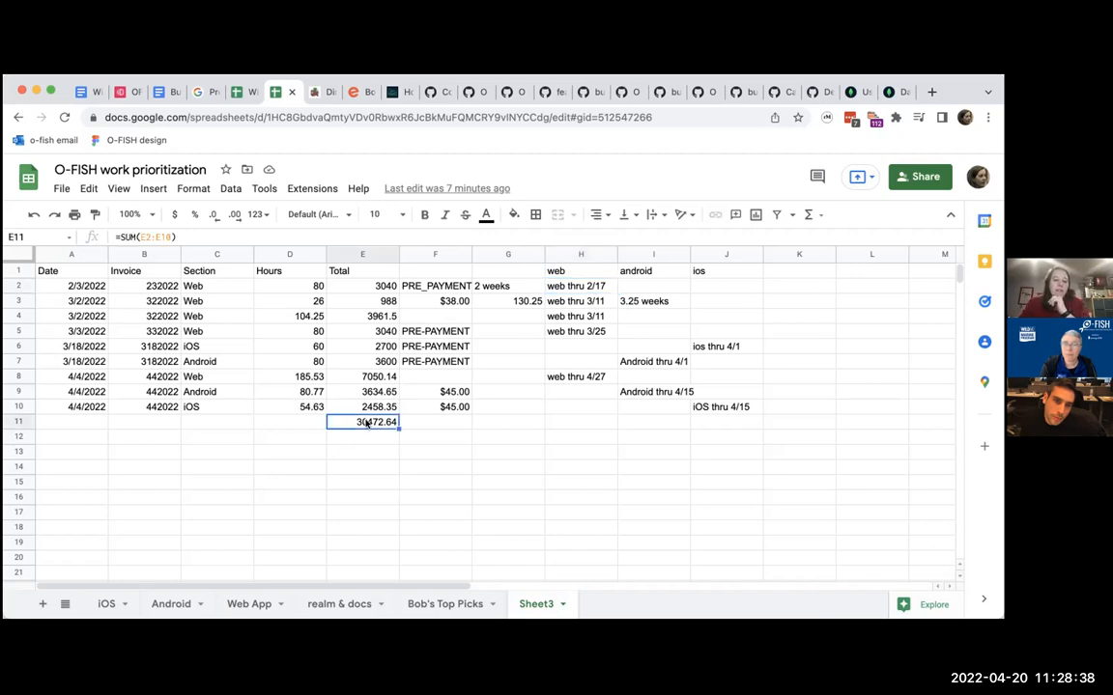
left_click(721, 406)
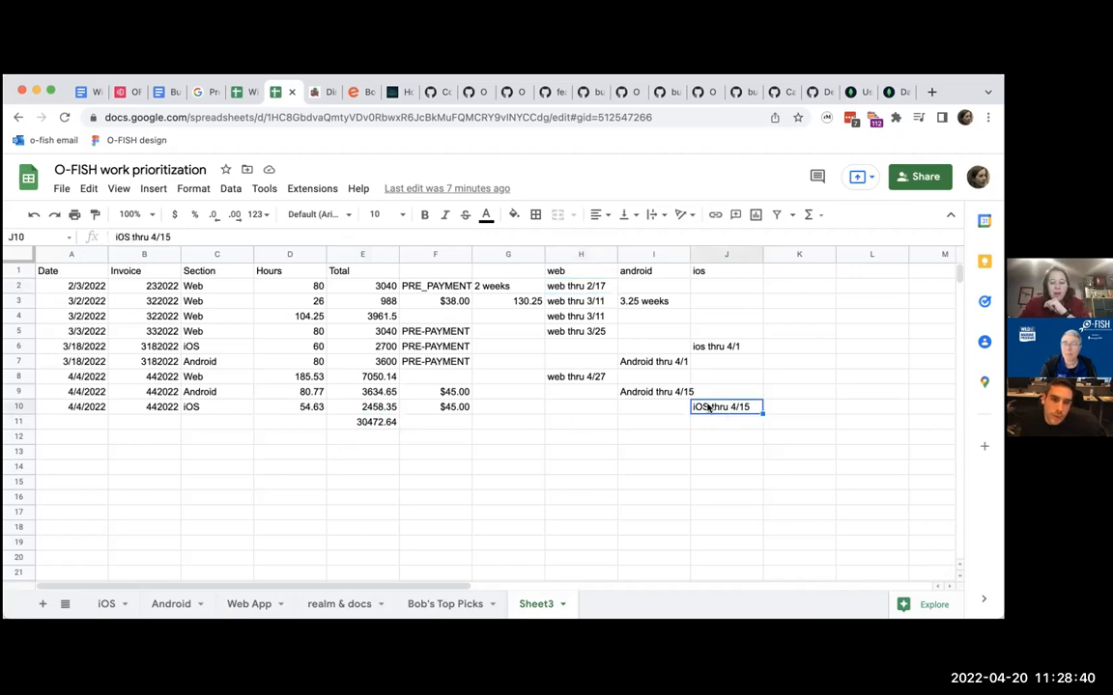
left_click(653, 390)
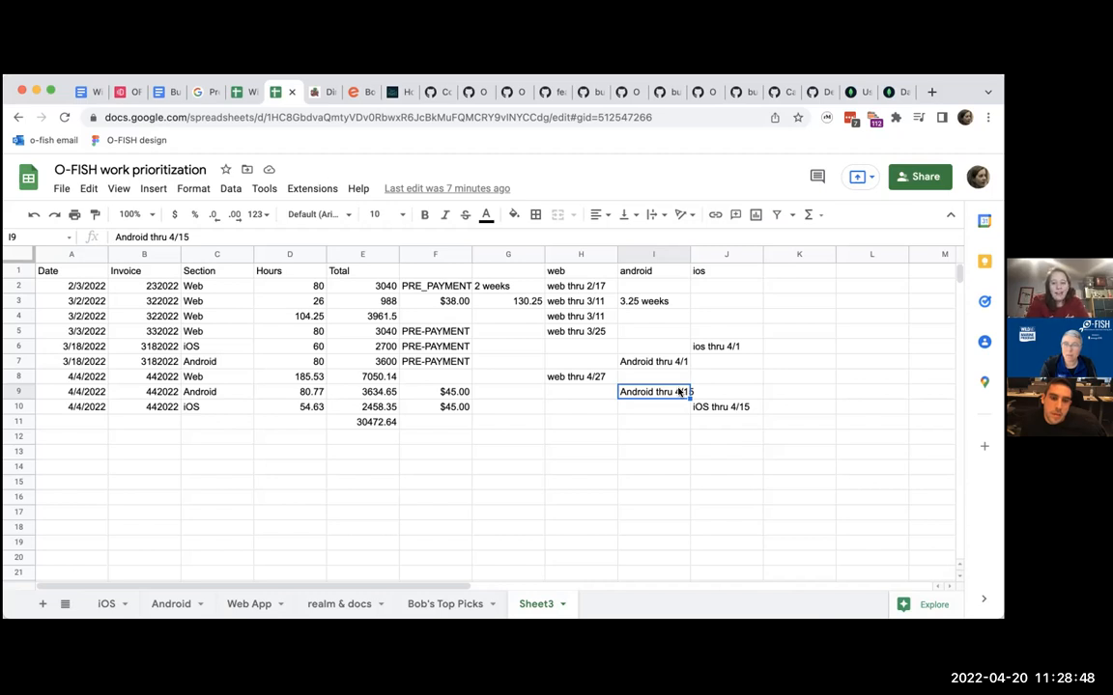
mouse_move(402, 405)
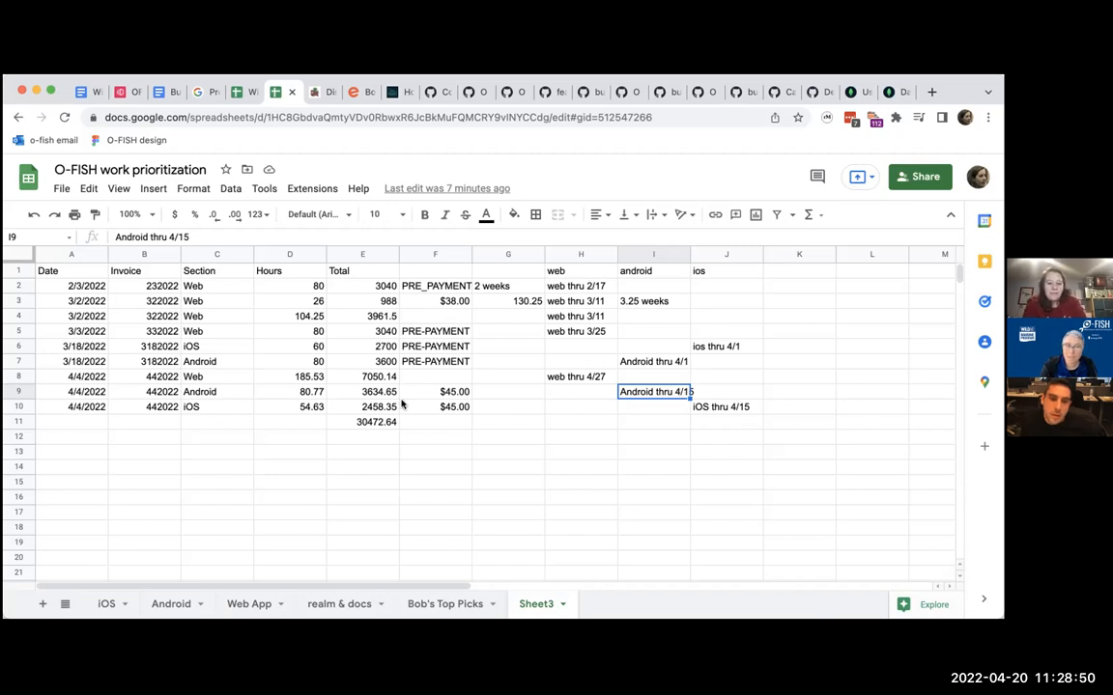
left_click(363, 405)
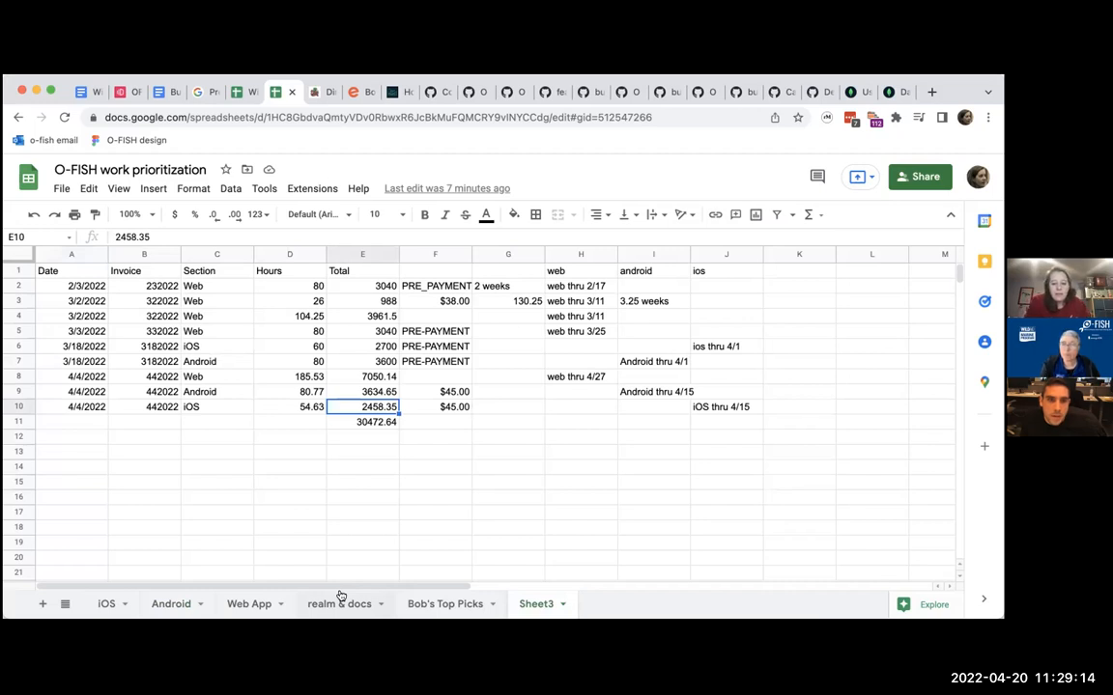
mouse_move(346, 615)
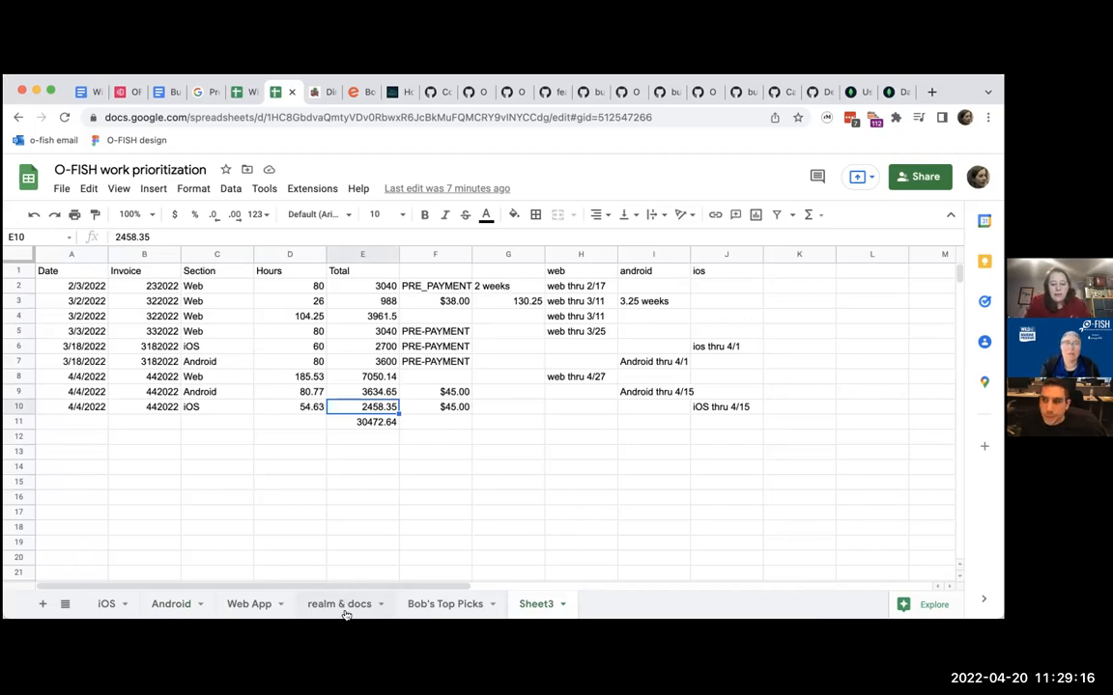